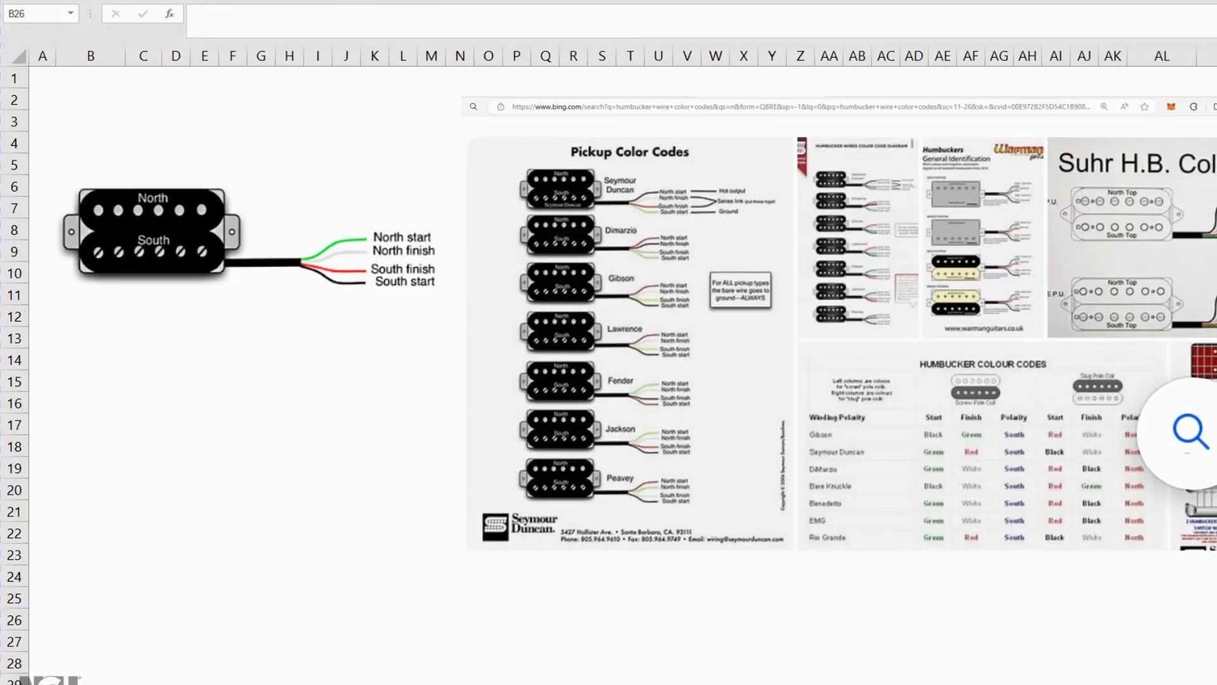
pyautogui.moveTo(429, 469)
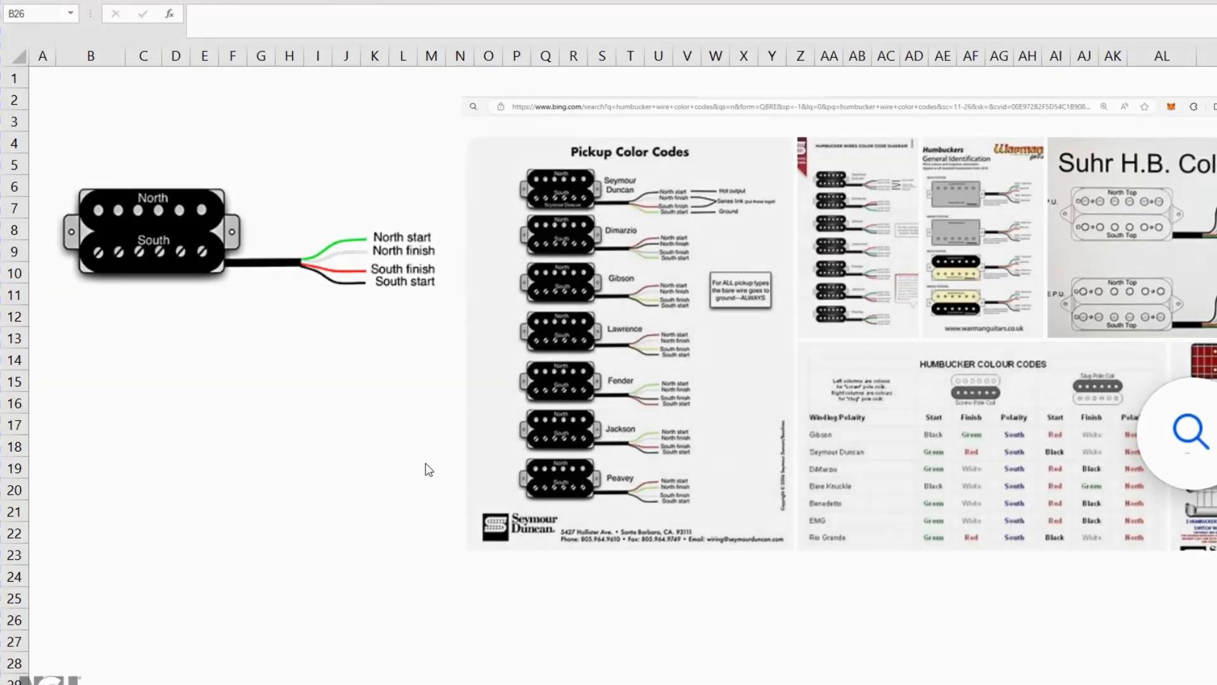
pyautogui.moveTo(277, 420)
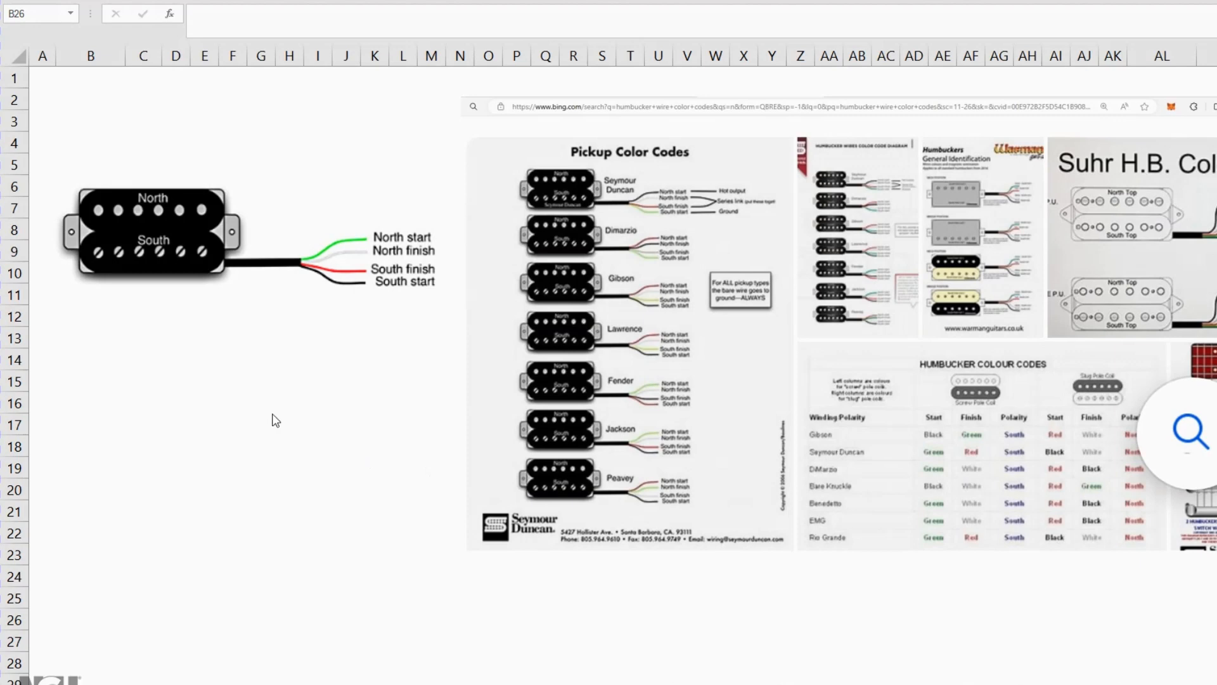
pyautogui.moveTo(40, 174)
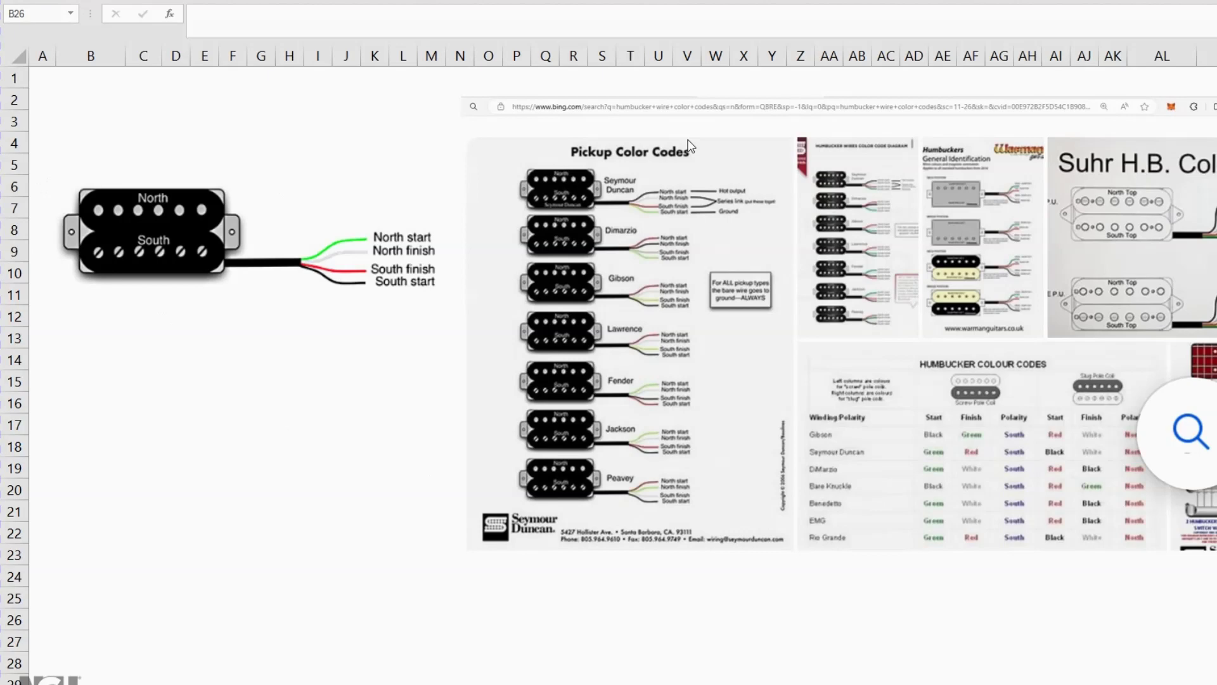
pyautogui.moveTo(397, 246)
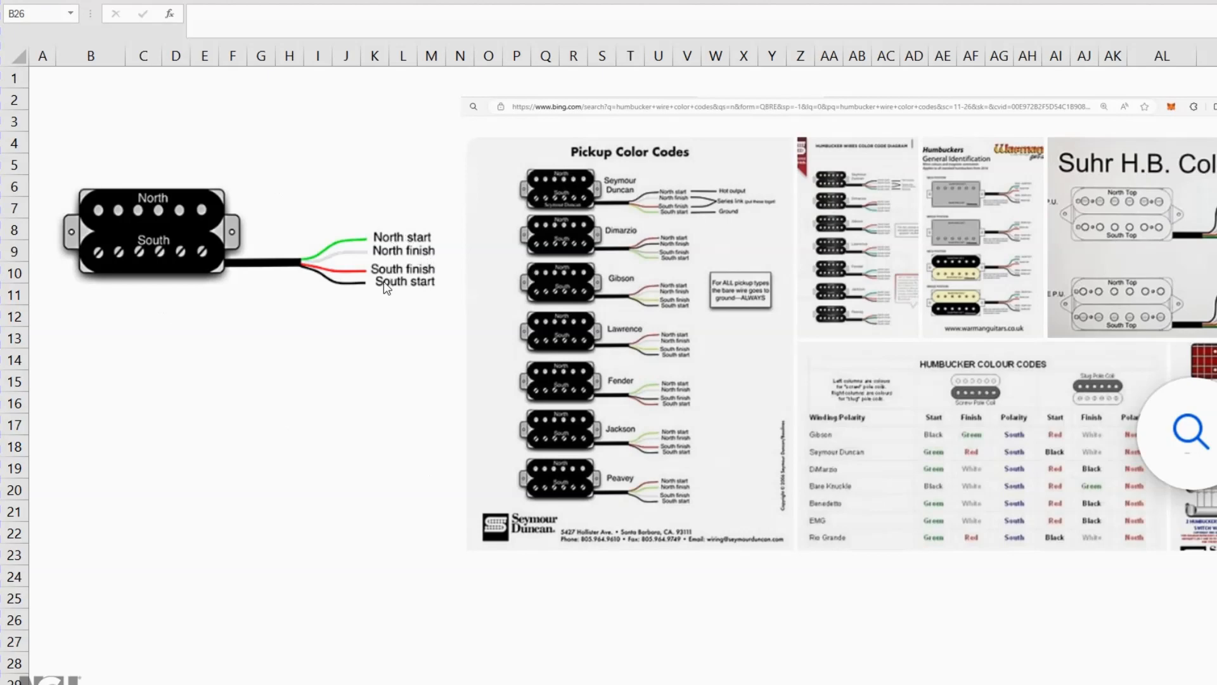
pyautogui.moveTo(381, 284)
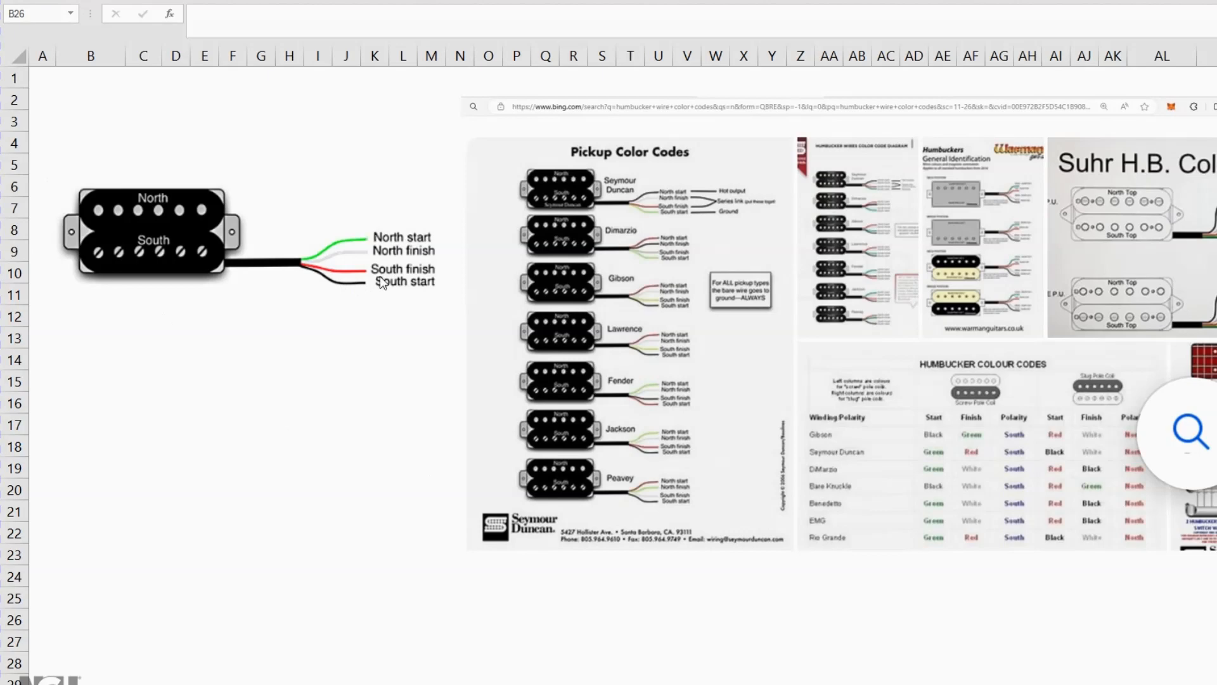
pyautogui.moveTo(327, 195)
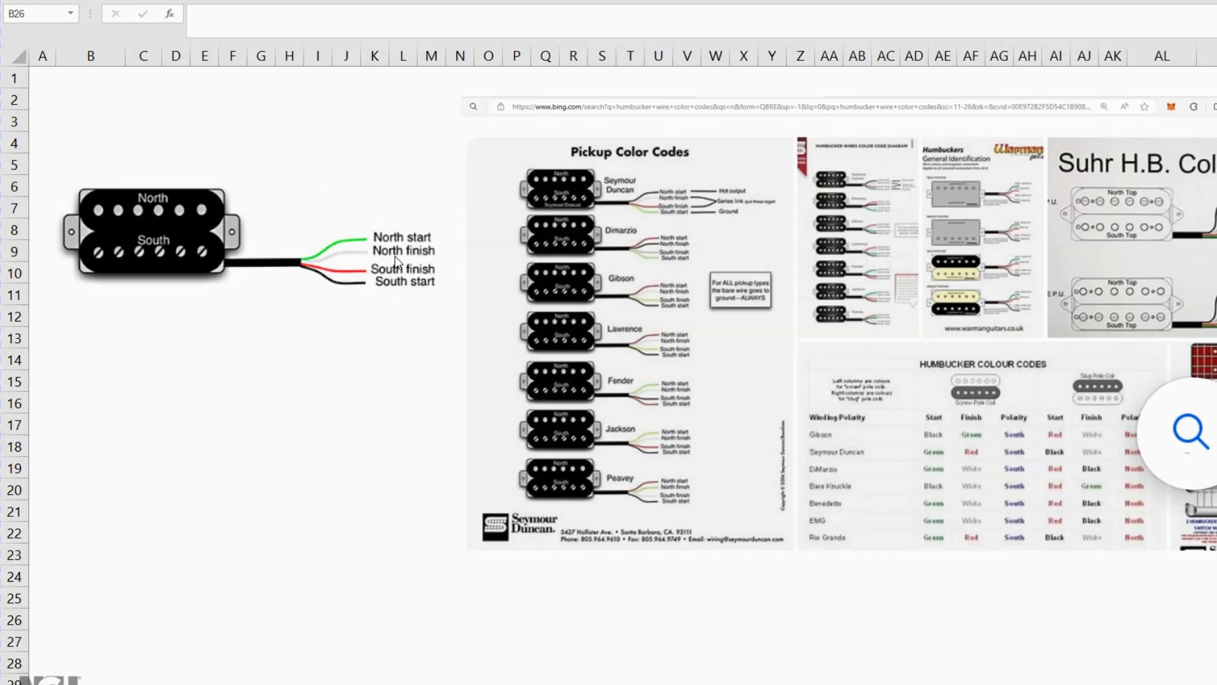
pyautogui.moveTo(357, 318)
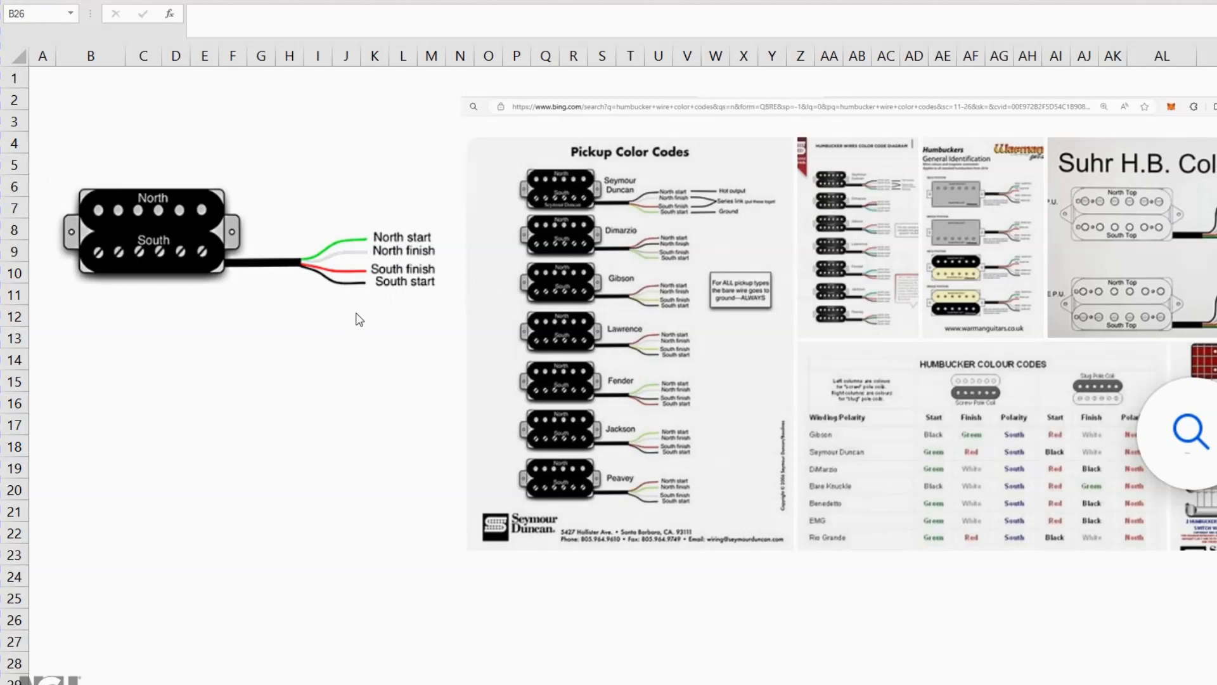
pyautogui.moveTo(350, 309)
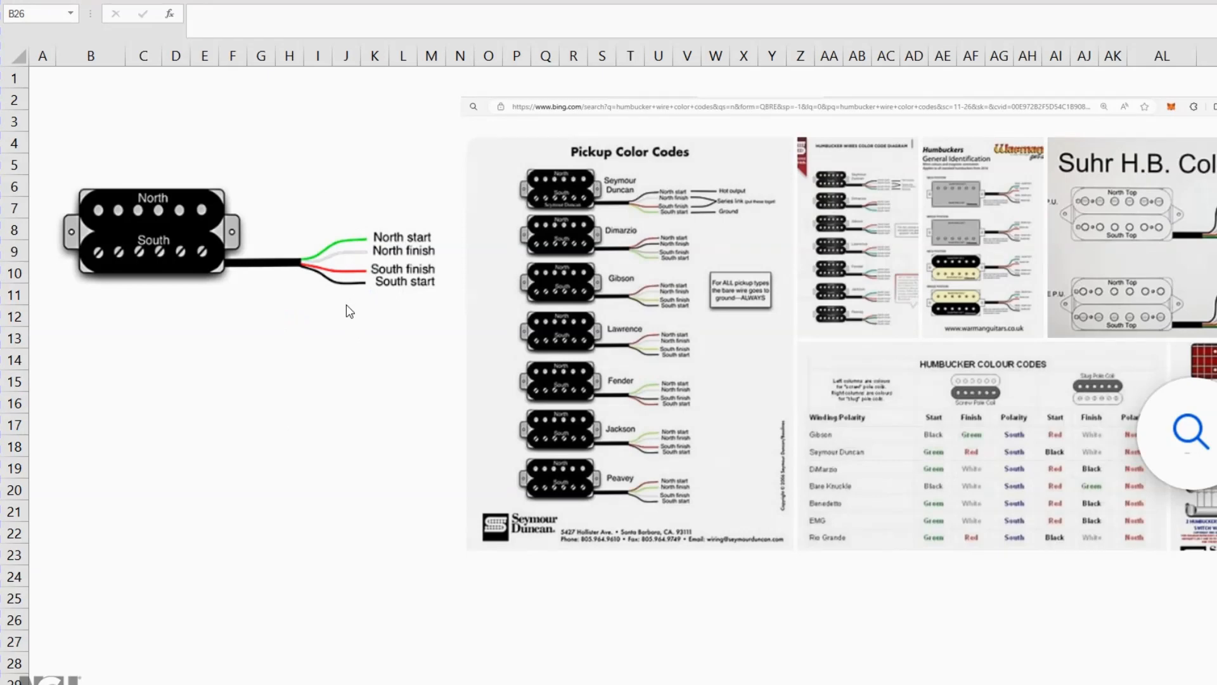
pyautogui.moveTo(271, 536)
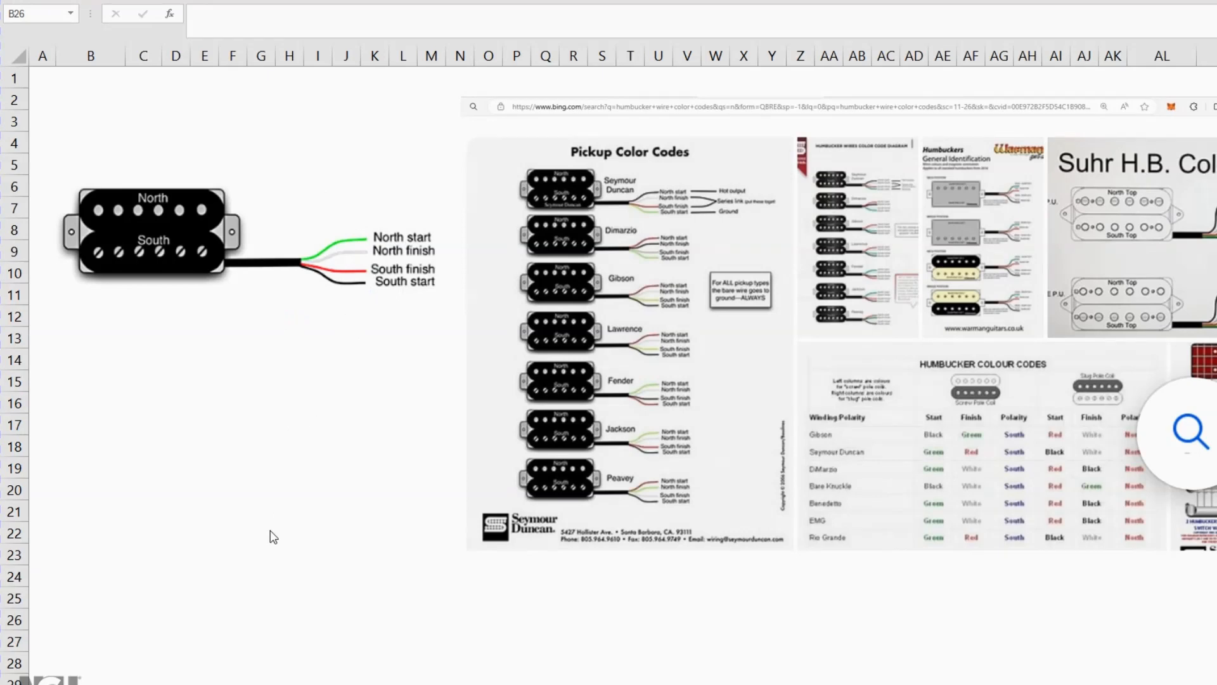
# Step: Show the sheet comparing Type 1 and Type 2 toggle up, middle and down contacts
pyautogui.click(89, 619)
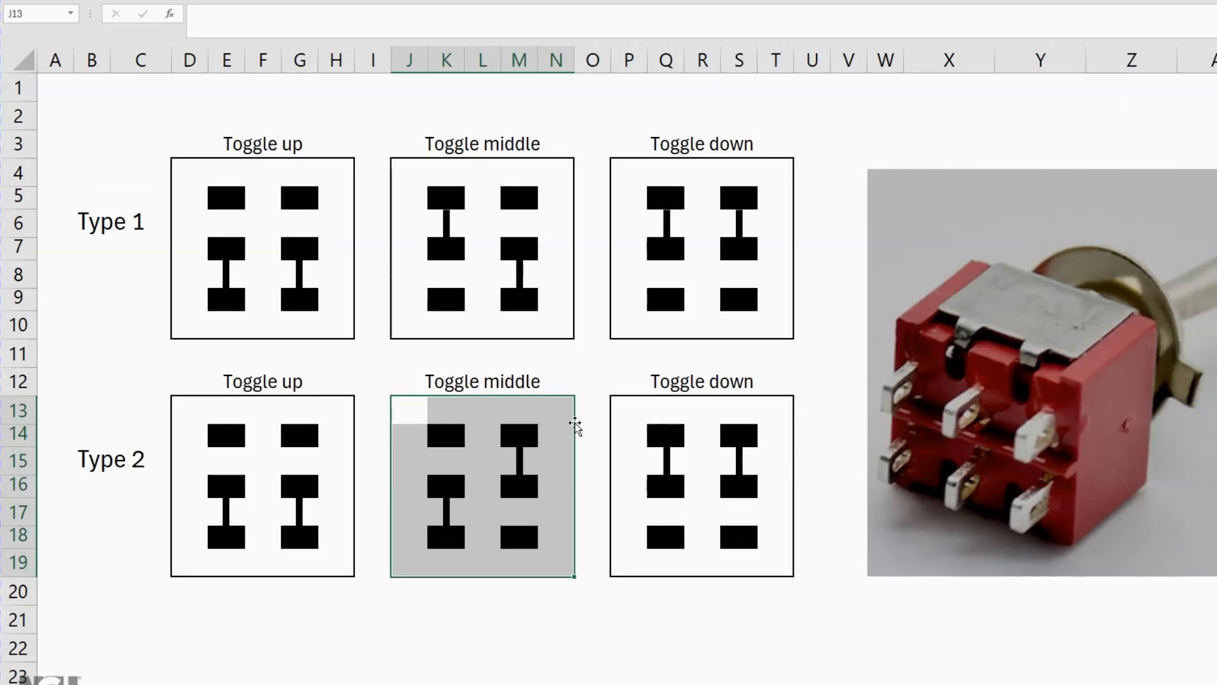
pyautogui.moveTo(446, 225)
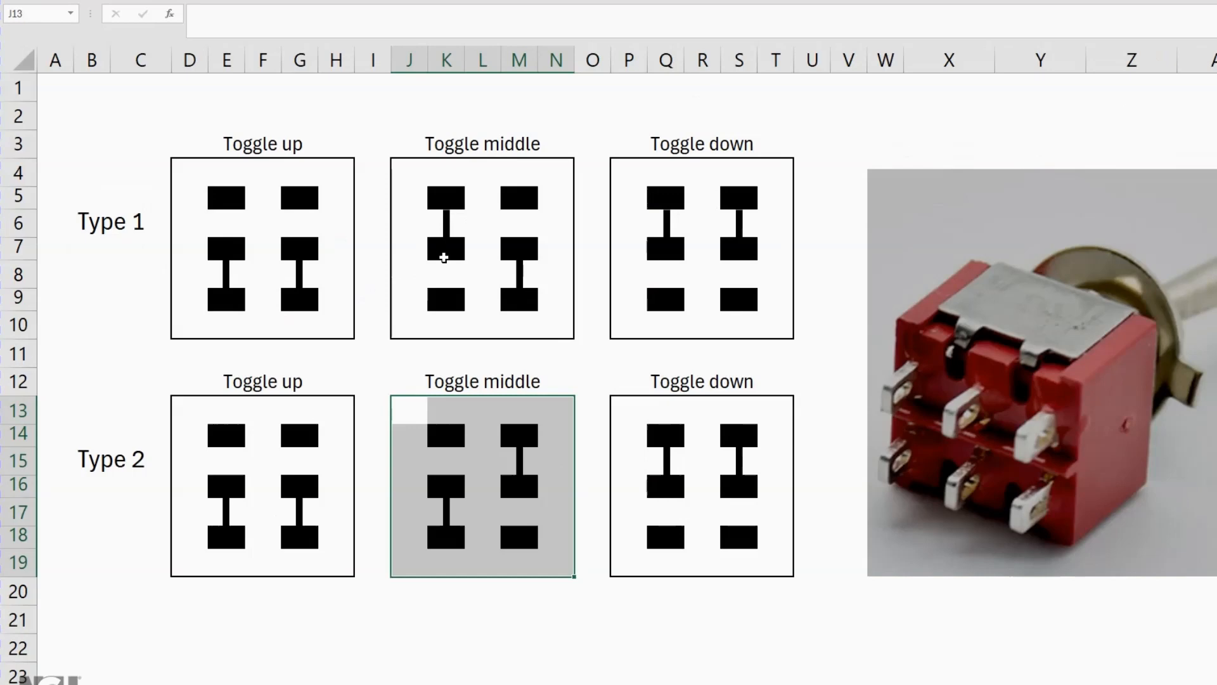
pyautogui.moveTo(517, 297)
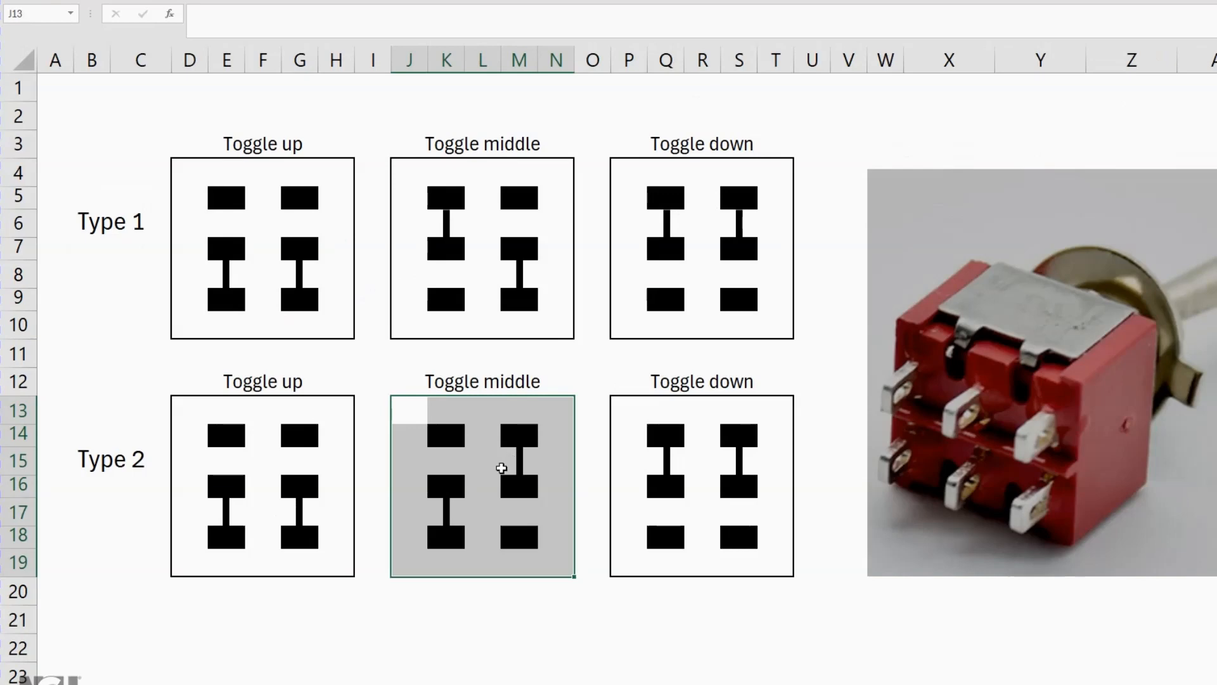
pyautogui.moveTo(507, 464)
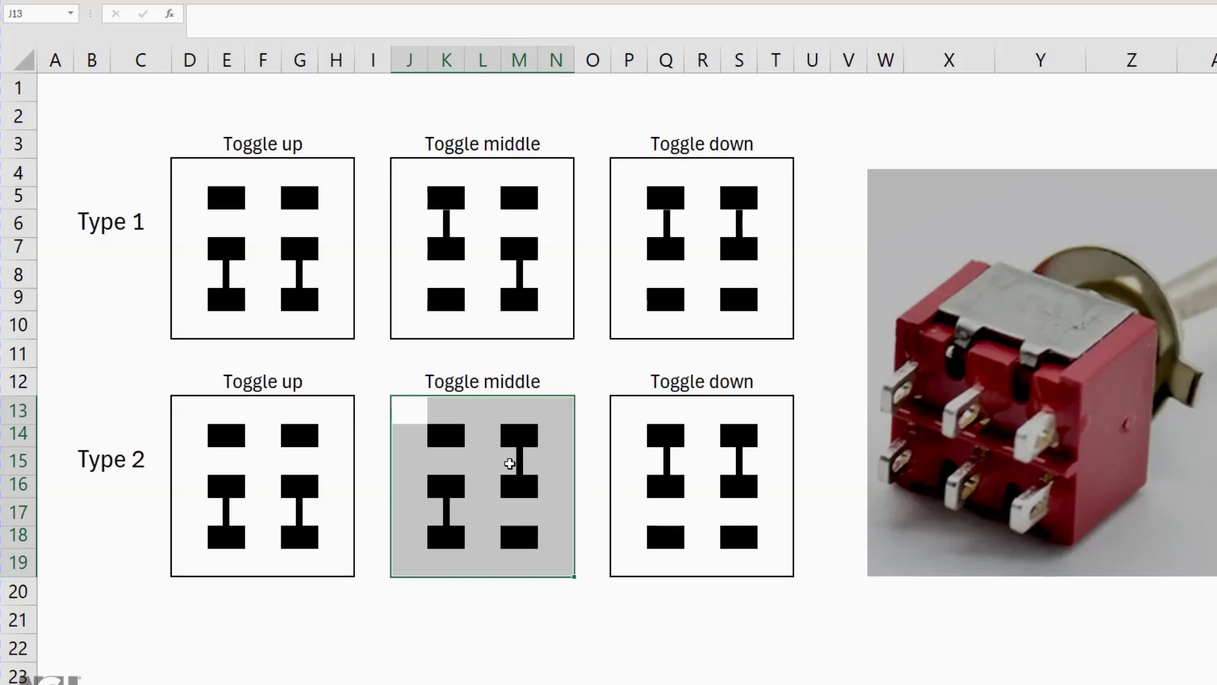
pyautogui.moveTo(520, 499)
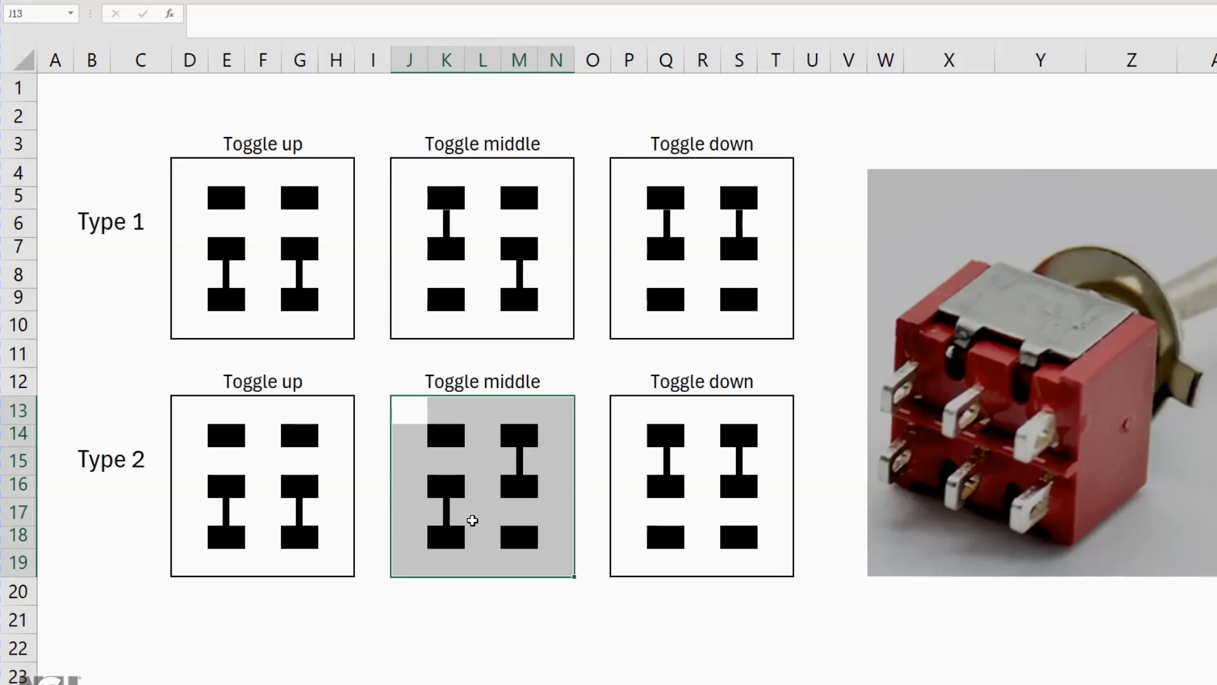
pyautogui.moveTo(505, 501)
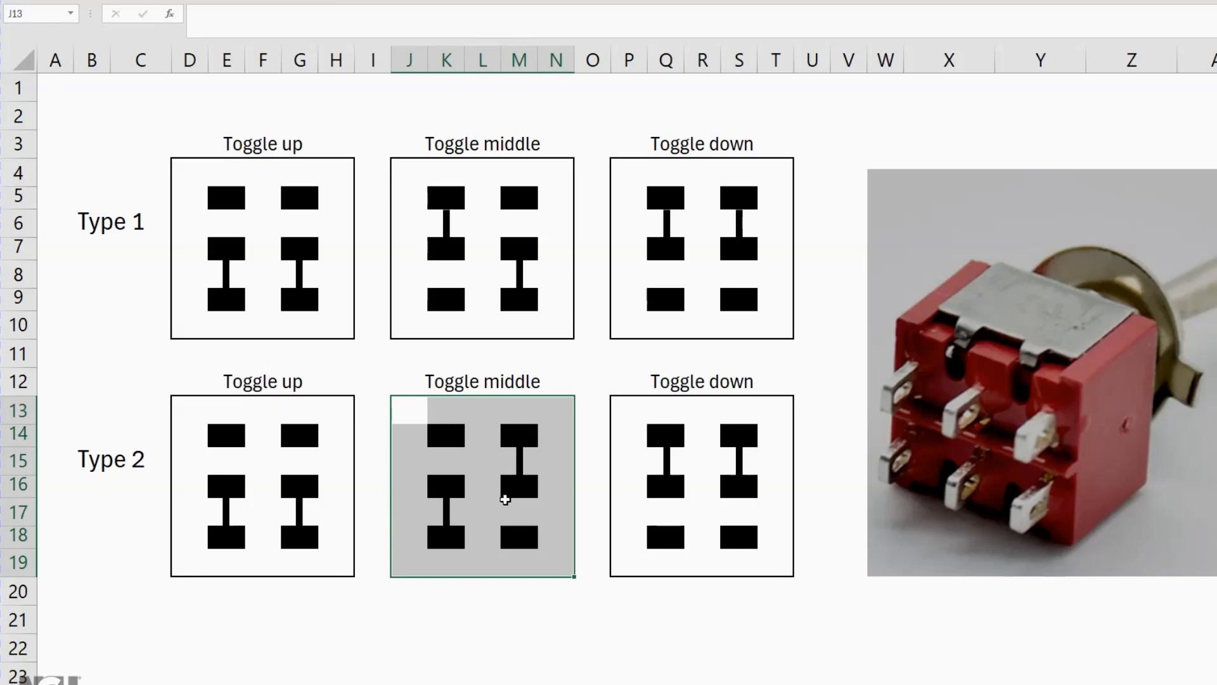
pyautogui.moveTo(502, 484)
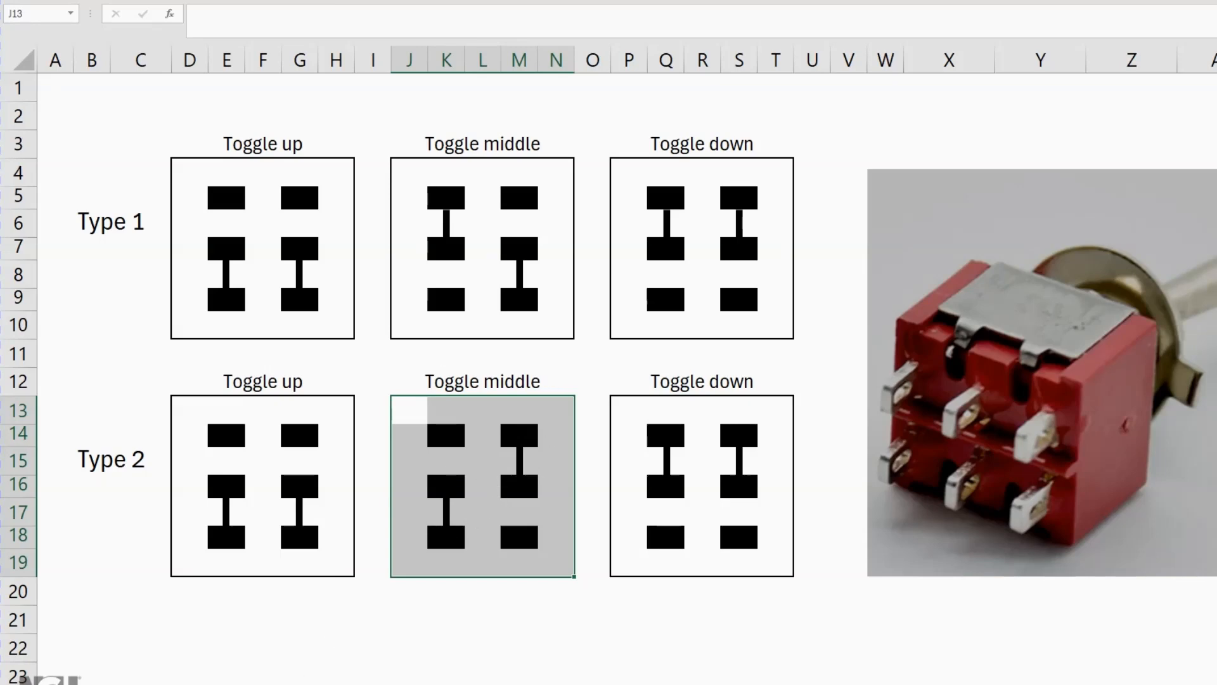
pyautogui.moveTo(484, 390)
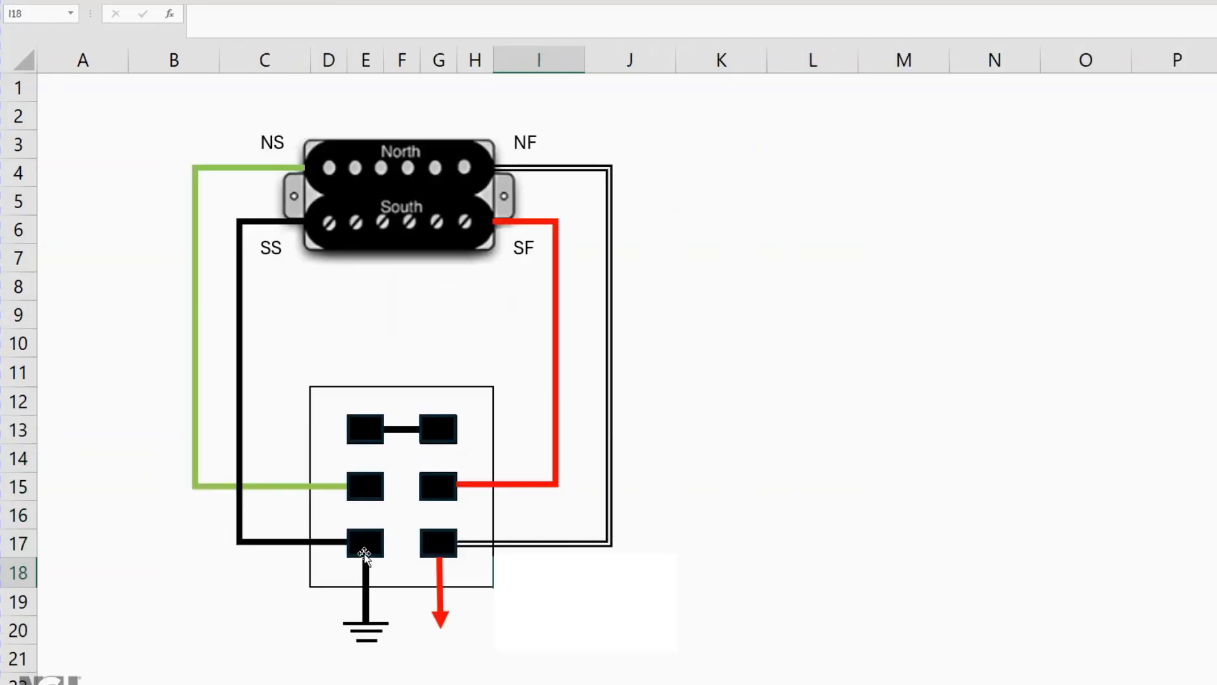
pyautogui.moveTo(423, 254)
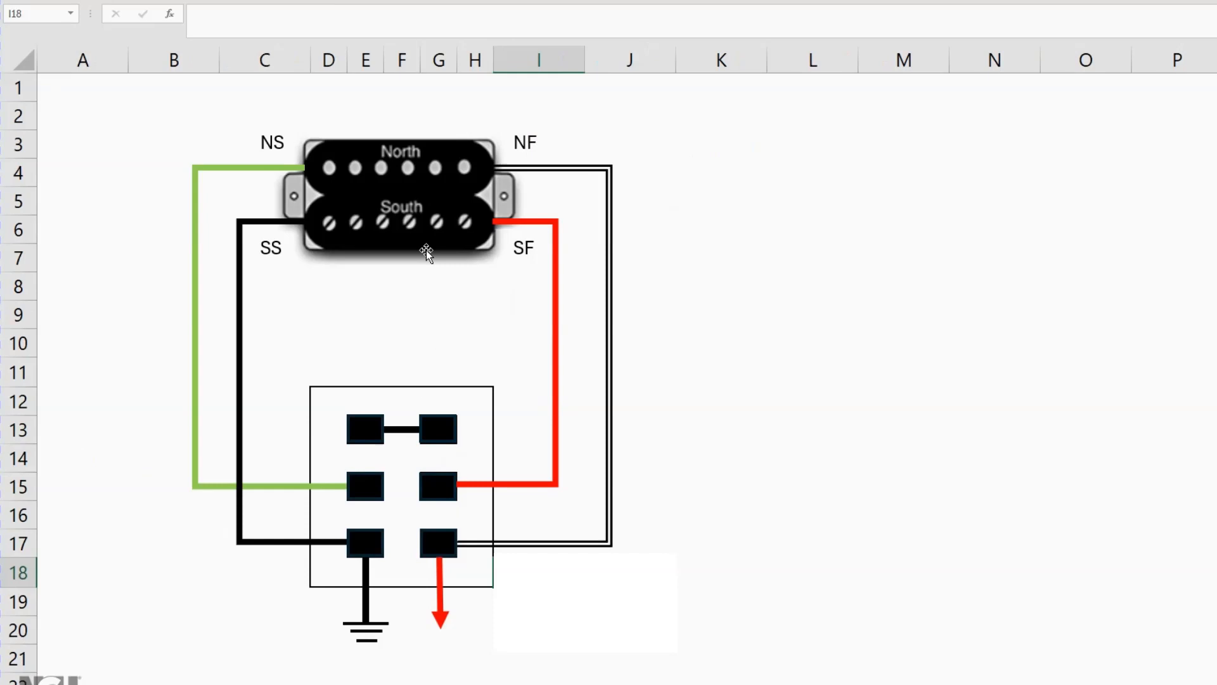
pyautogui.moveTo(165, 467)
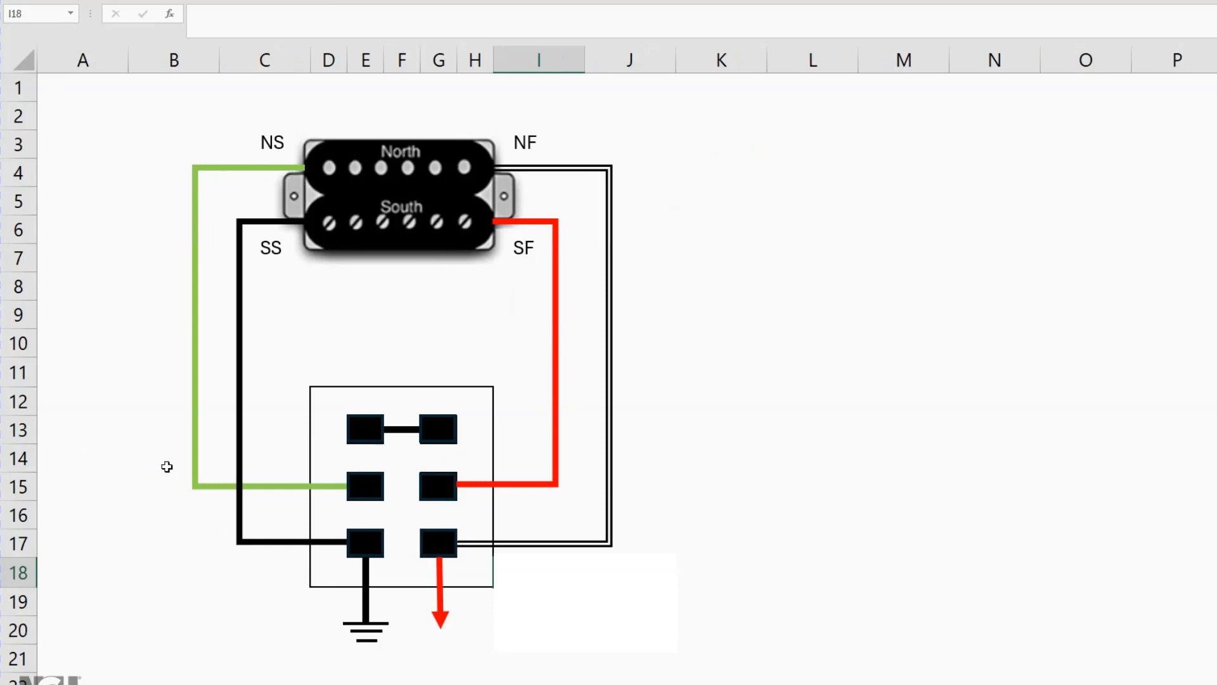
pyautogui.moveTo(365, 515)
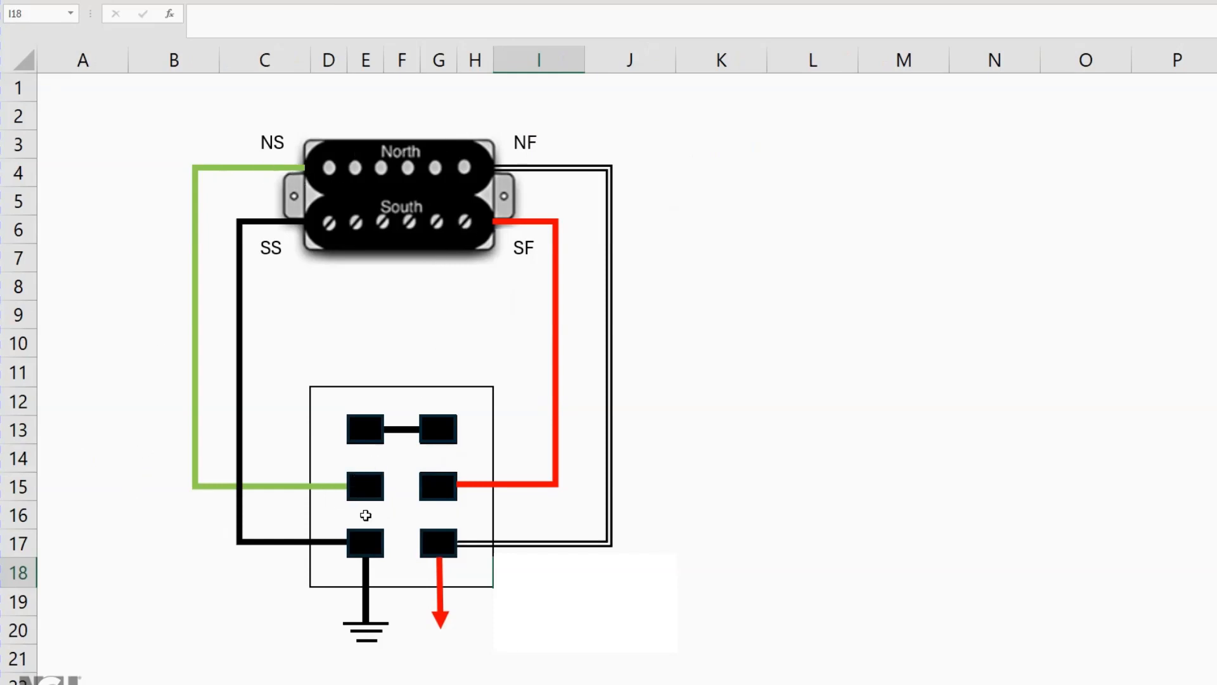
pyautogui.moveTo(604, 157)
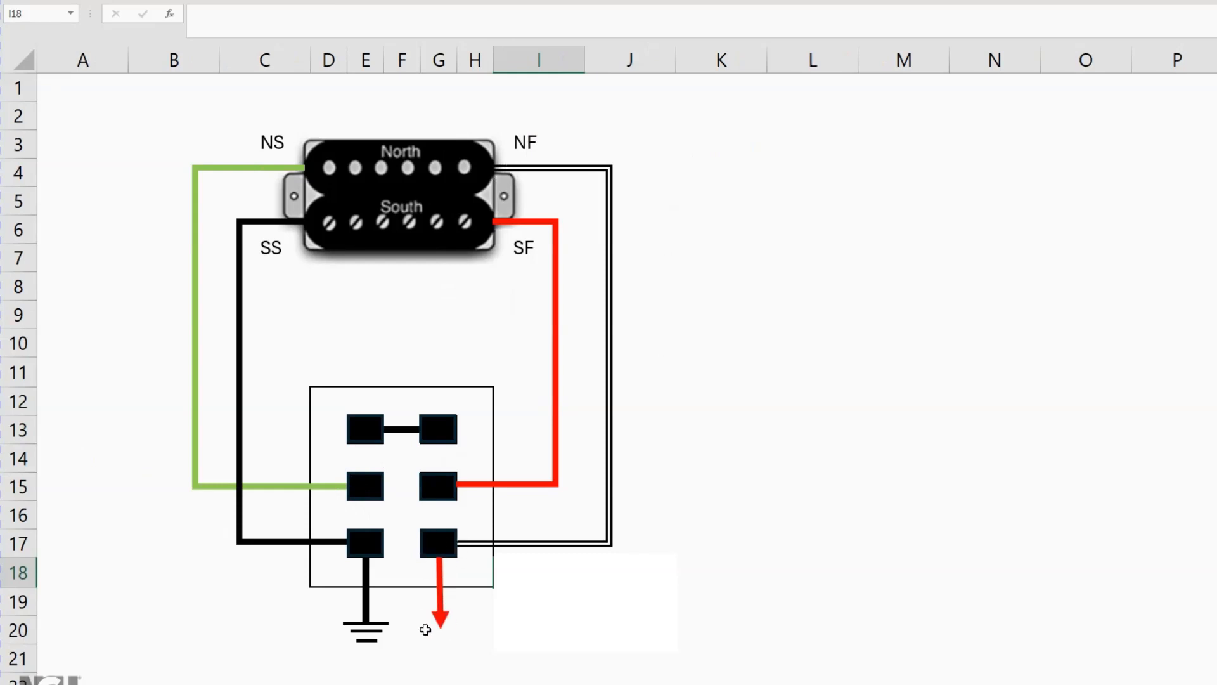
pyautogui.moveTo(365, 596)
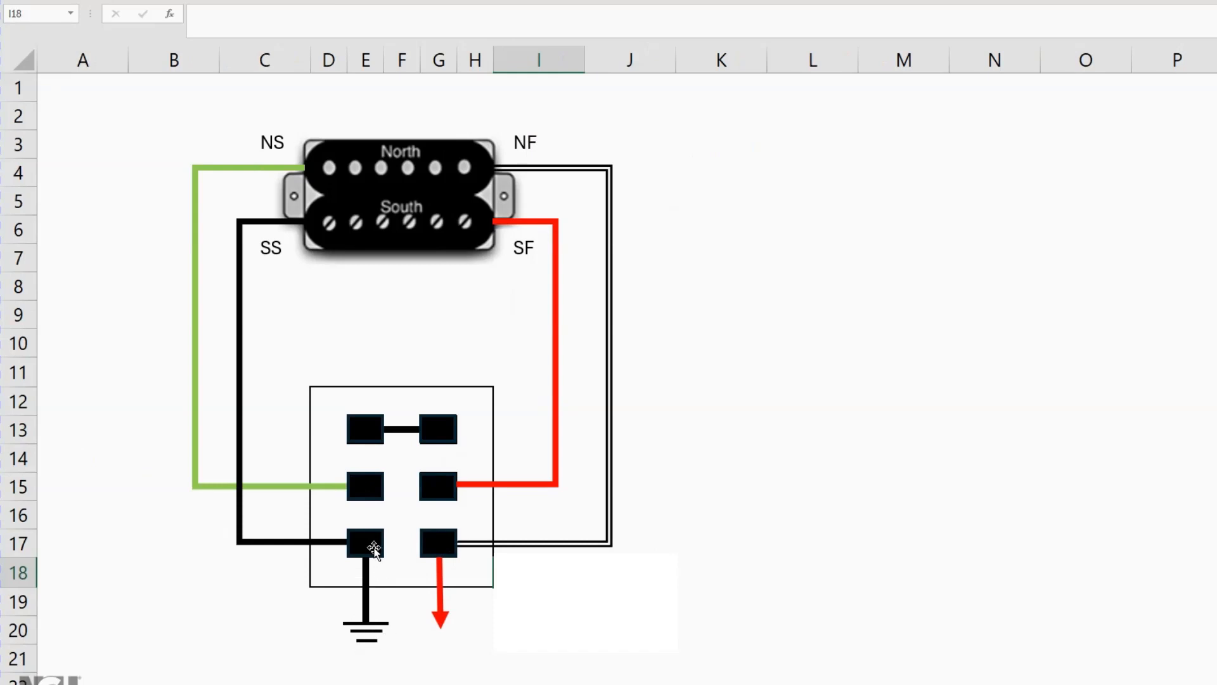
pyautogui.moveTo(496, 208)
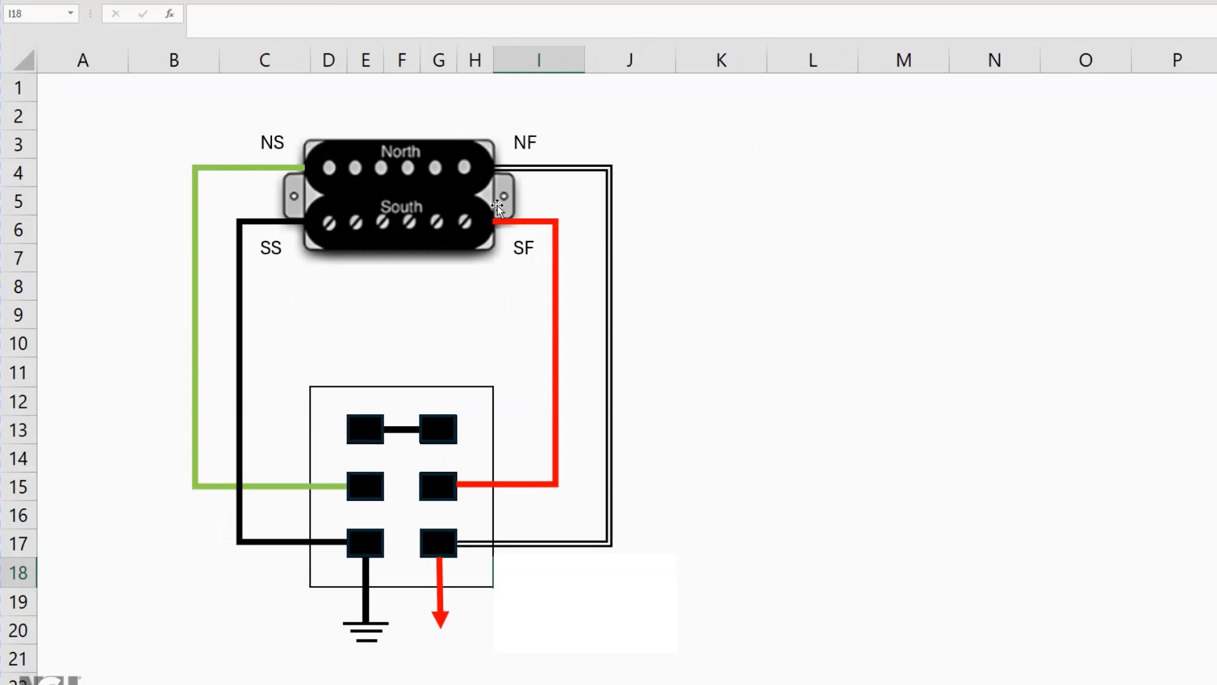
pyautogui.moveTo(540, 469)
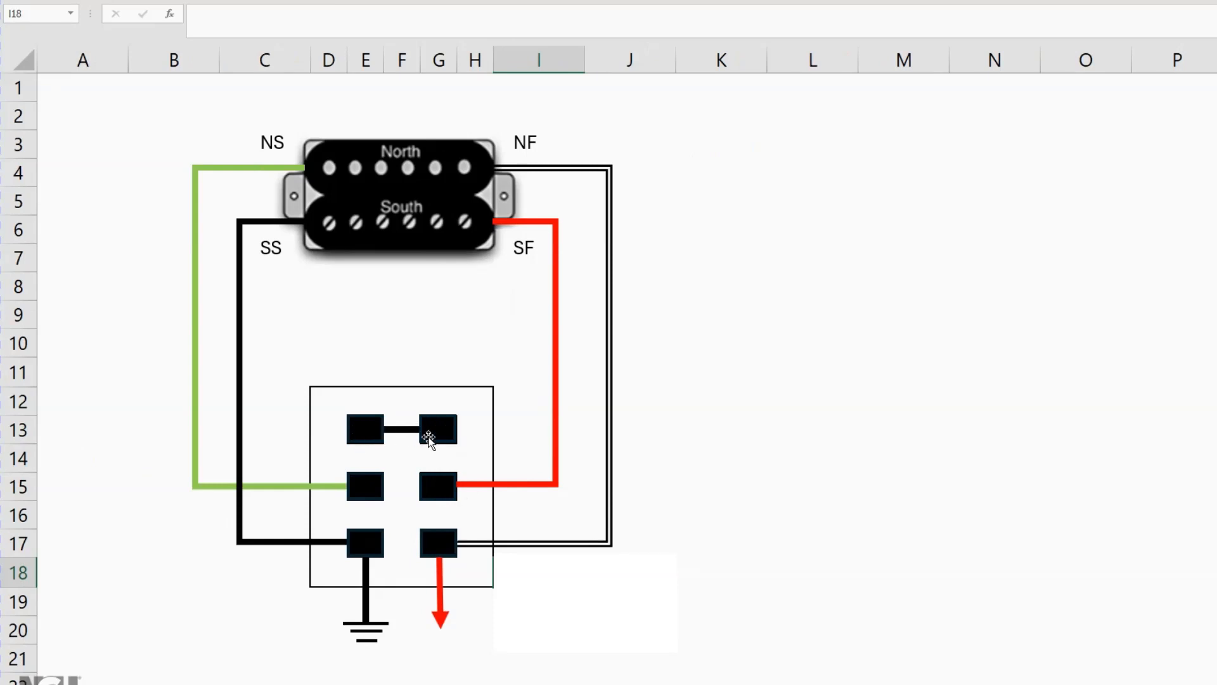
pyautogui.moveTo(422, 431)
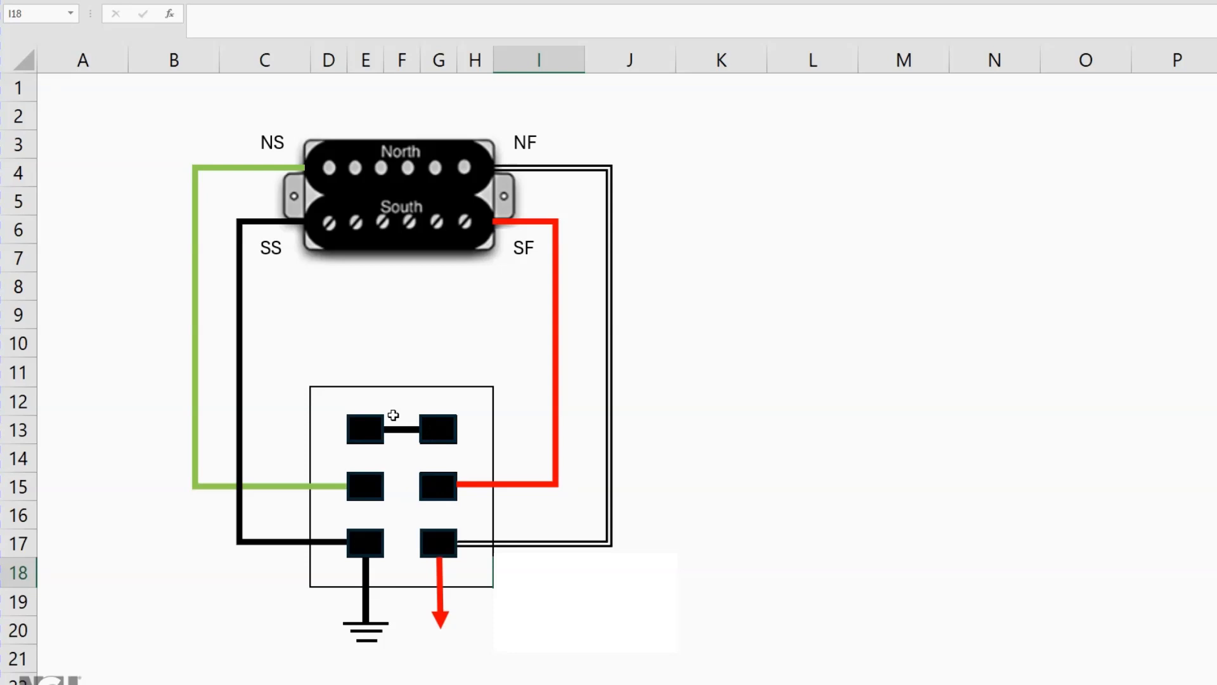
pyautogui.moveTo(396, 429)
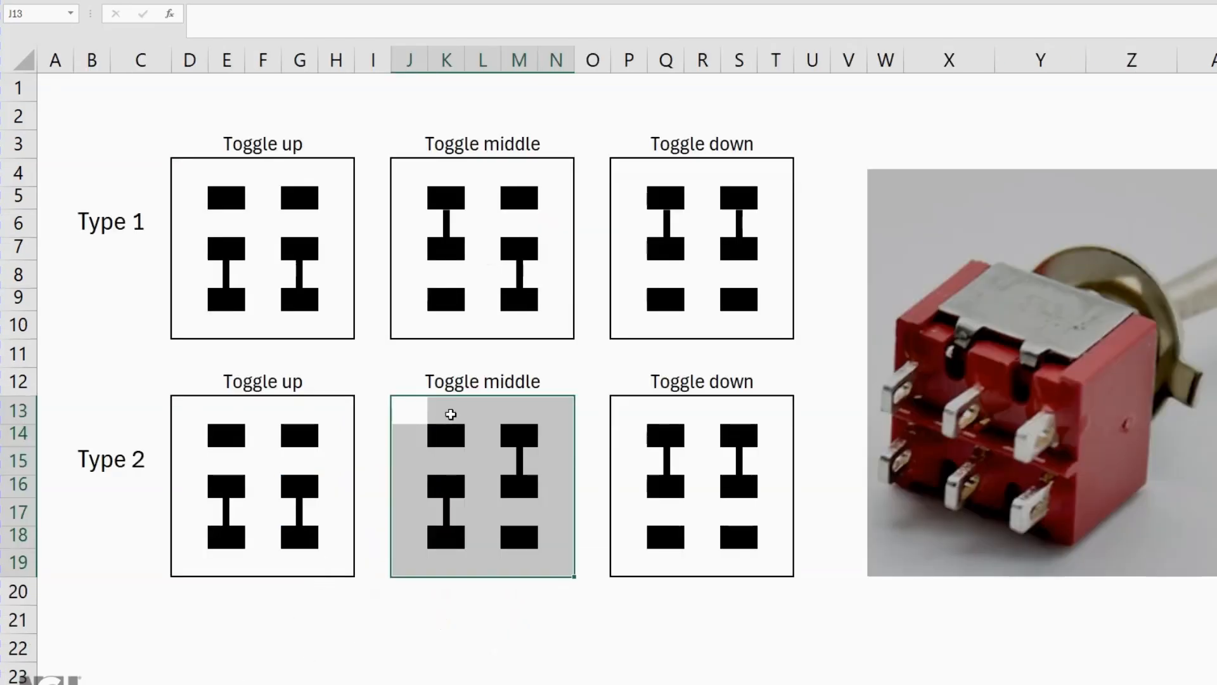
pyautogui.moveTo(679, 492)
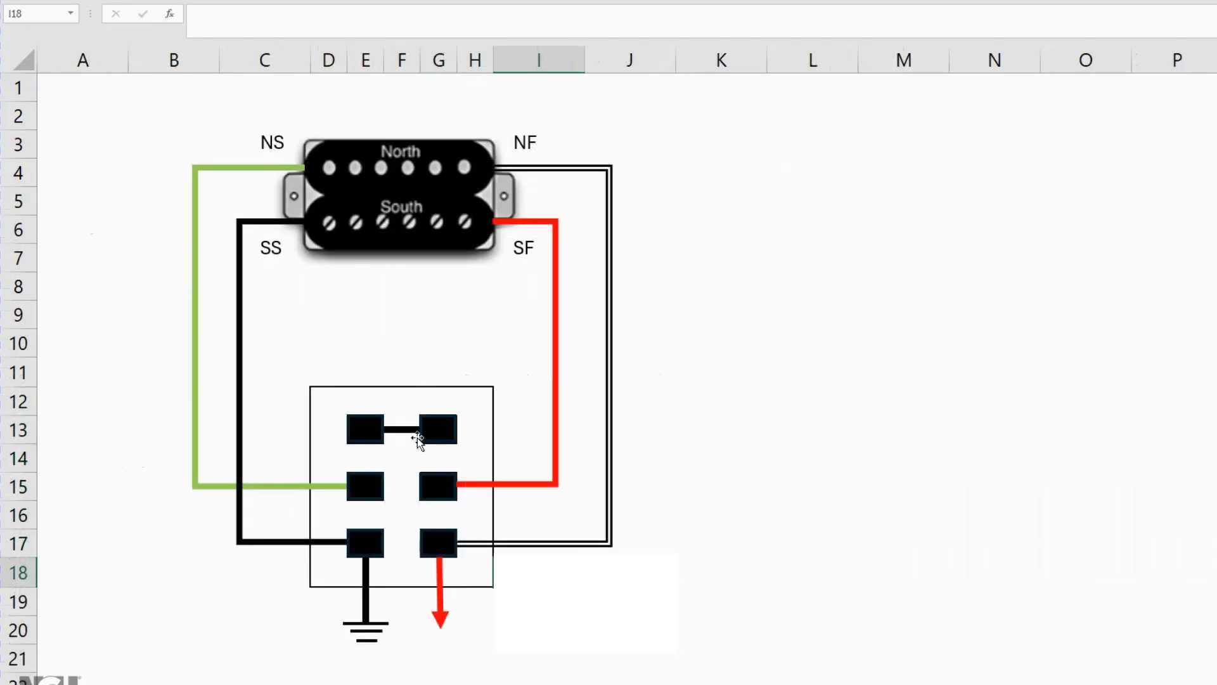
pyautogui.moveTo(380, 504)
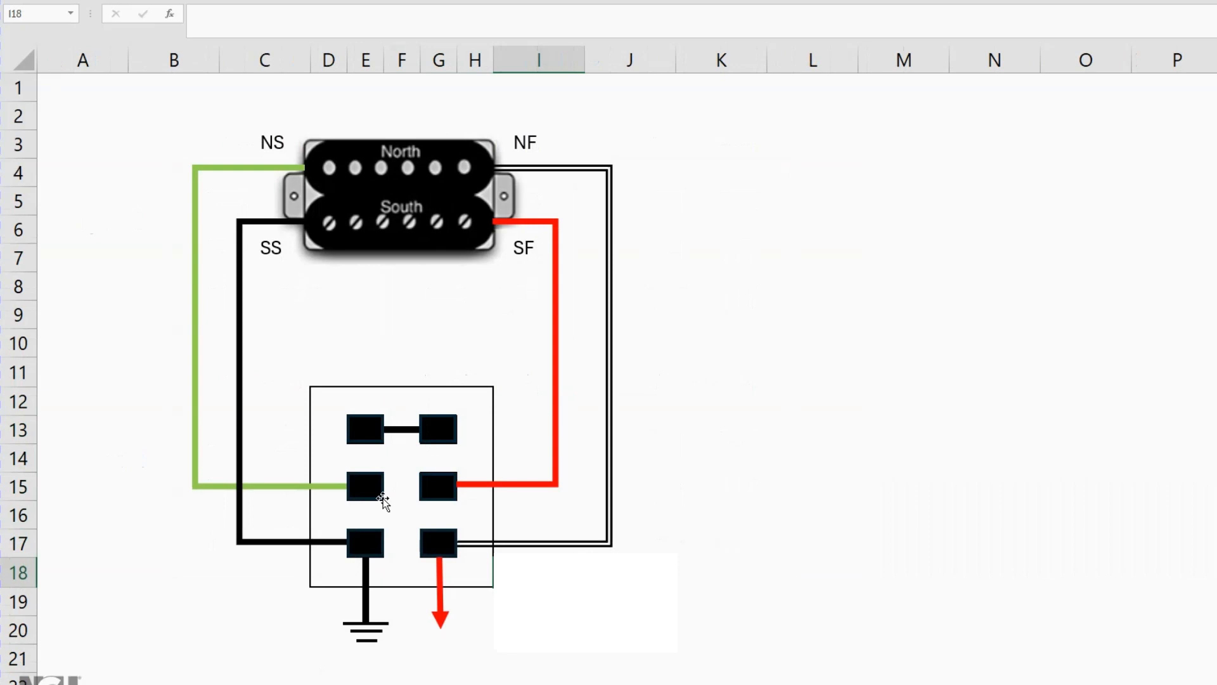
pyautogui.moveTo(361, 548)
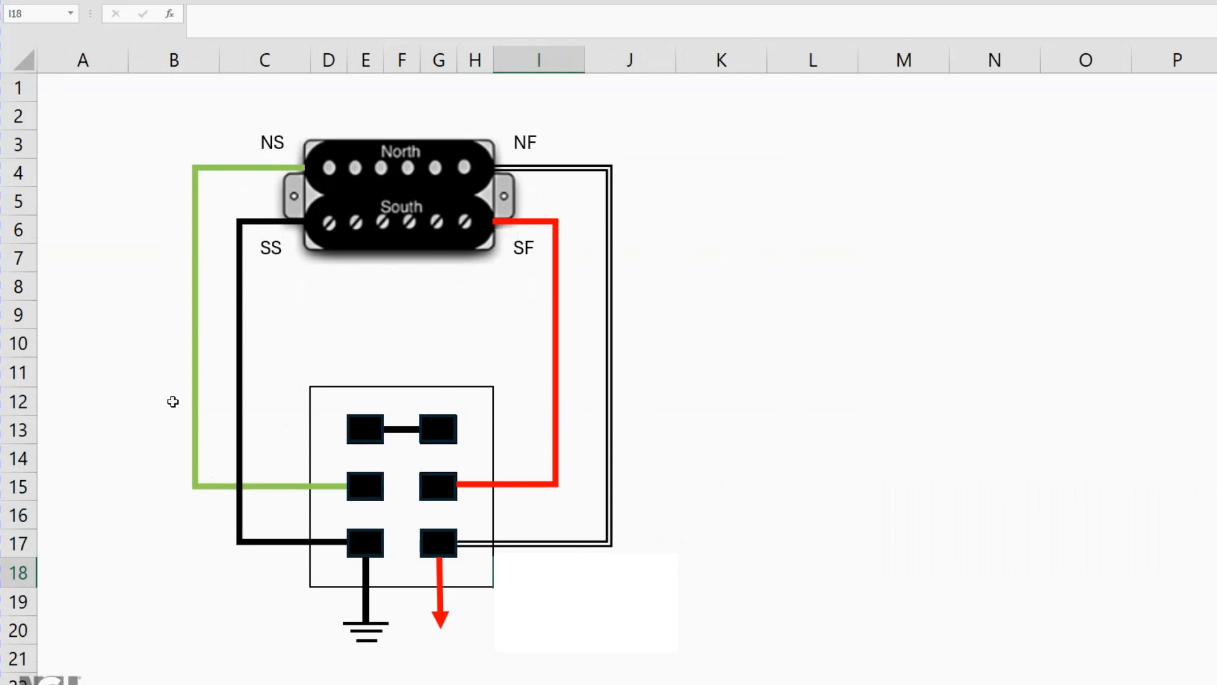
pyautogui.moveTo(440, 617)
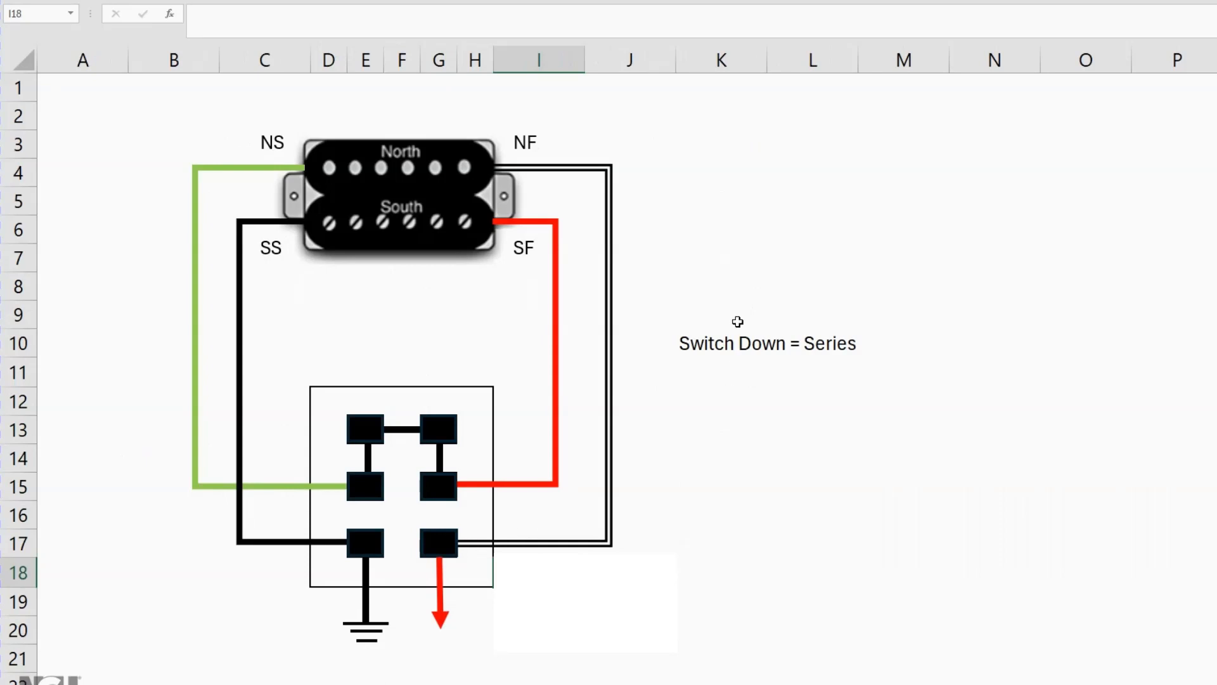
pyautogui.moveTo(399, 462)
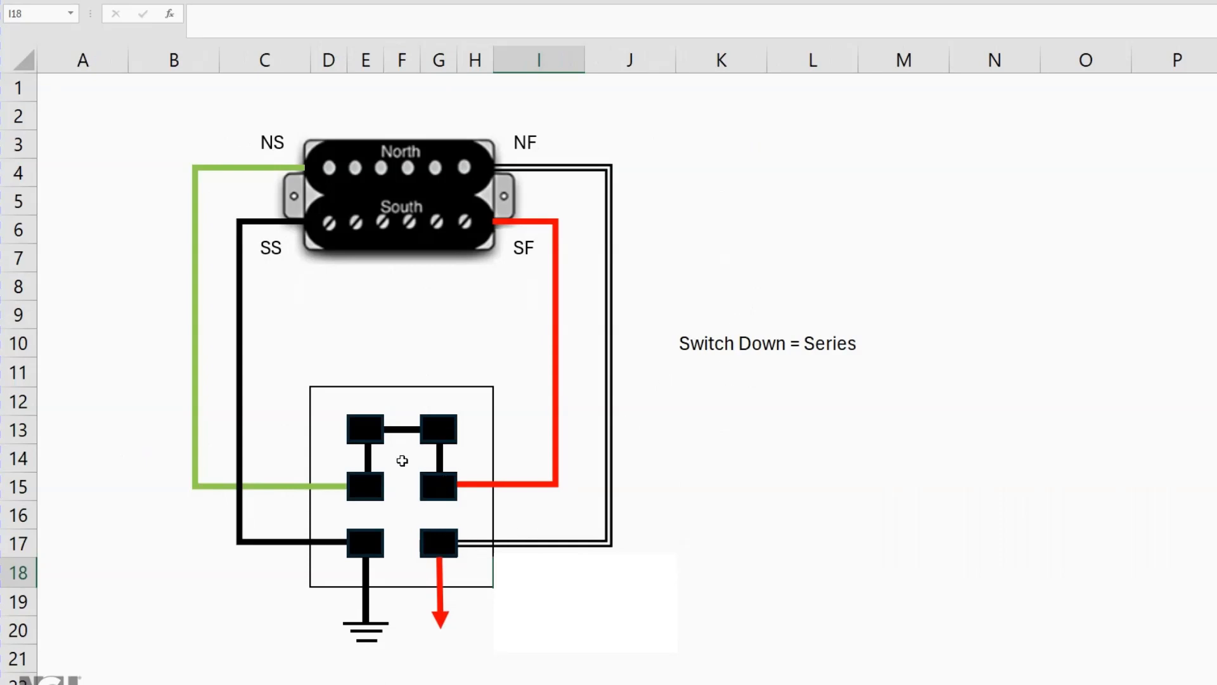
pyautogui.moveTo(375, 499)
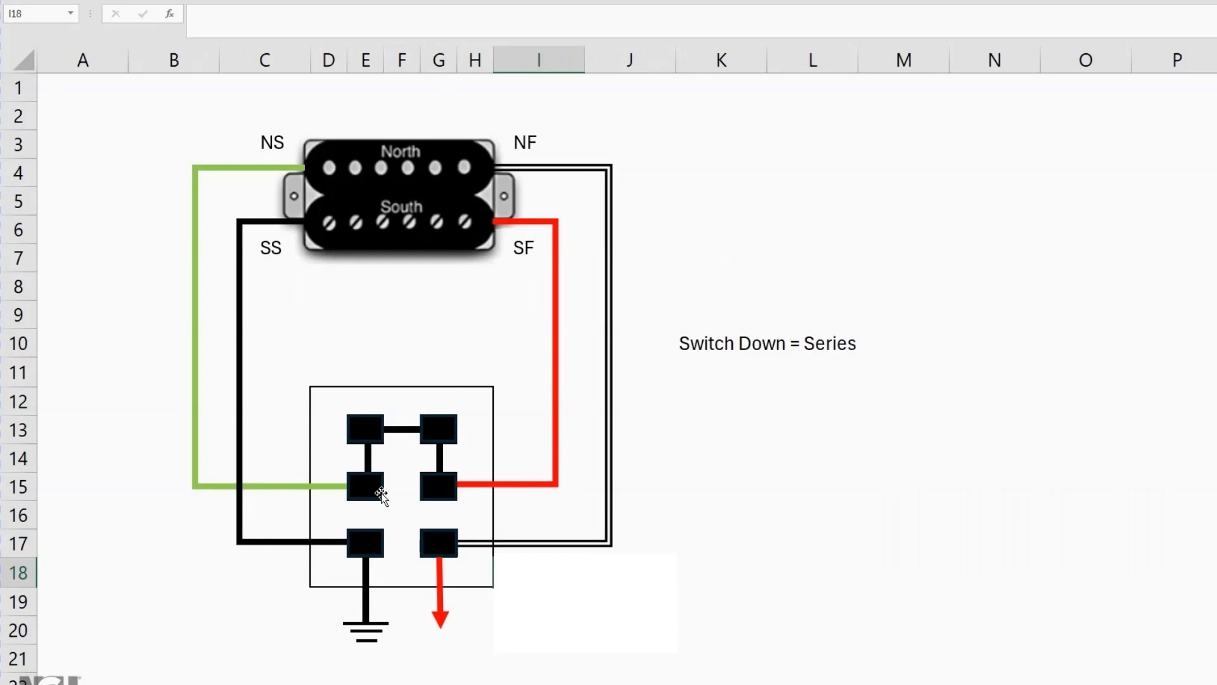
pyautogui.moveTo(411, 437)
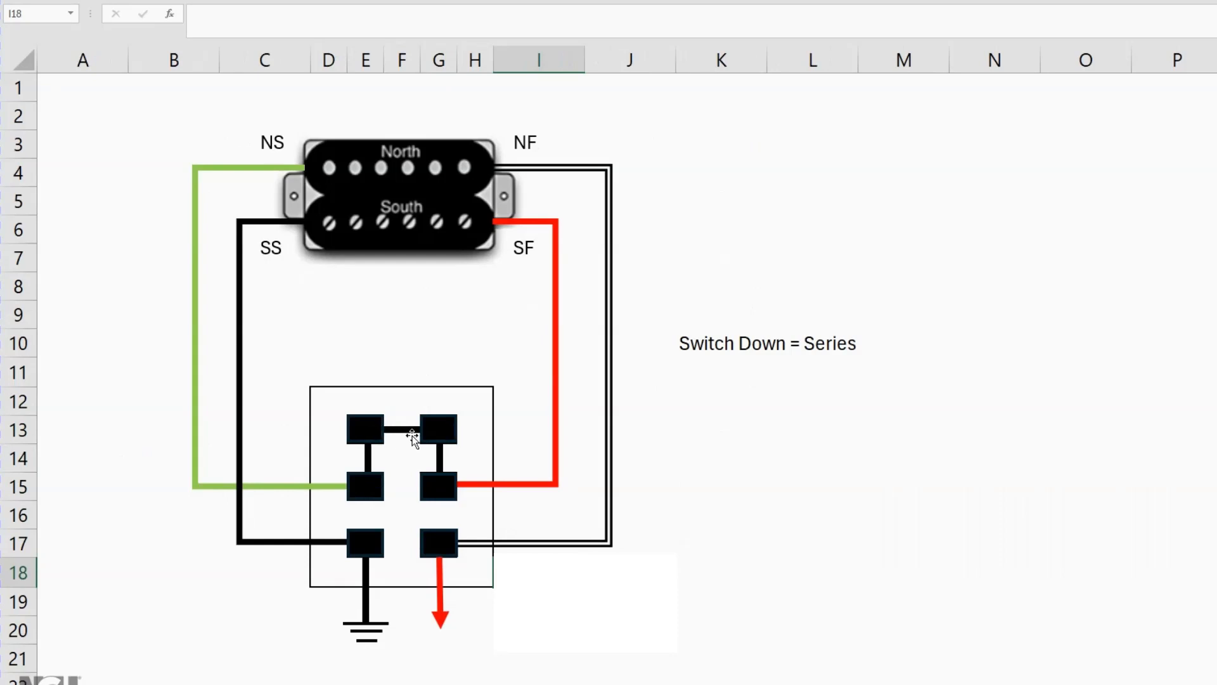
pyautogui.moveTo(364, 648)
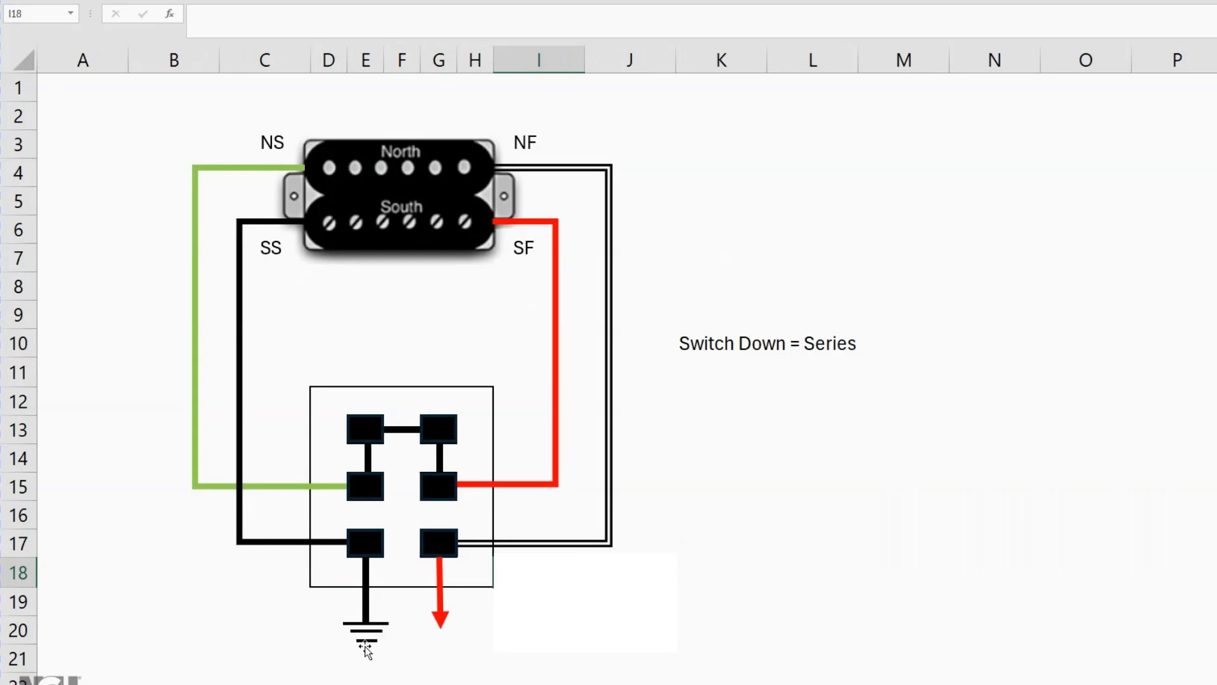
pyautogui.moveTo(360, 545)
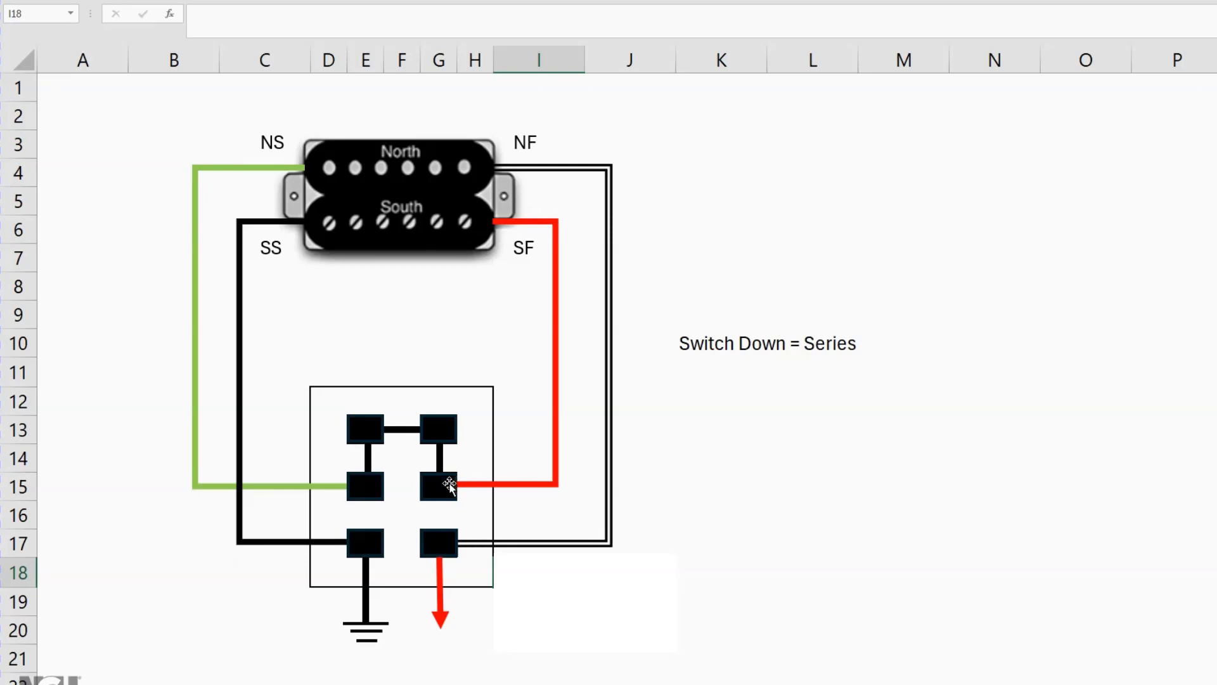
pyautogui.moveTo(371, 493)
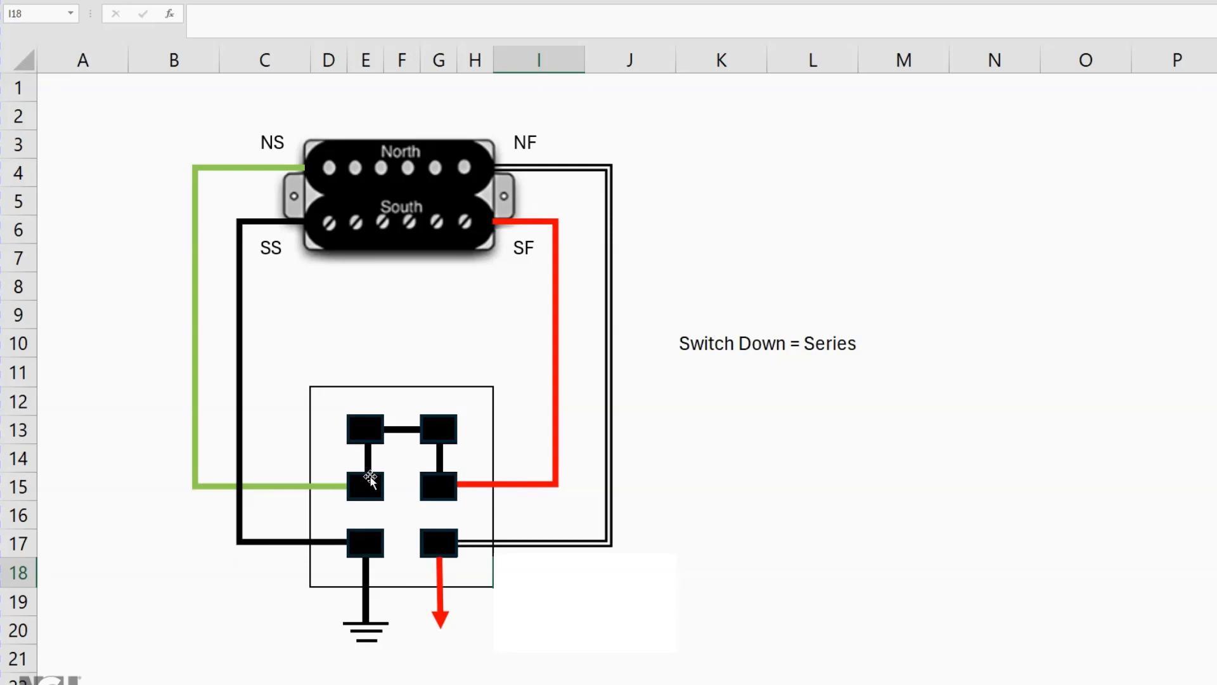
pyautogui.moveTo(388, 190)
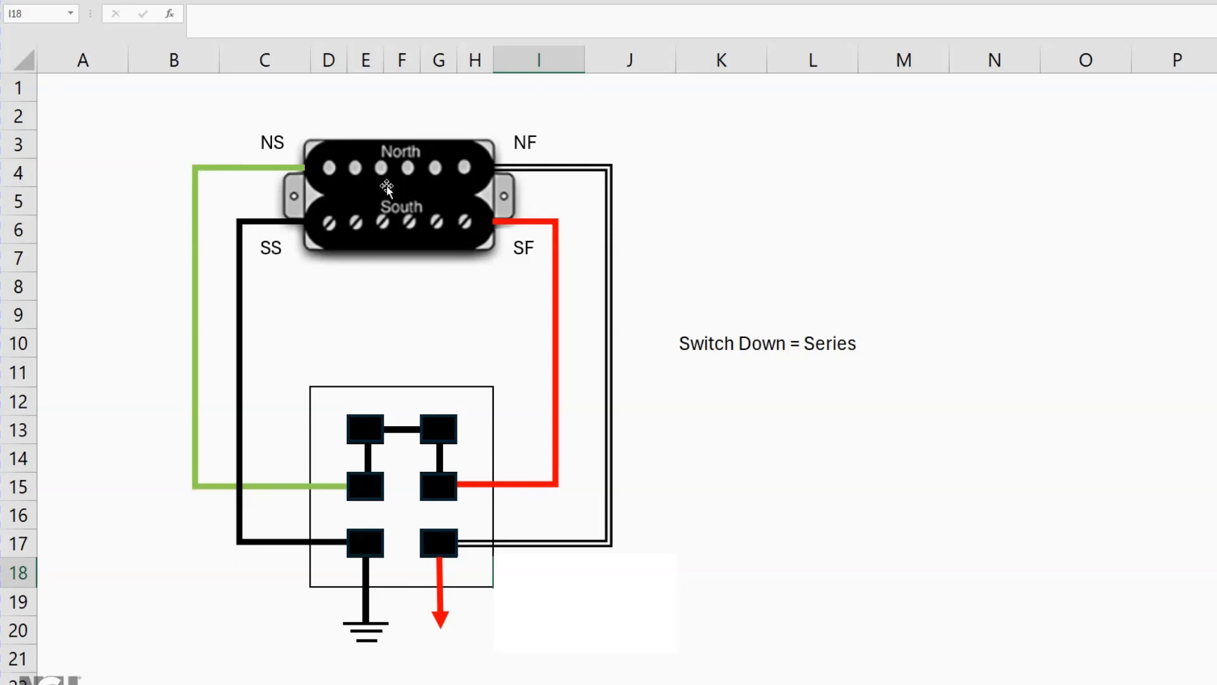
pyautogui.moveTo(413, 180)
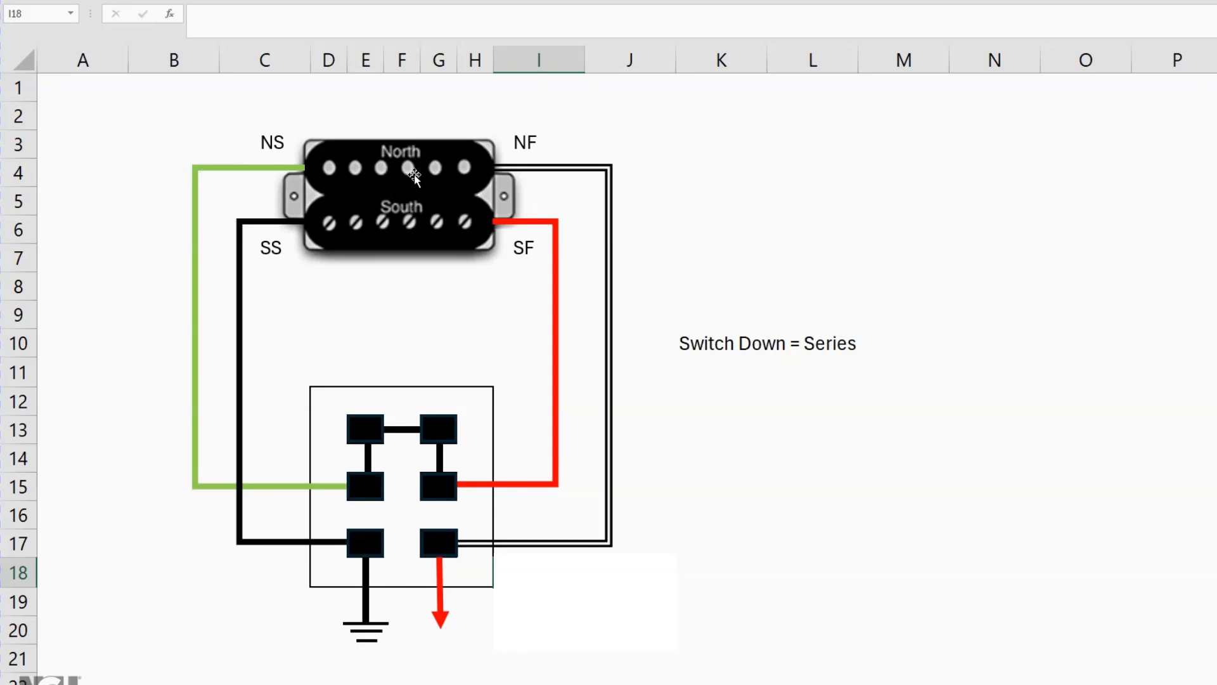
pyautogui.moveTo(482, 170)
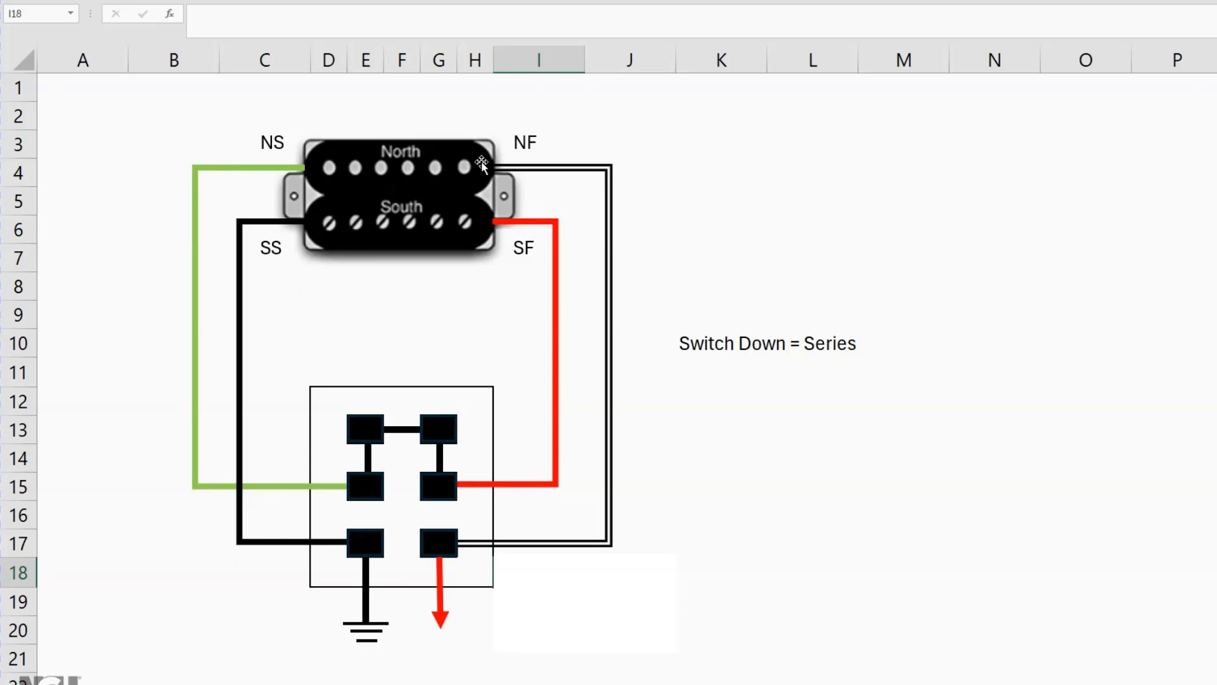
pyautogui.moveTo(432, 620)
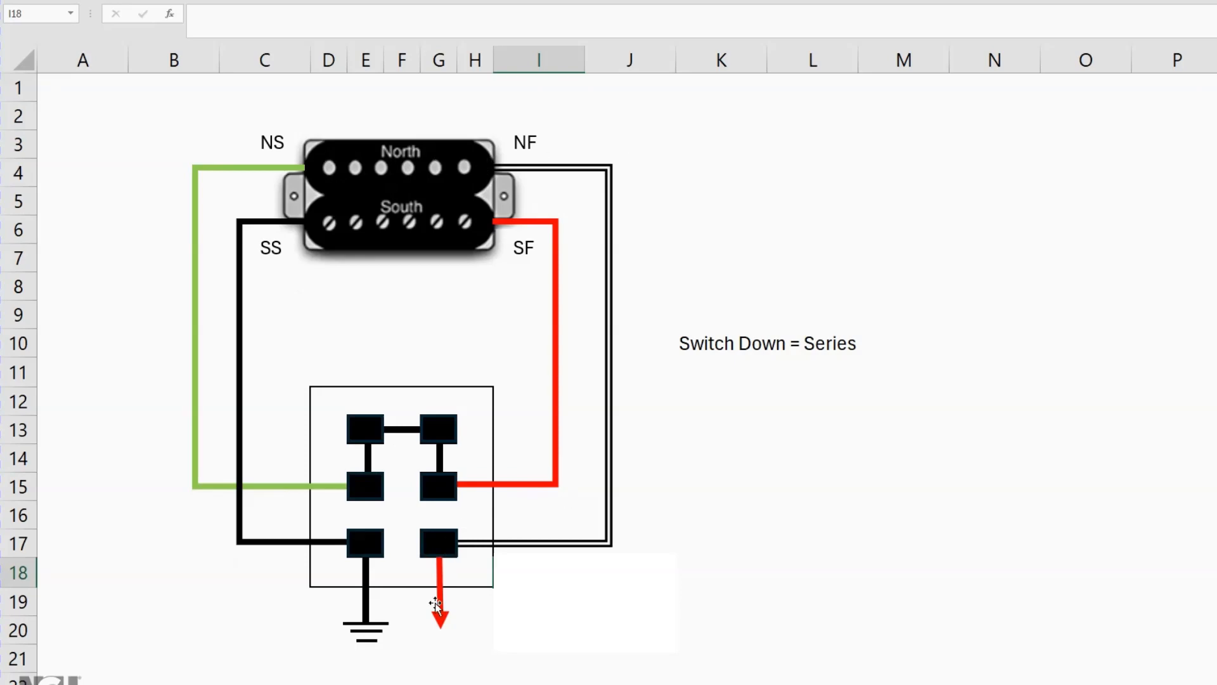
pyautogui.moveTo(246, 516)
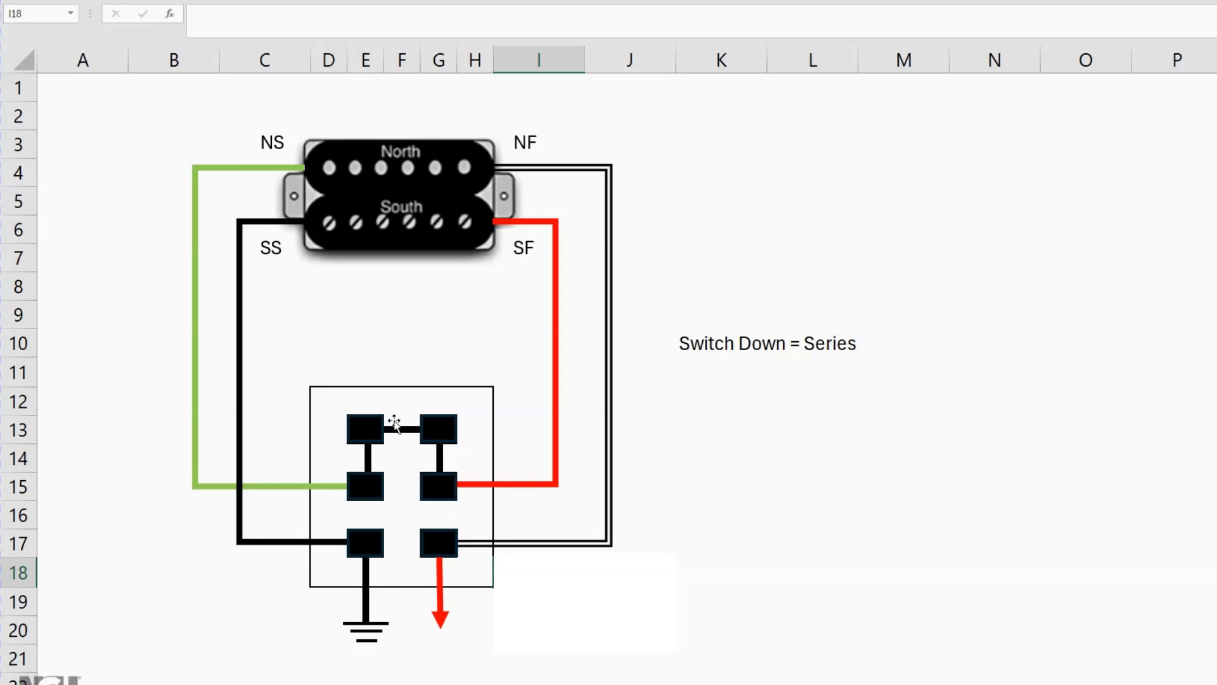
pyautogui.moveTo(534, 171)
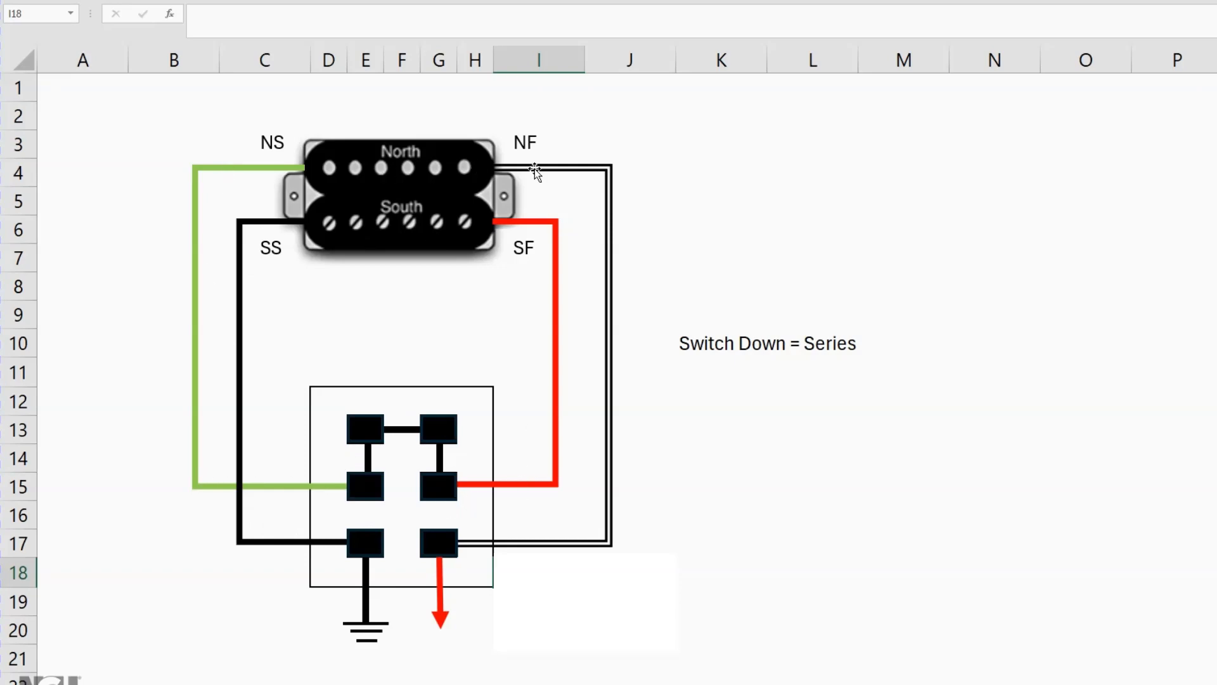
pyautogui.moveTo(454, 644)
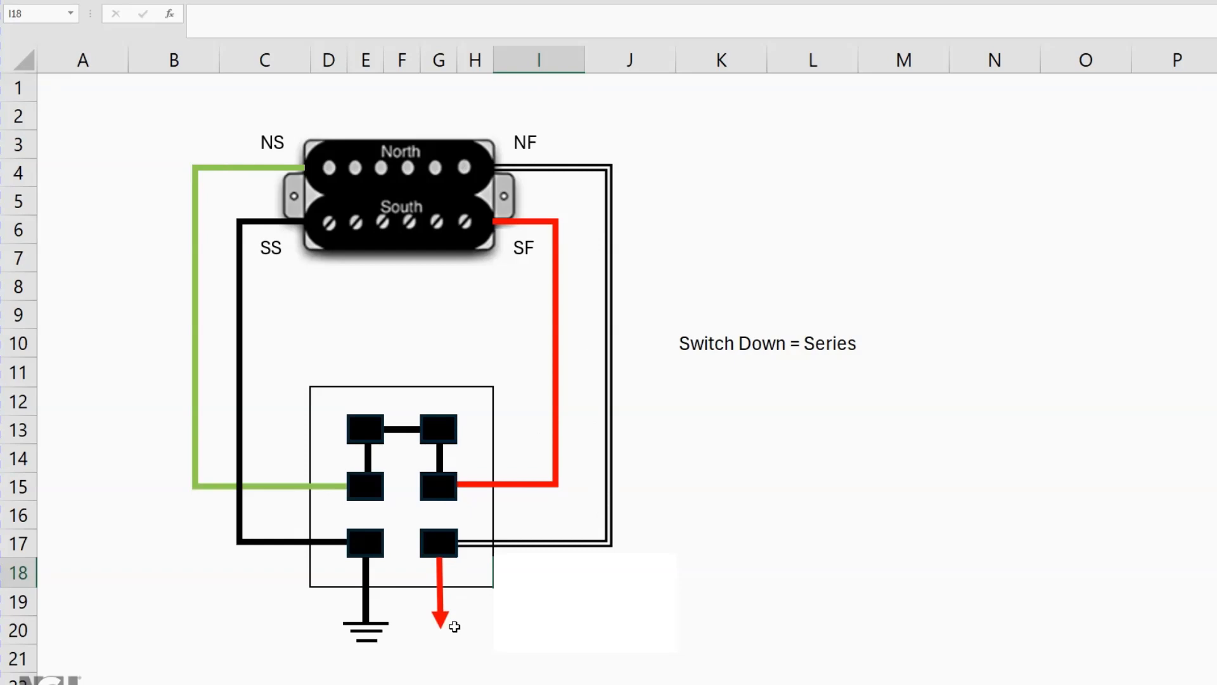
pyautogui.moveTo(464, 603)
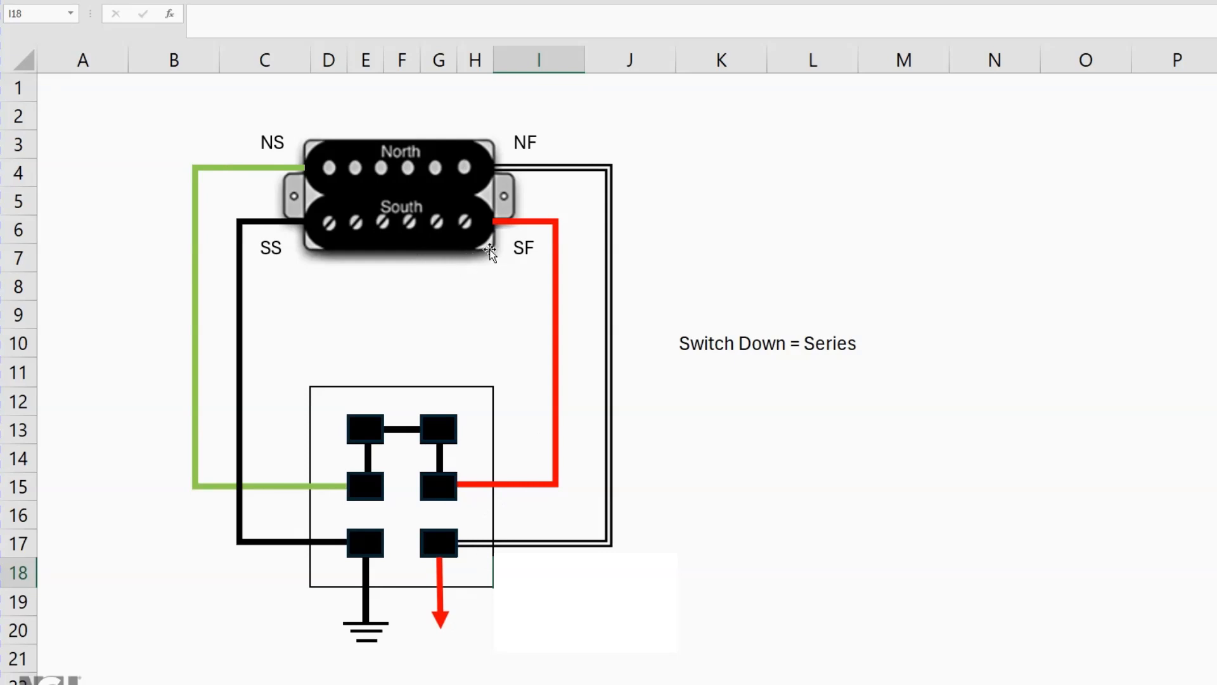
pyautogui.moveTo(266, 223)
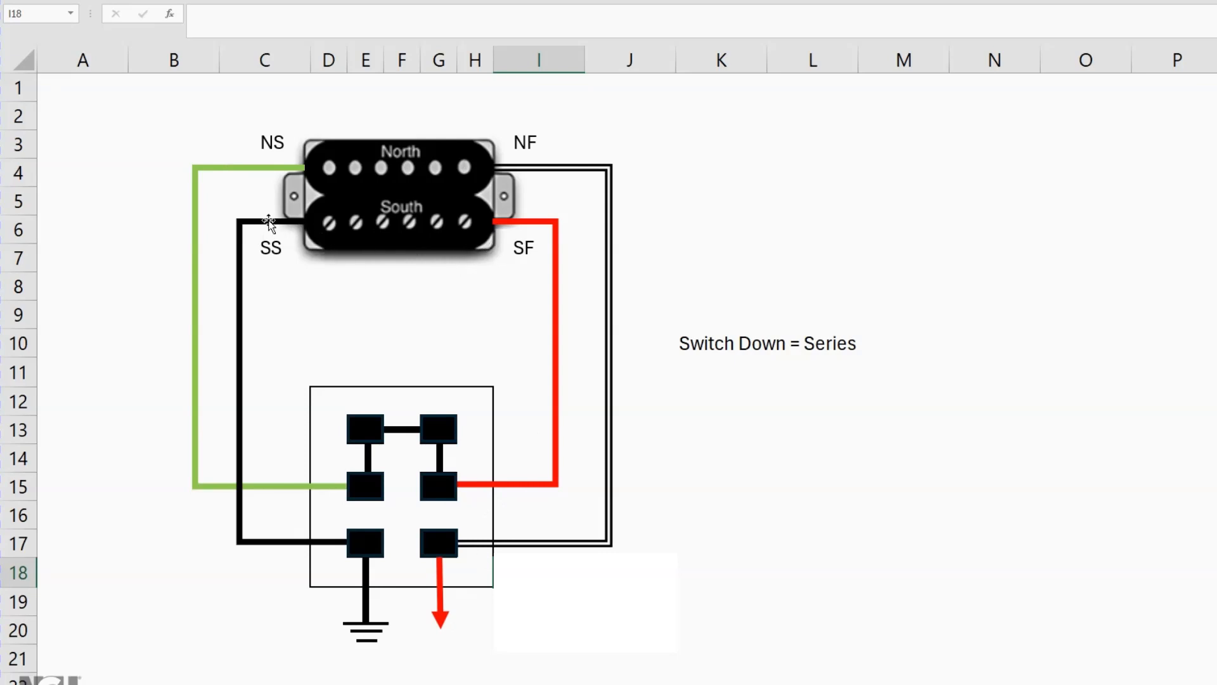
pyautogui.moveTo(532, 210)
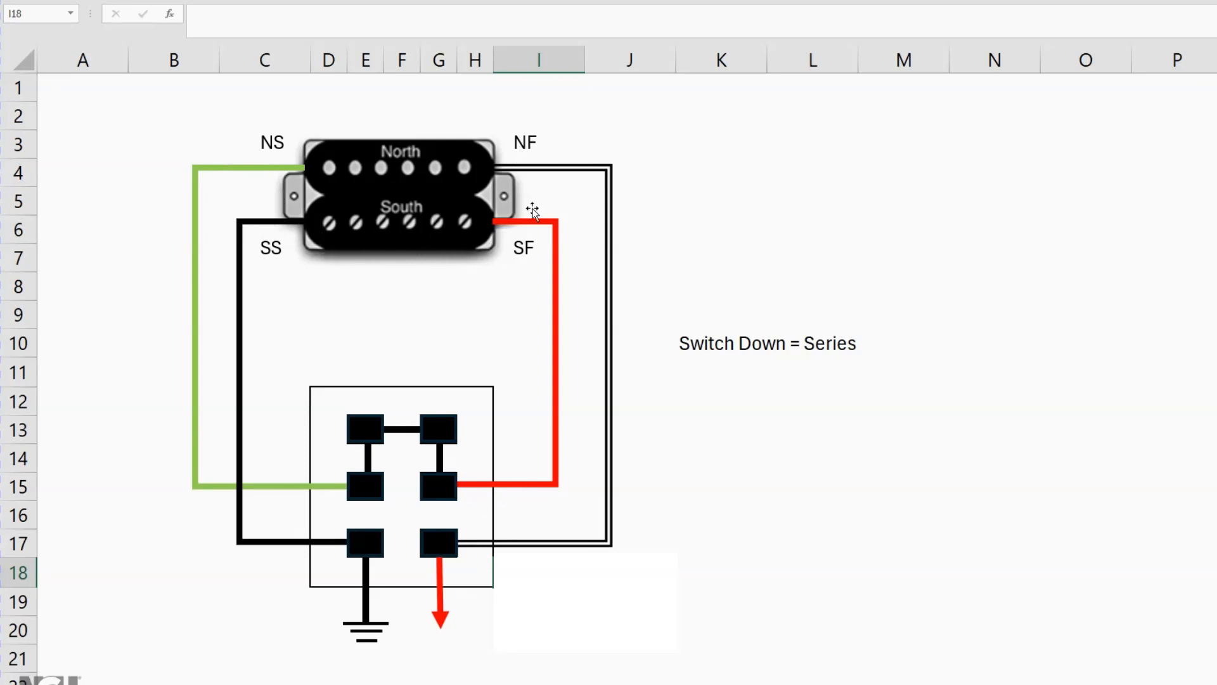
pyautogui.moveTo(320, 197)
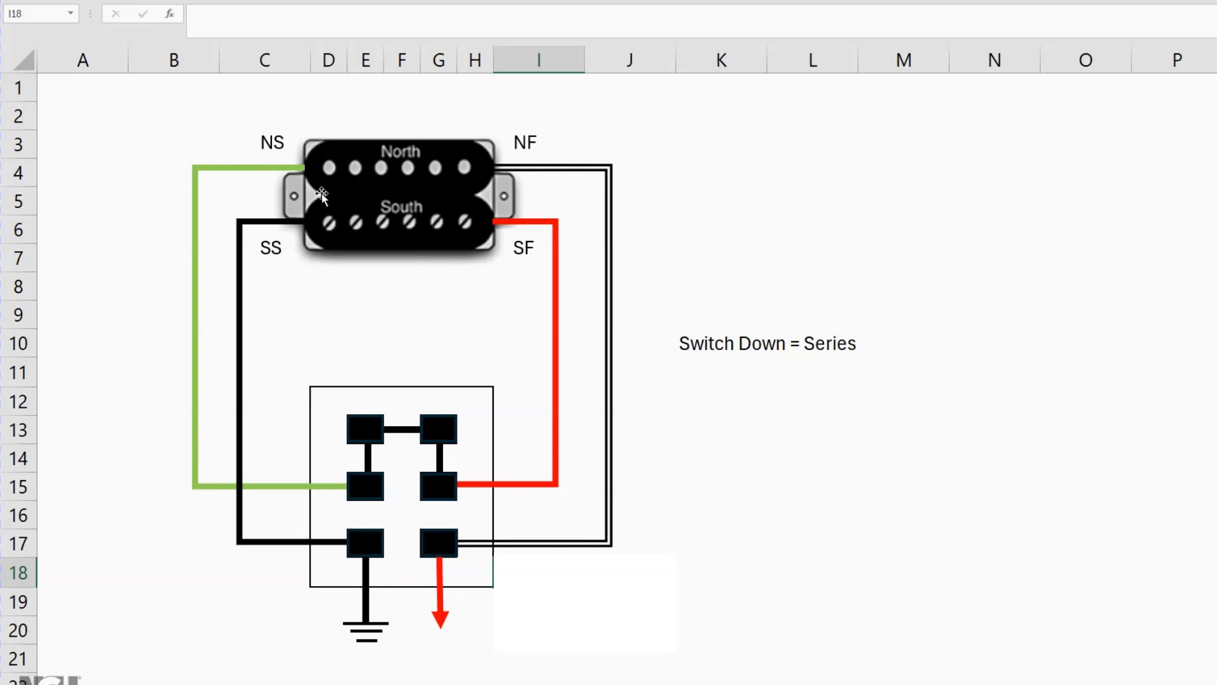
pyautogui.moveTo(363, 649)
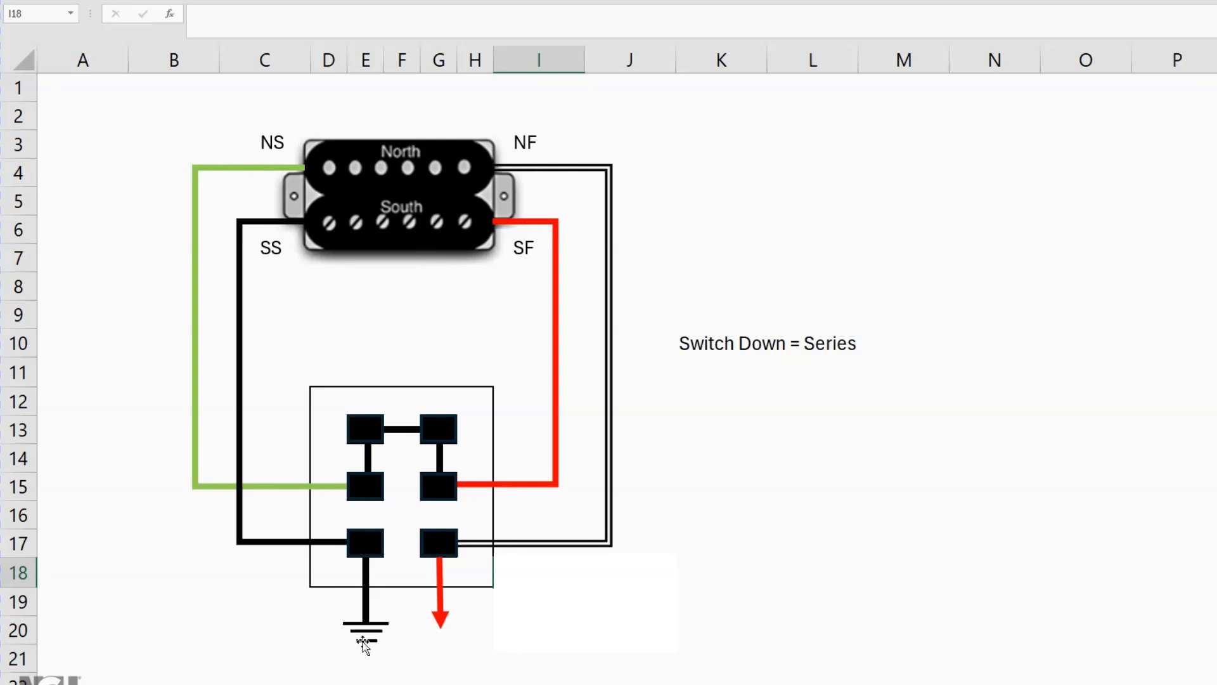
pyautogui.moveTo(254, 218)
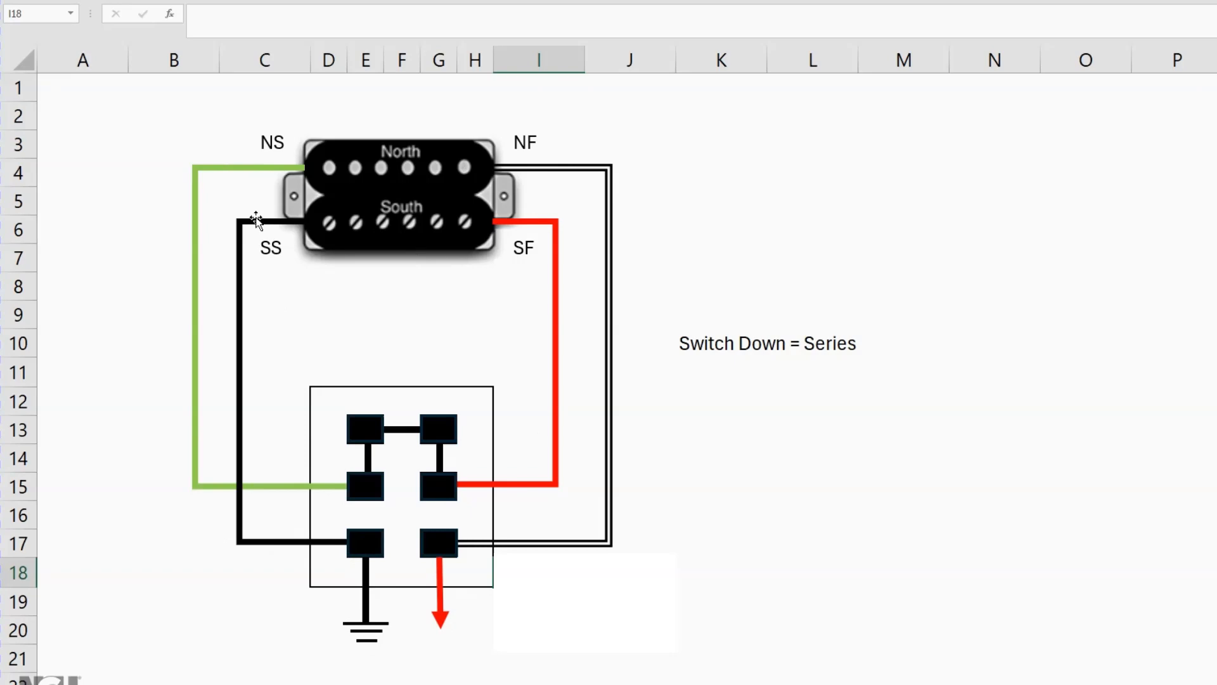
pyautogui.moveTo(457, 518)
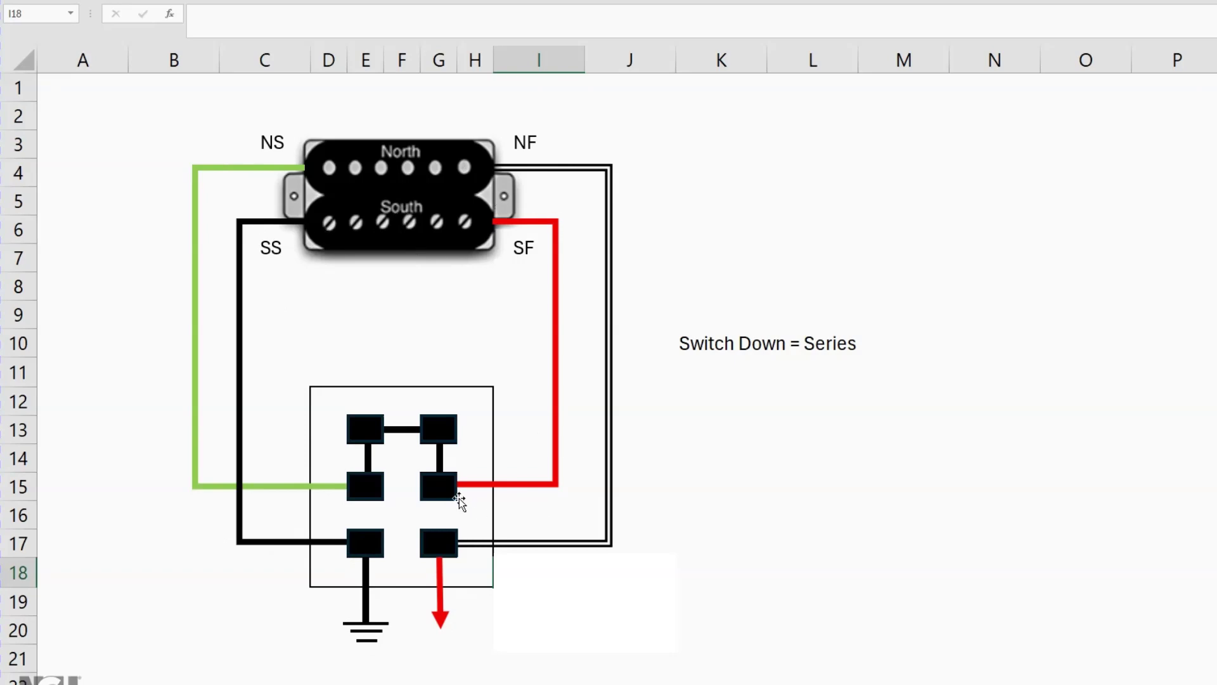
pyautogui.moveTo(193, 474)
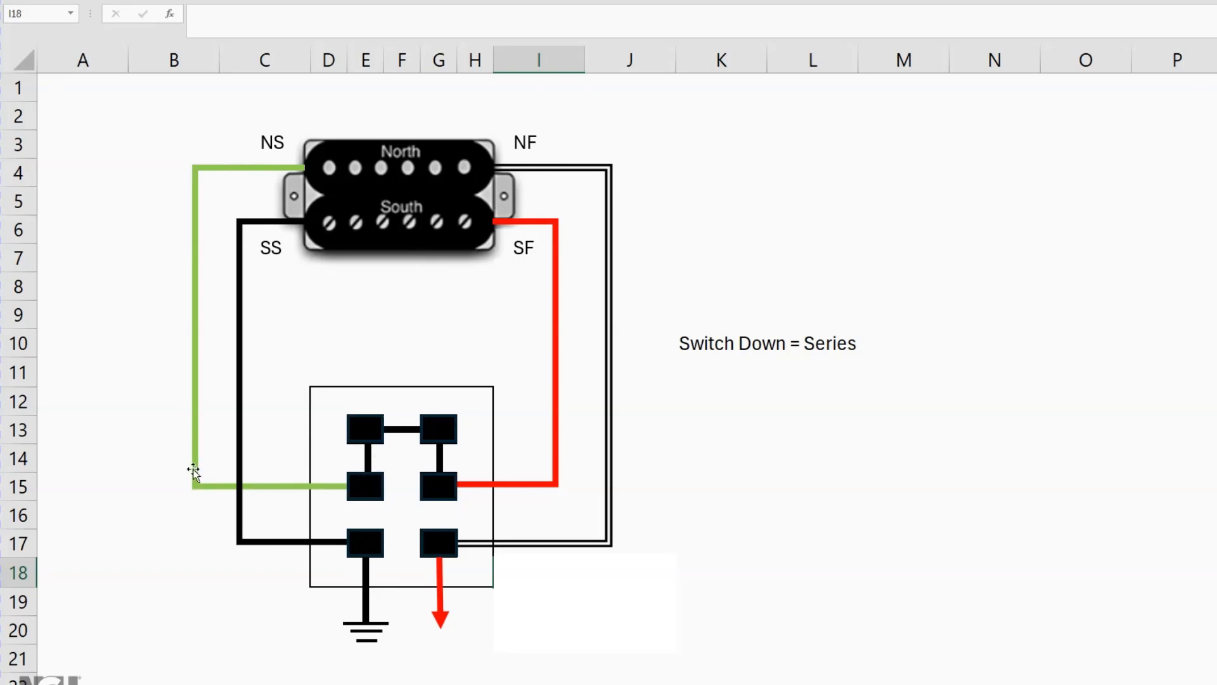
pyautogui.moveTo(472, 166)
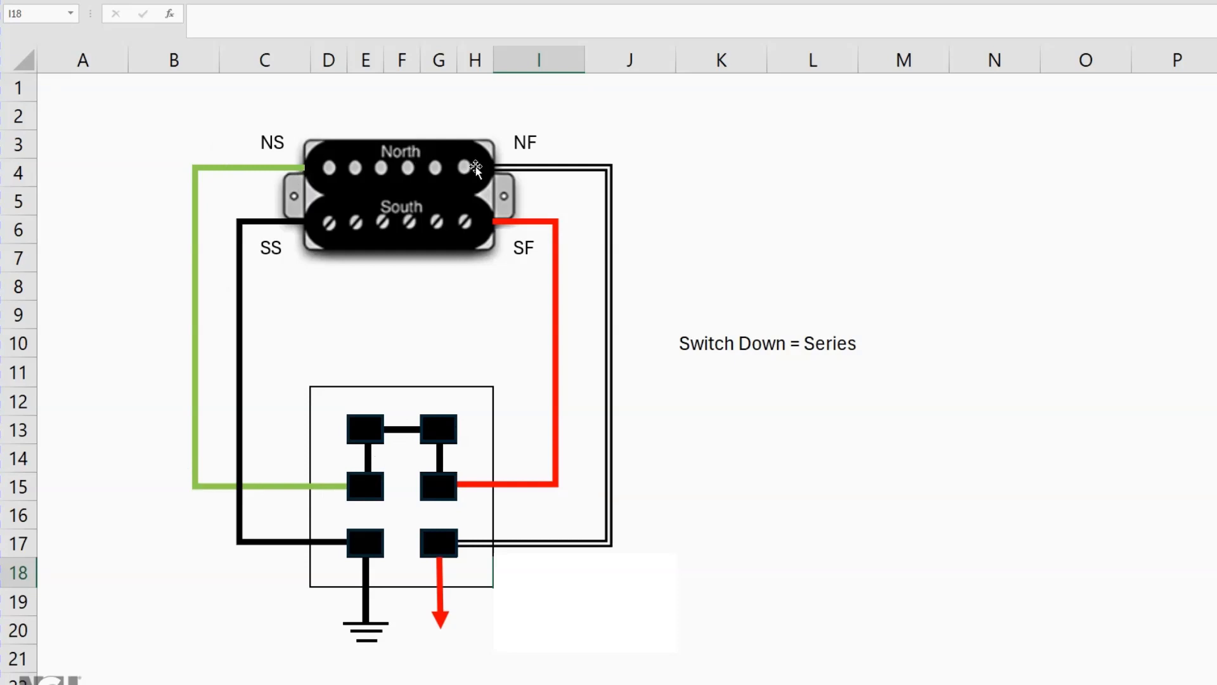
pyautogui.moveTo(431, 558)
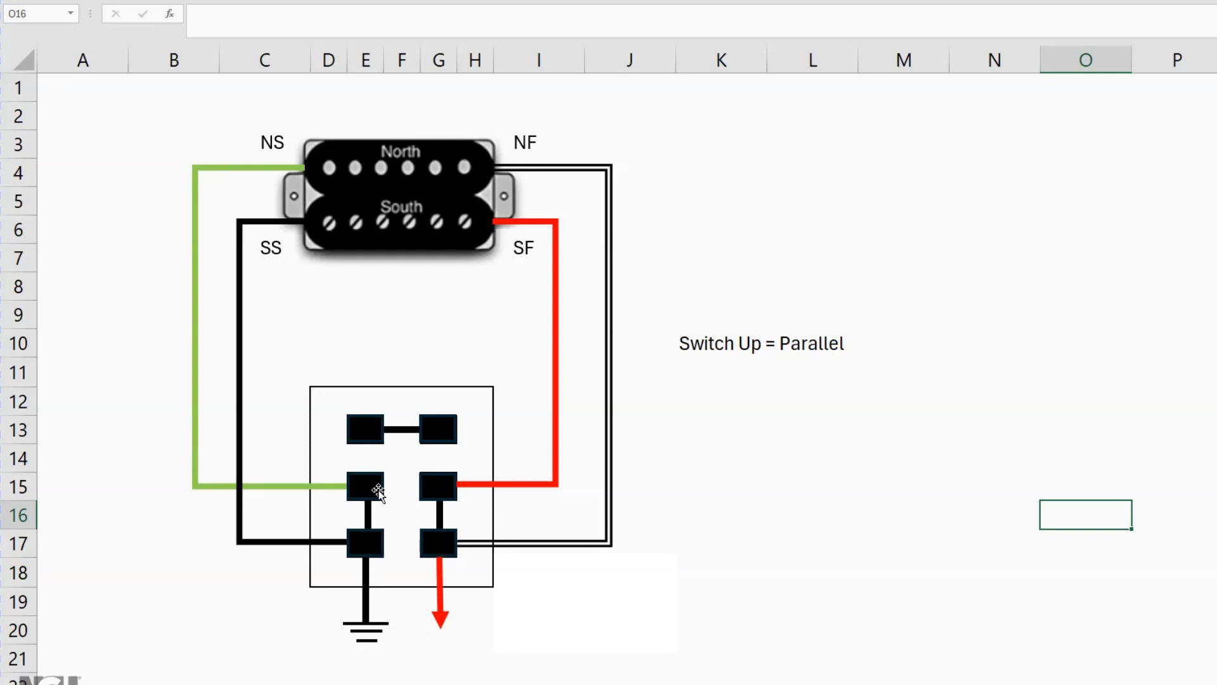
pyautogui.moveTo(368, 508)
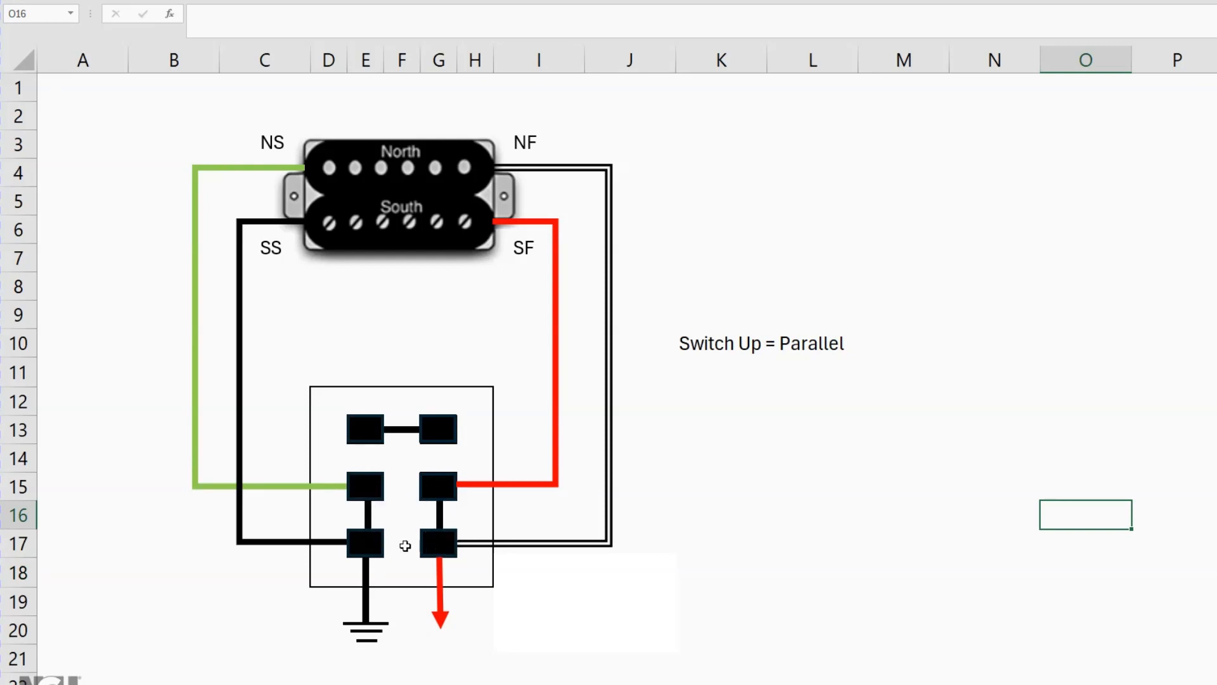
pyautogui.moveTo(365, 655)
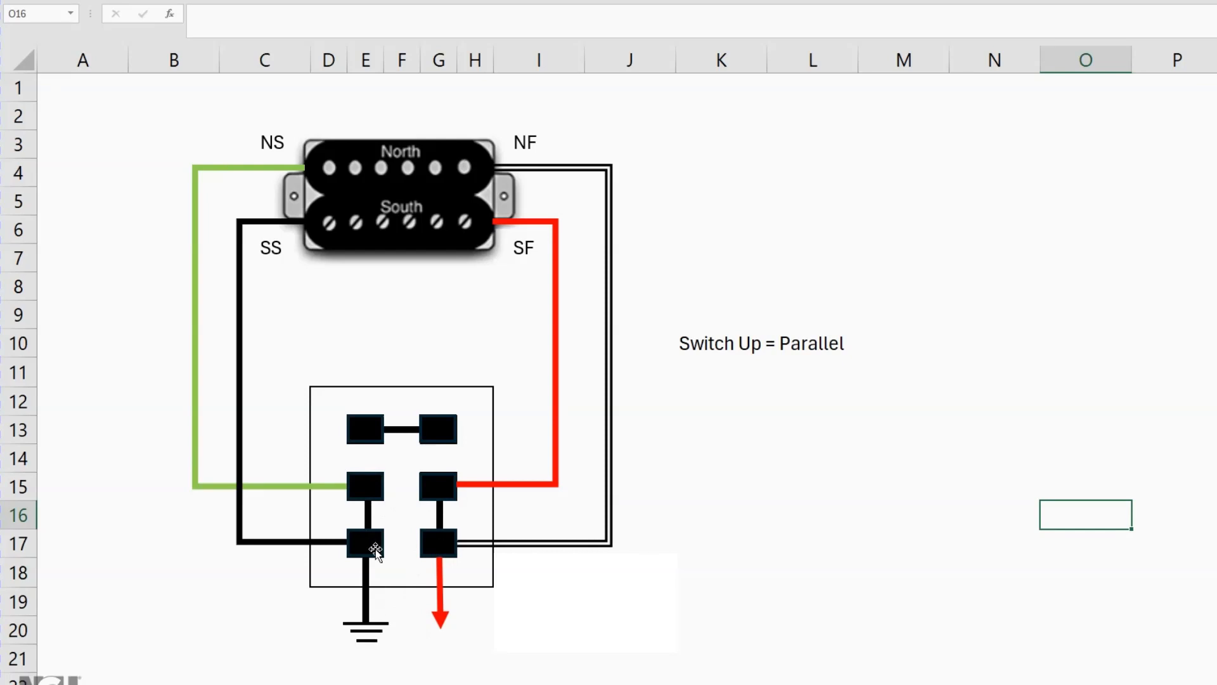
pyautogui.moveTo(343, 462)
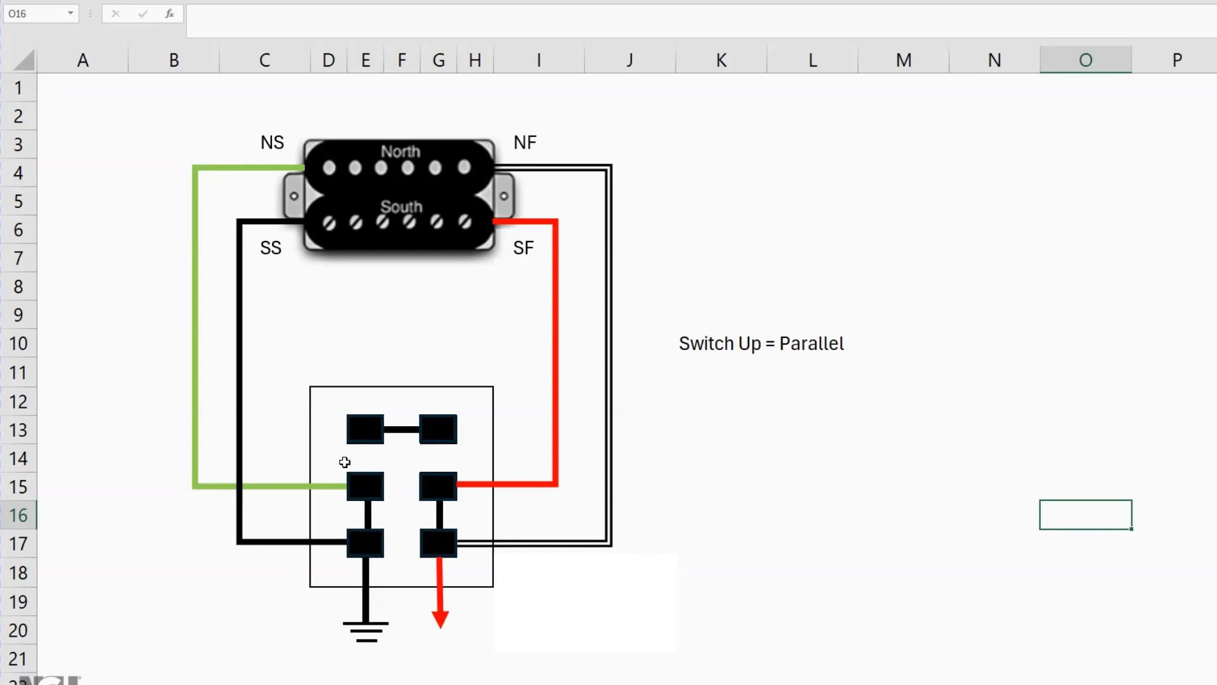
pyautogui.moveTo(324, 180)
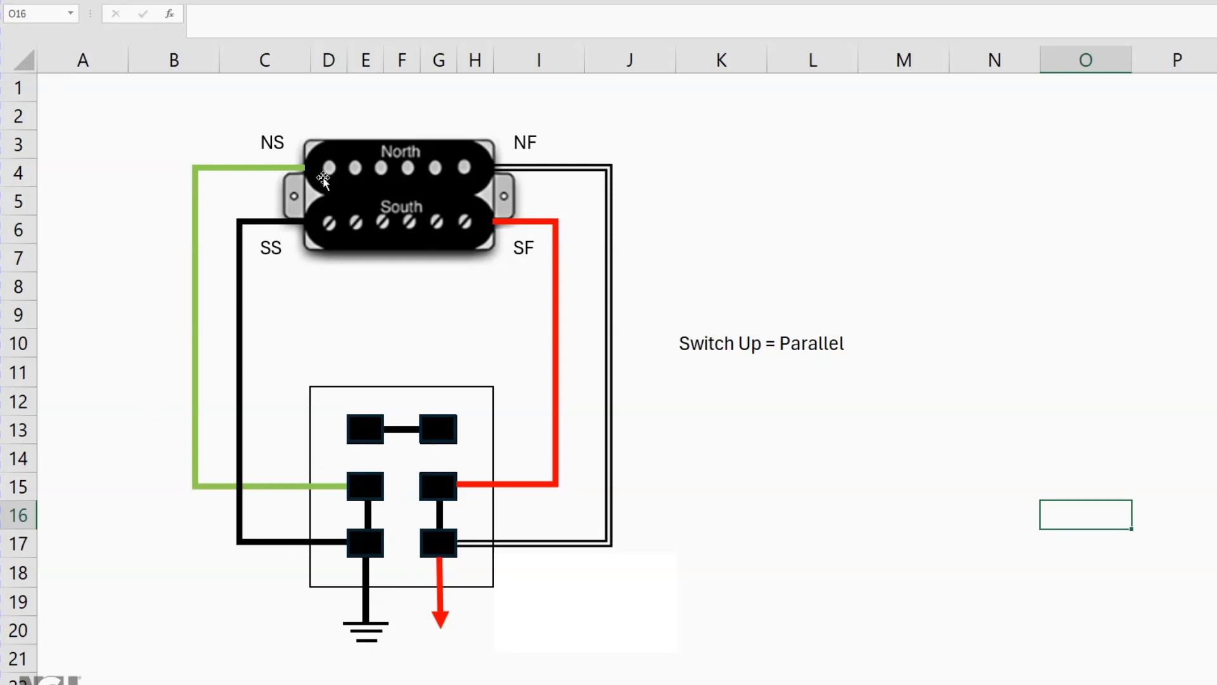
pyautogui.moveTo(551, 153)
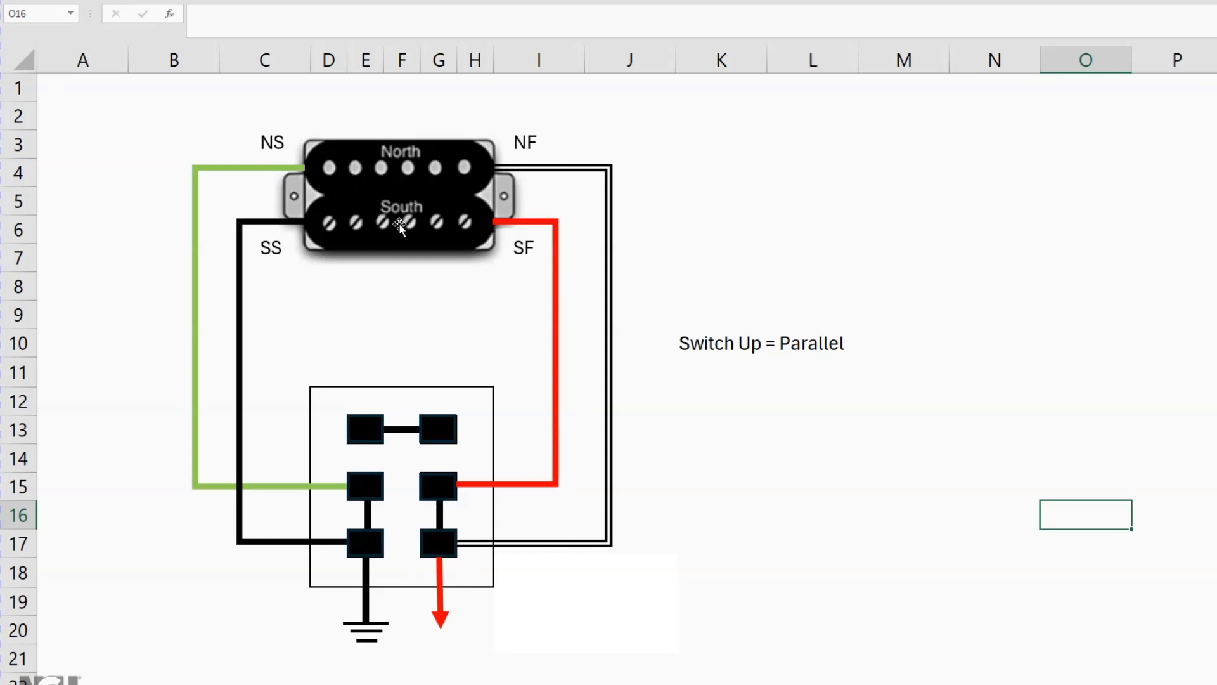
pyautogui.moveTo(446, 252)
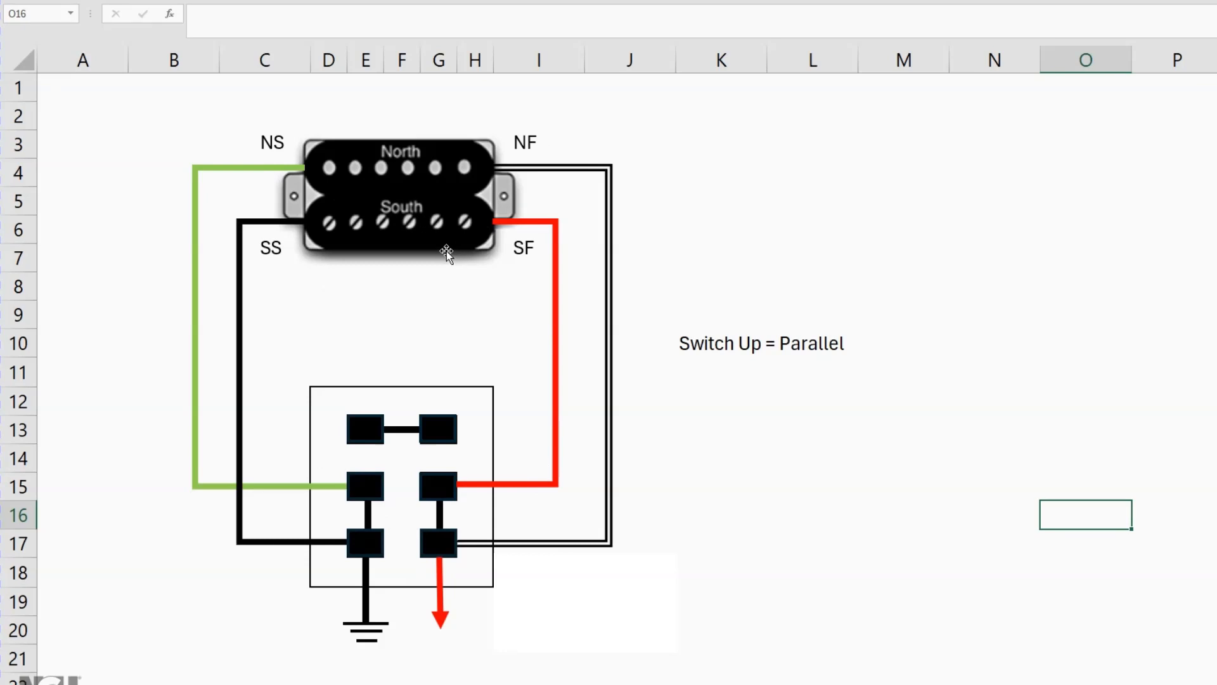
pyautogui.moveTo(460, 236)
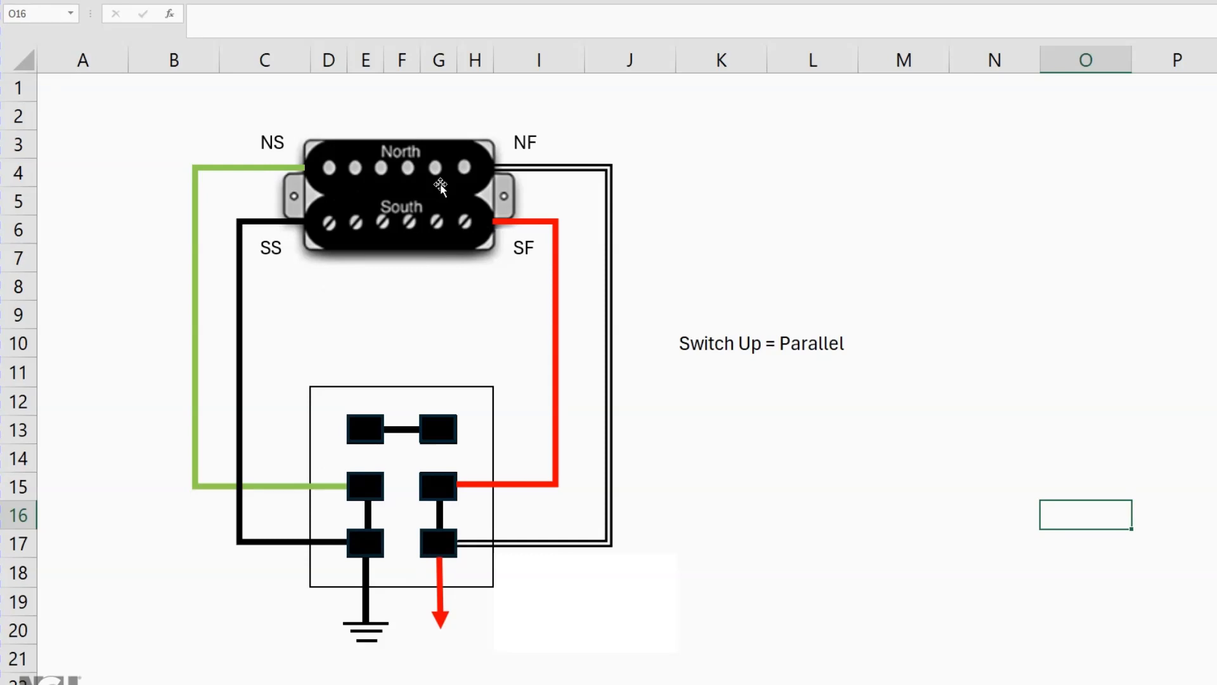
pyautogui.moveTo(439, 193)
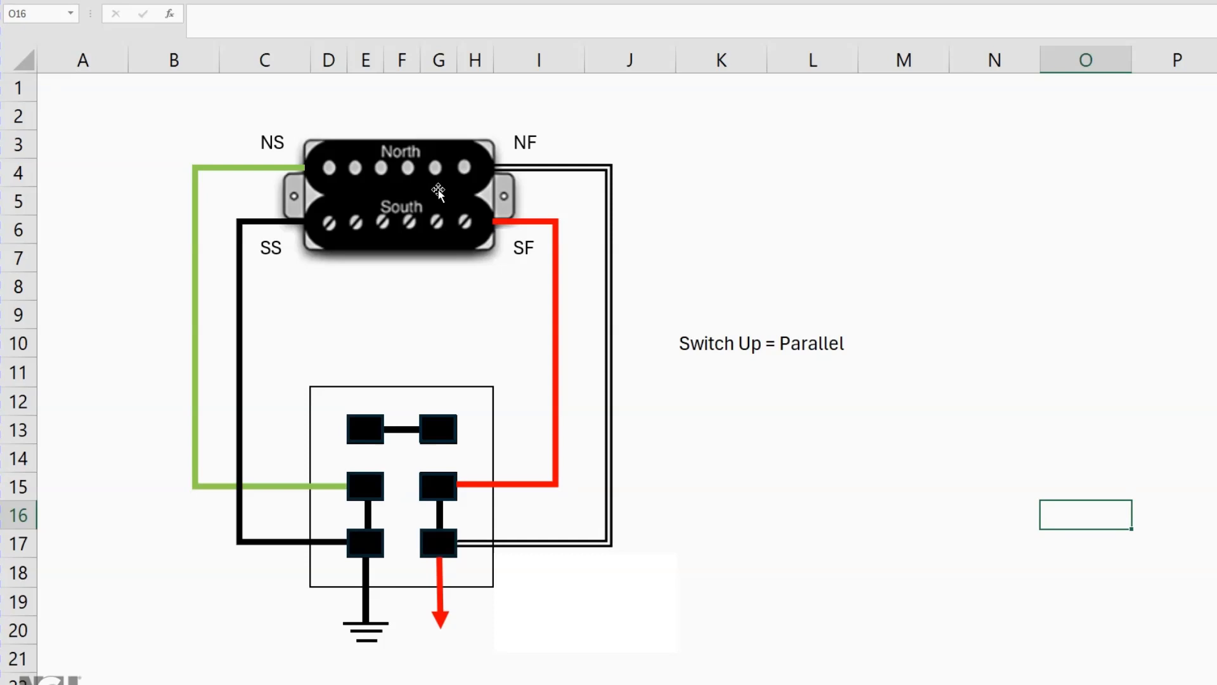
pyautogui.moveTo(426, 208)
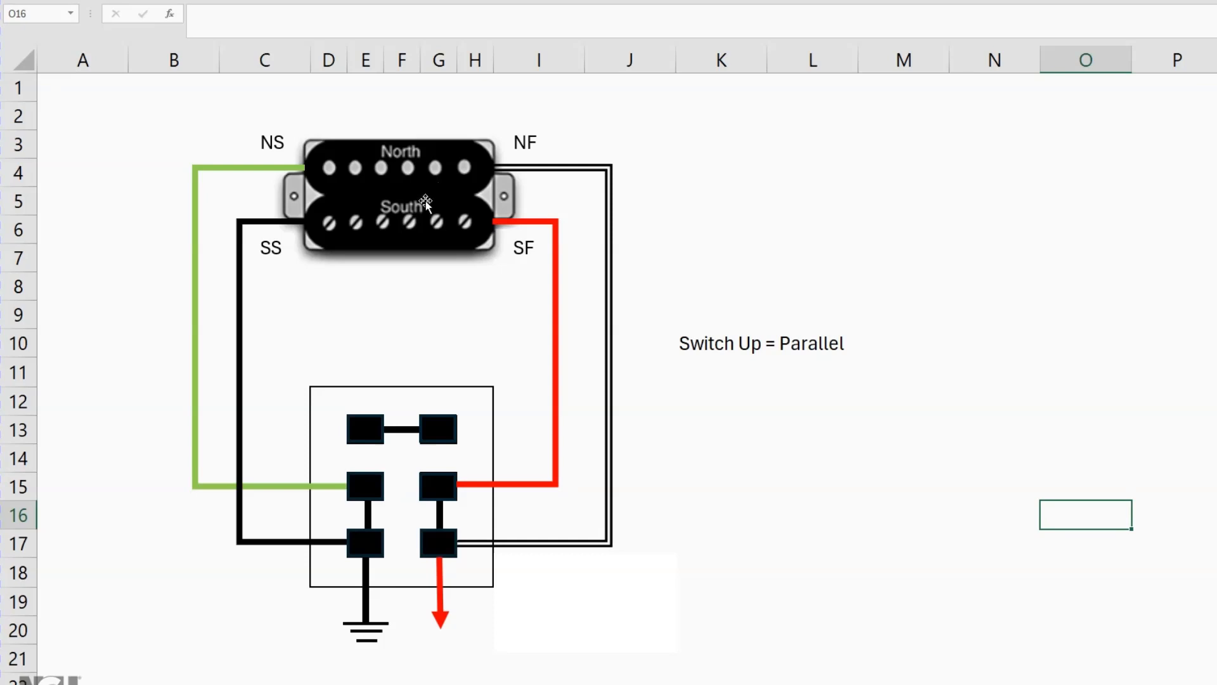
pyautogui.moveTo(423, 177)
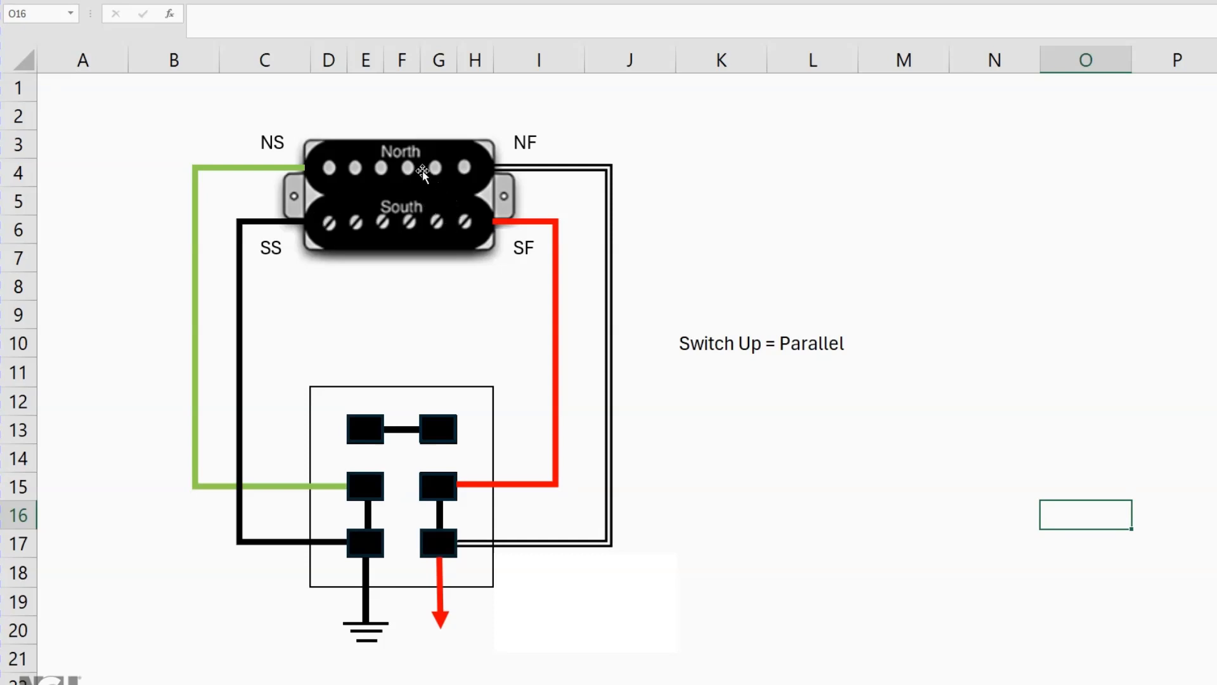
pyautogui.moveTo(439, 210)
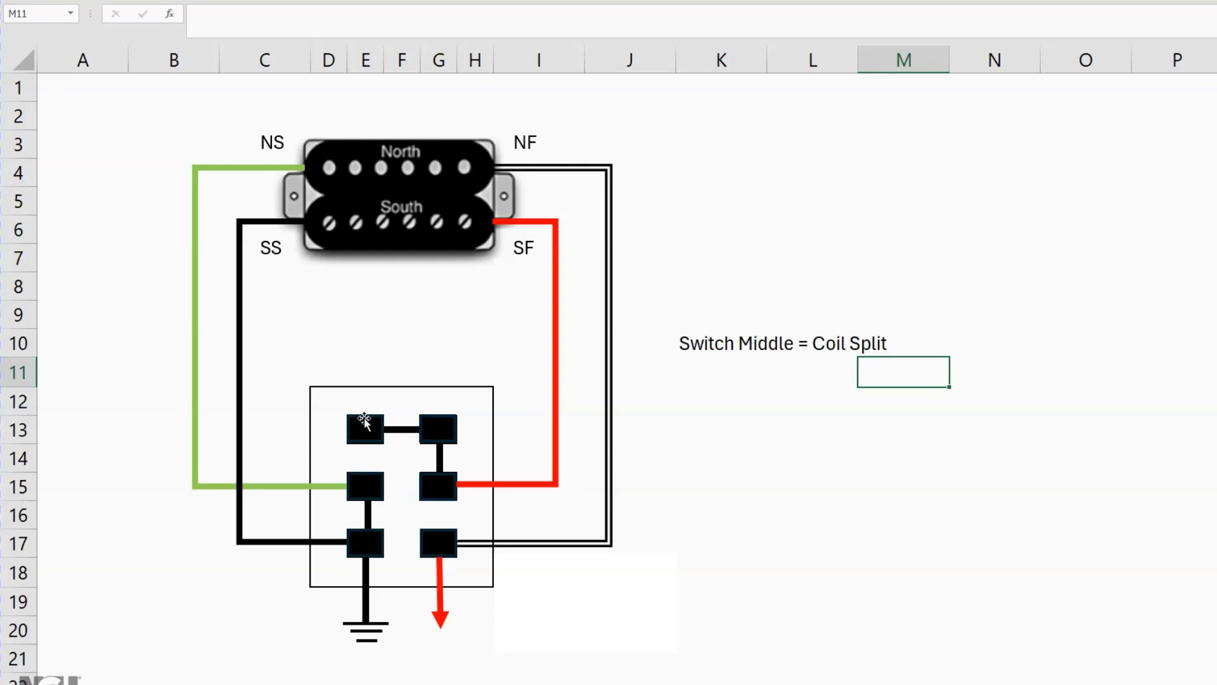
pyautogui.moveTo(437, 646)
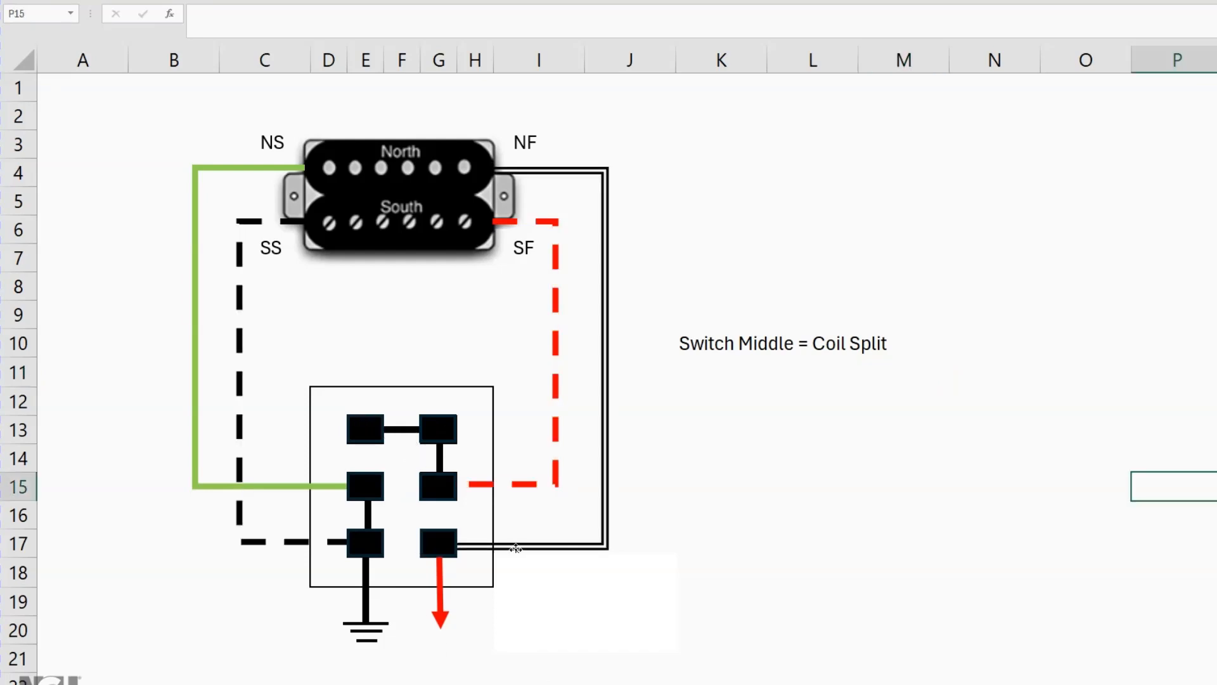
pyautogui.moveTo(365, 623)
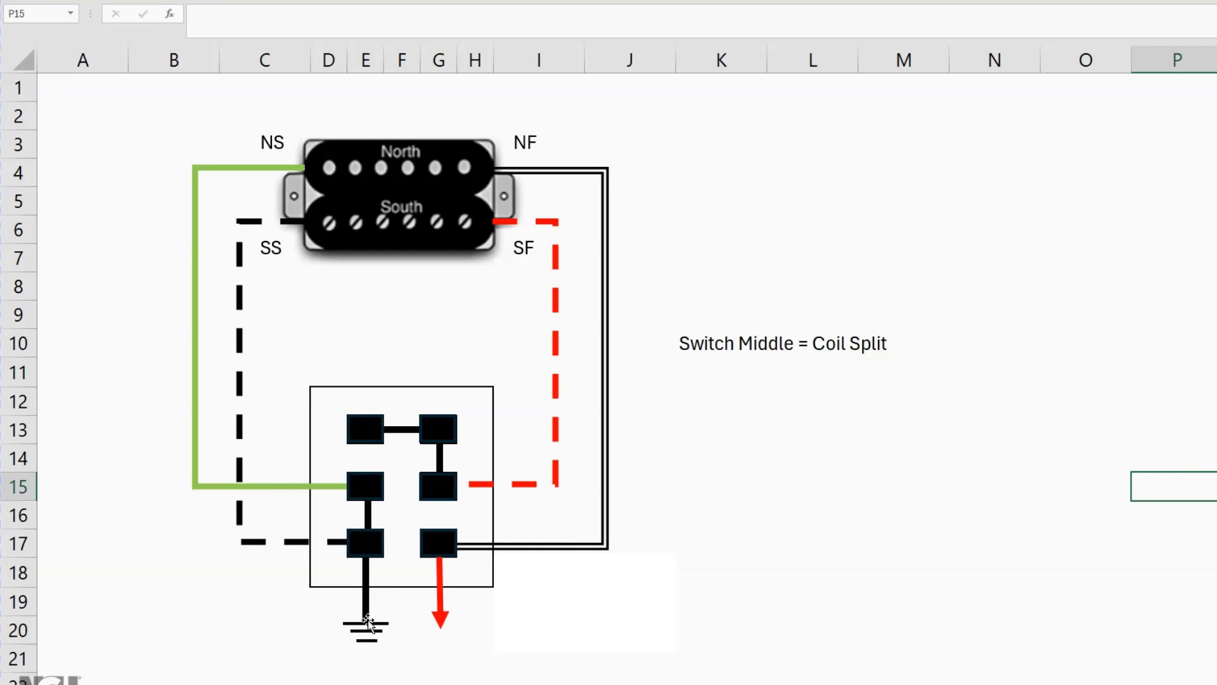
pyautogui.moveTo(326, 543)
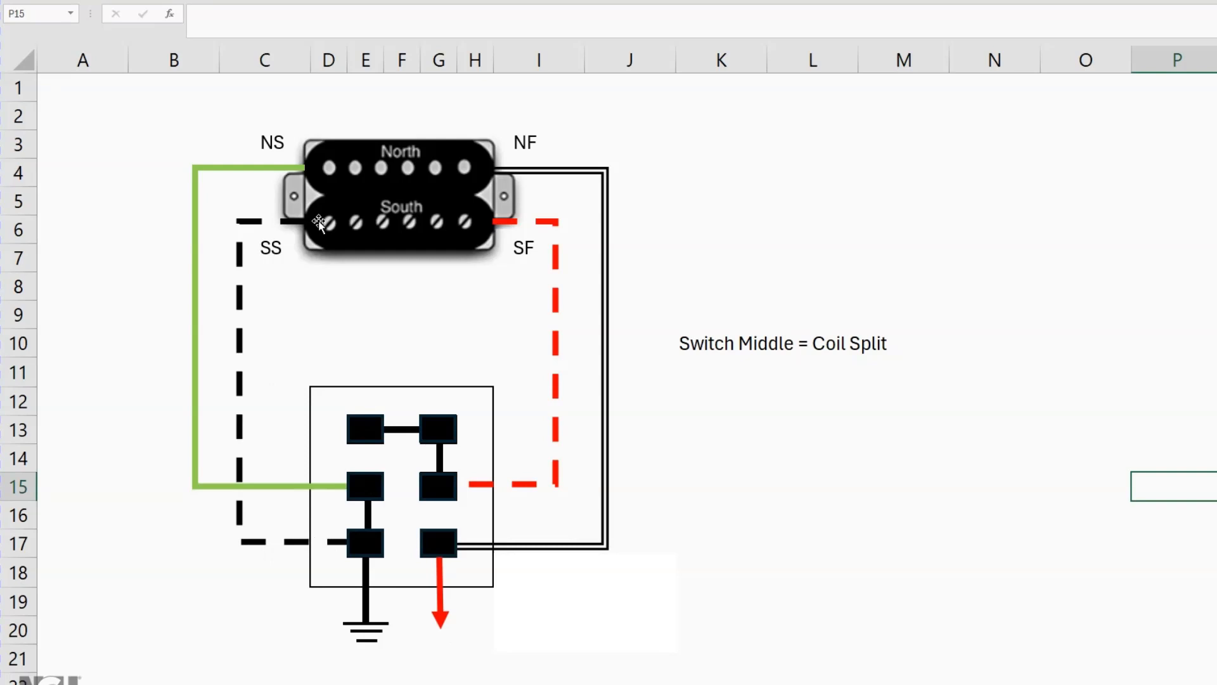
pyautogui.moveTo(252, 353)
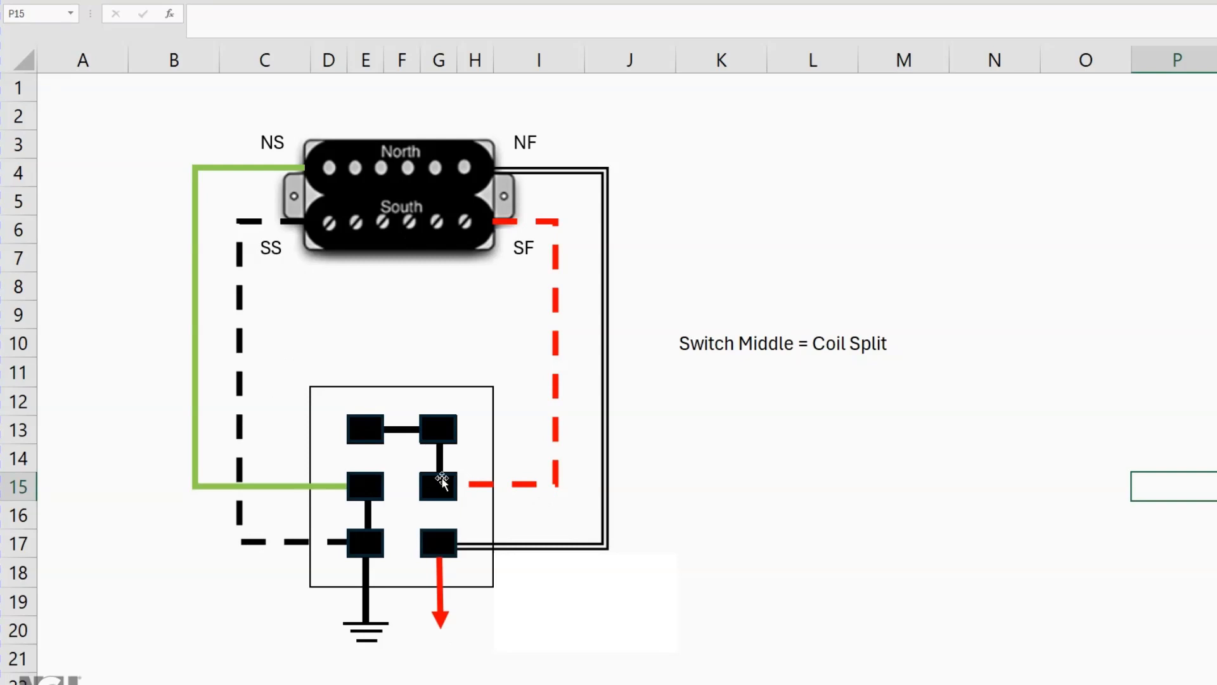
pyautogui.moveTo(383, 429)
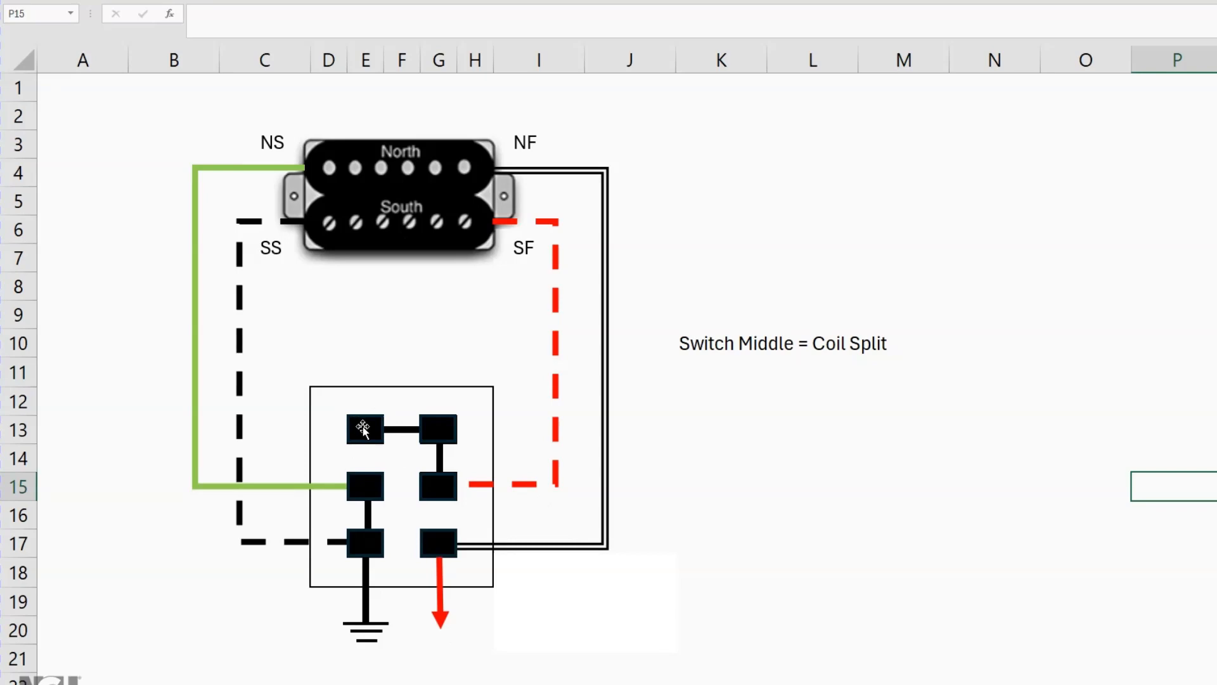
pyautogui.moveTo(394, 239)
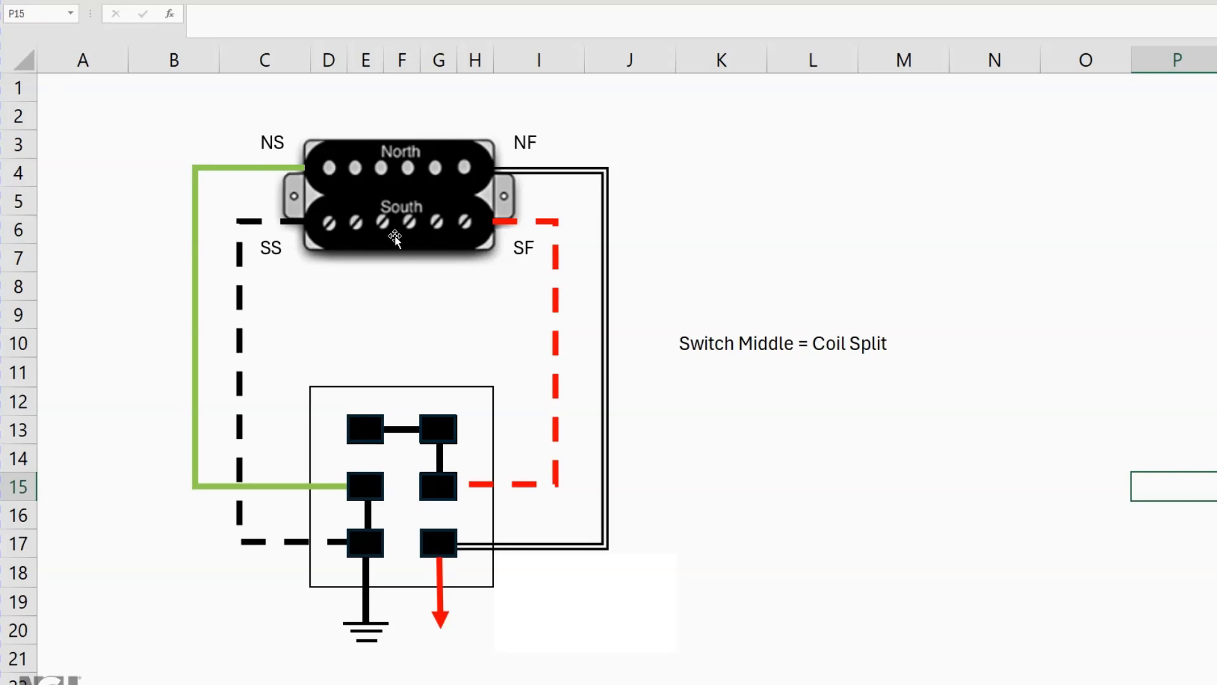
pyautogui.moveTo(403, 382)
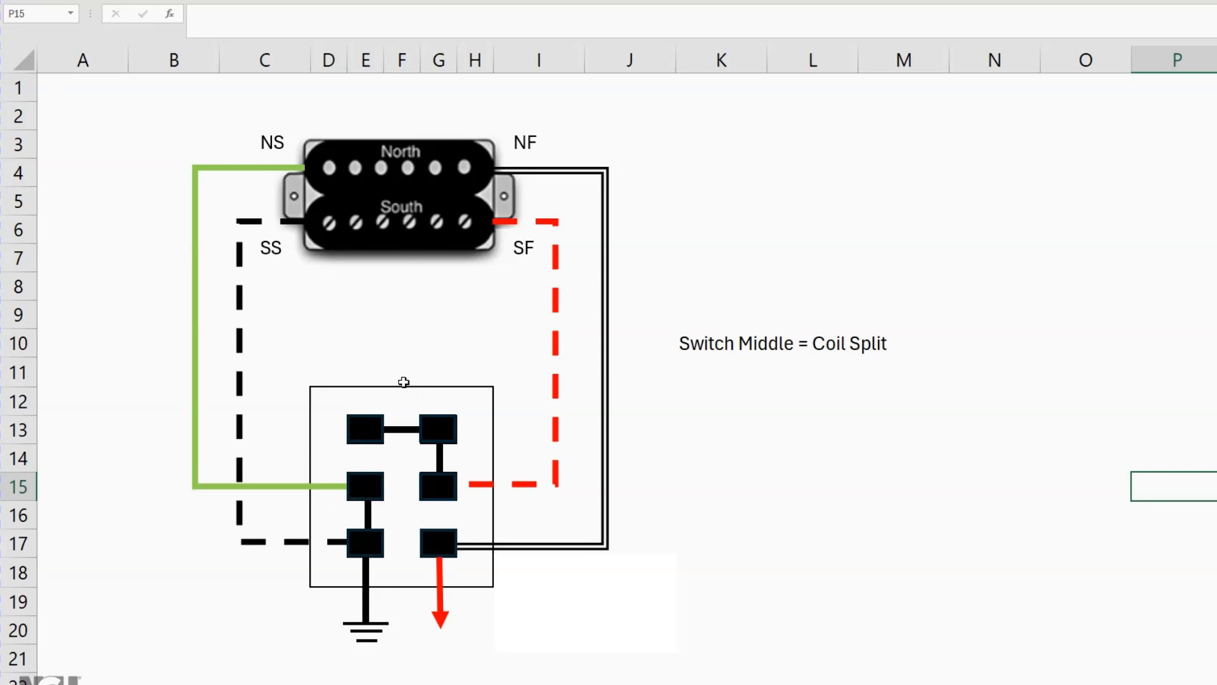
pyautogui.moveTo(378, 502)
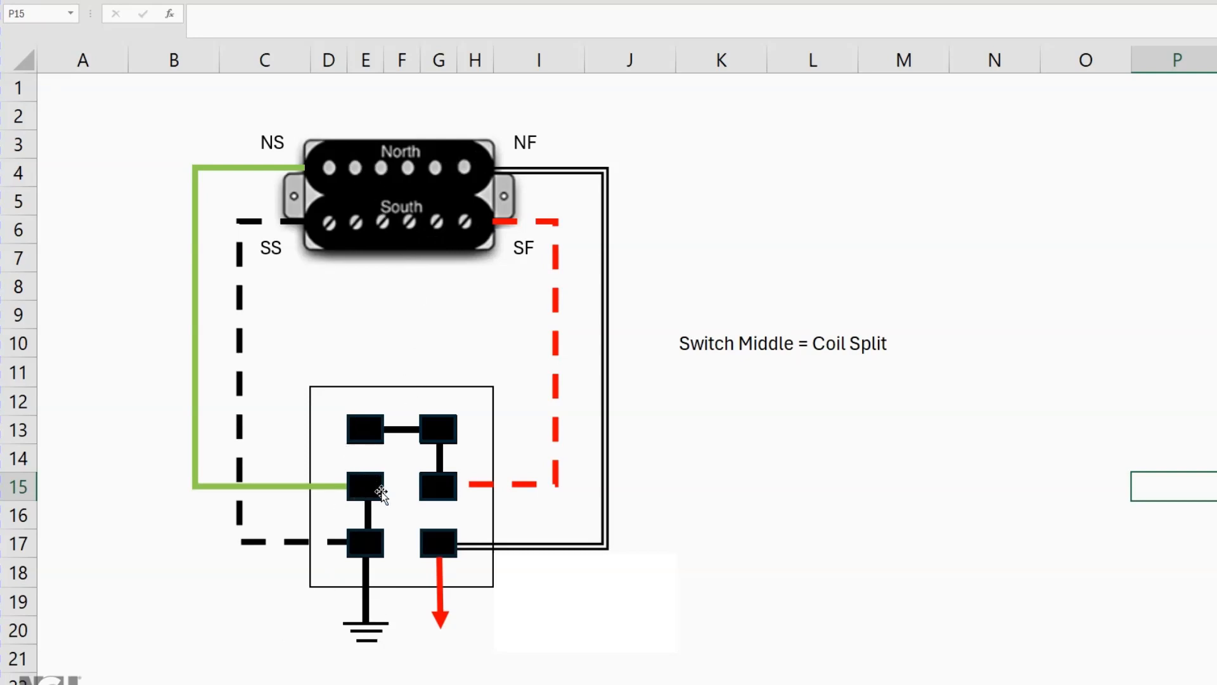
pyautogui.moveTo(328, 153)
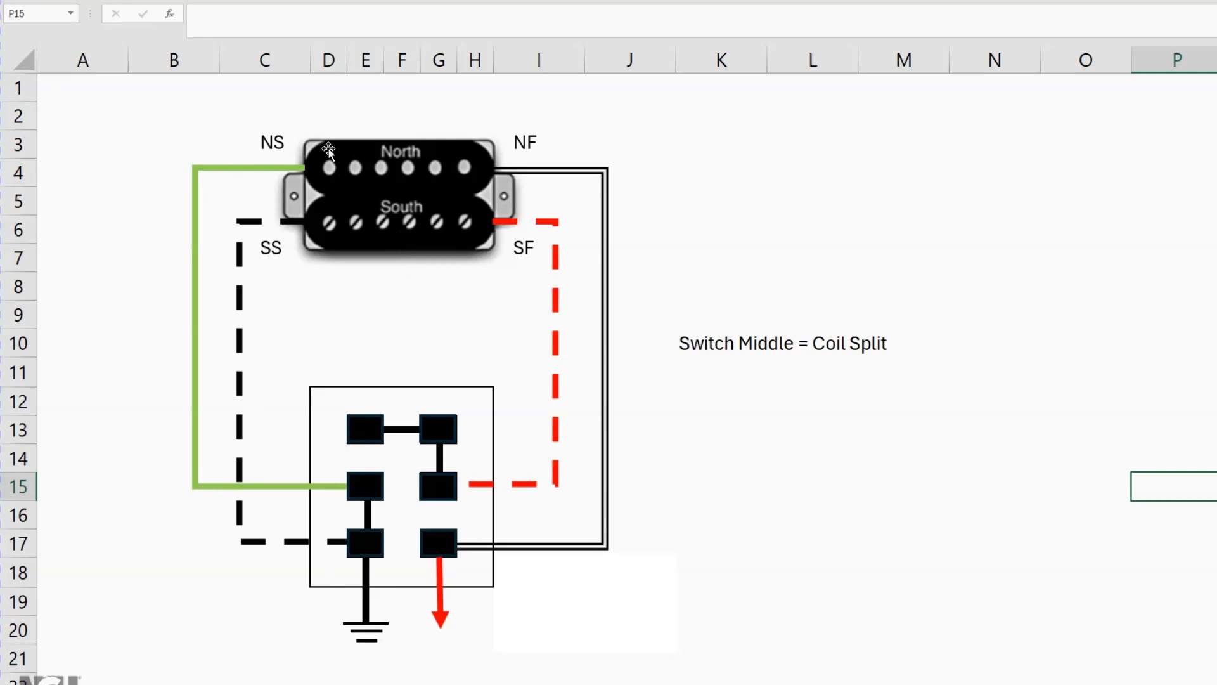
pyautogui.moveTo(463, 642)
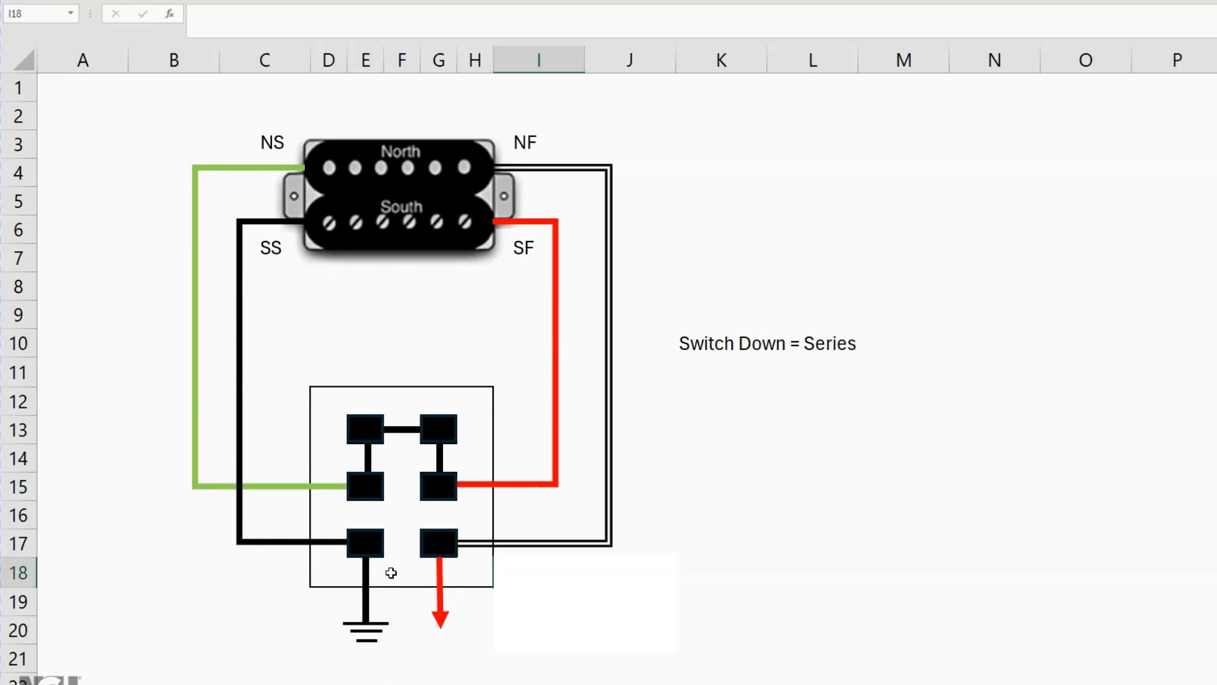
pyautogui.moveTo(253, 229)
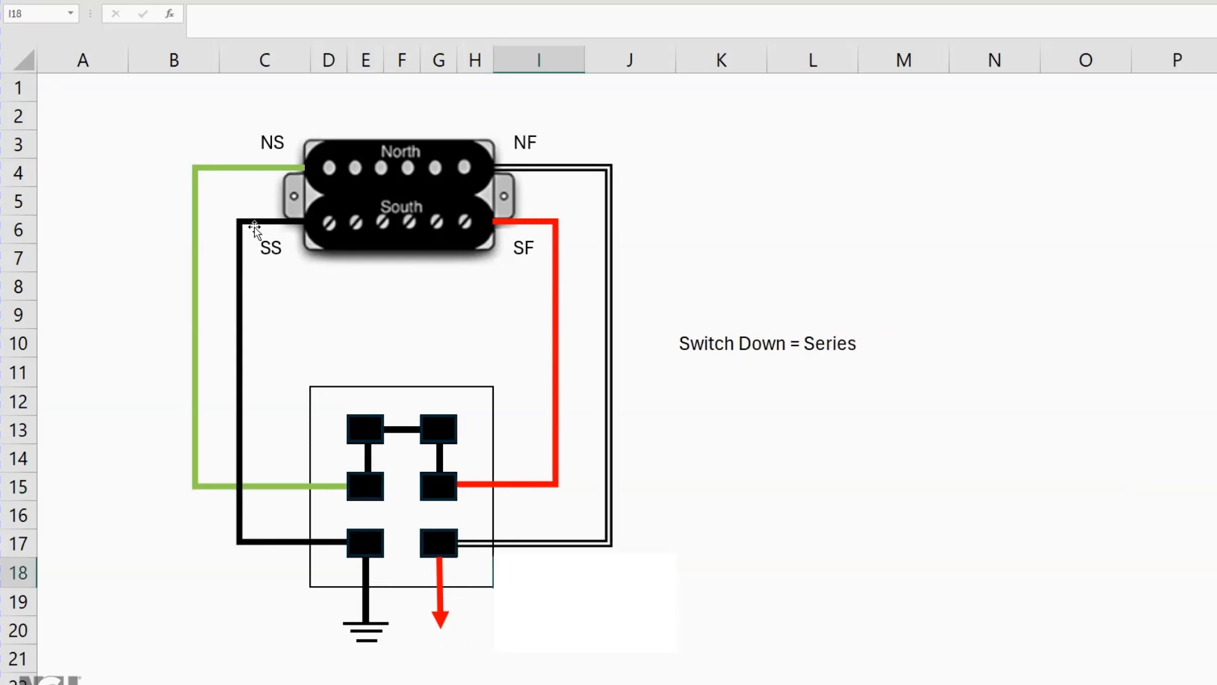
pyautogui.moveTo(371, 454)
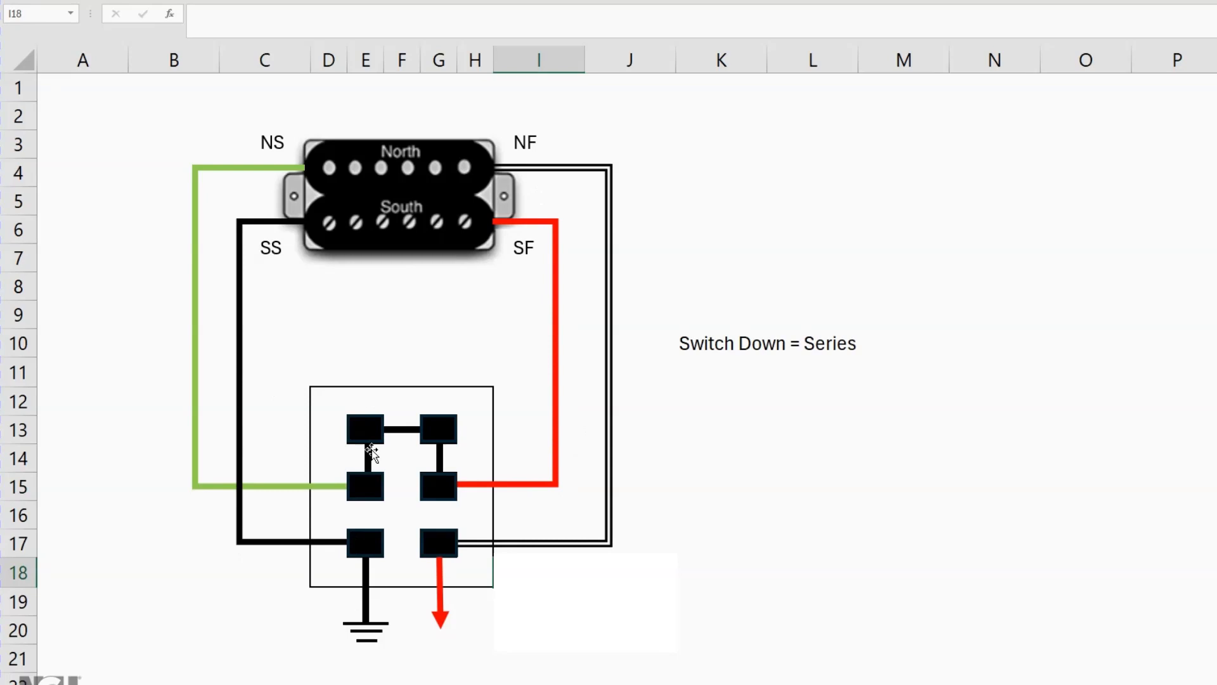
pyautogui.moveTo(615, 176)
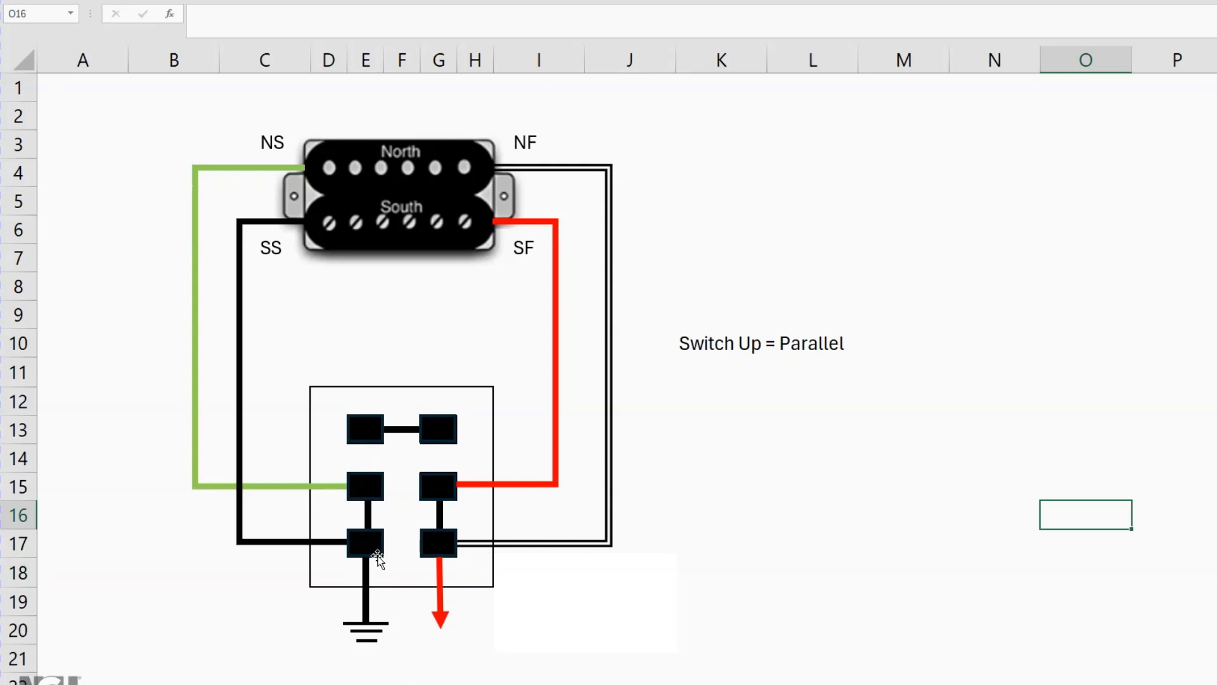
pyautogui.moveTo(248, 184)
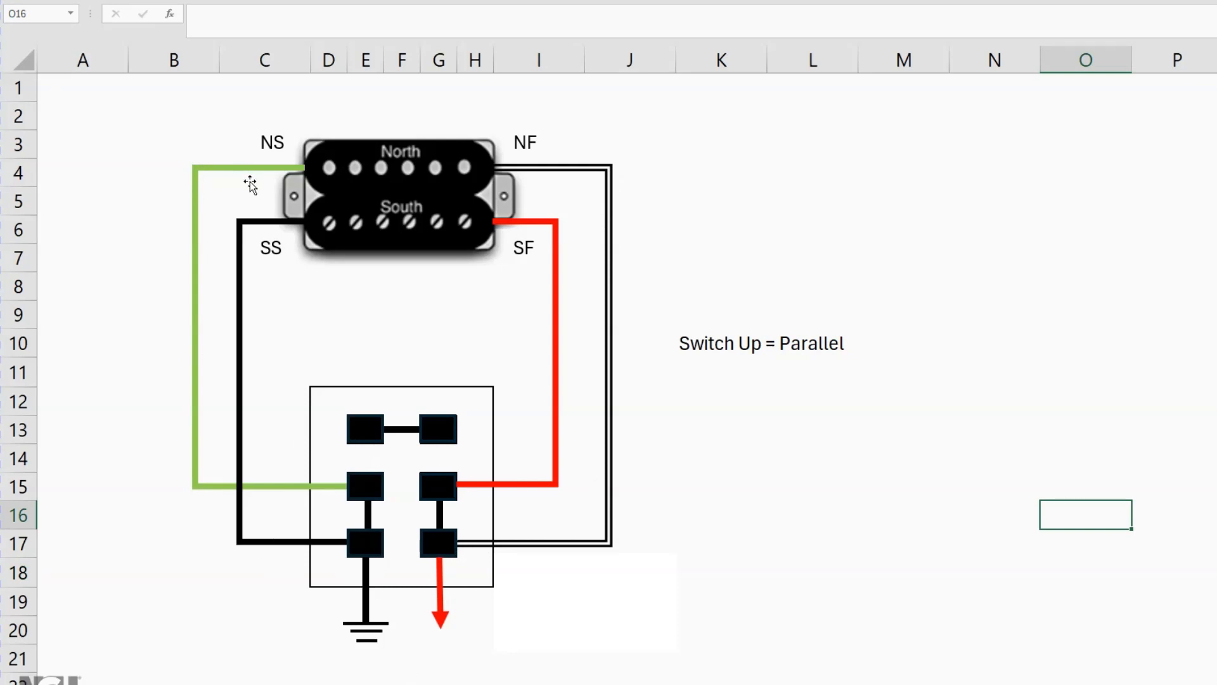
pyautogui.moveTo(496, 154)
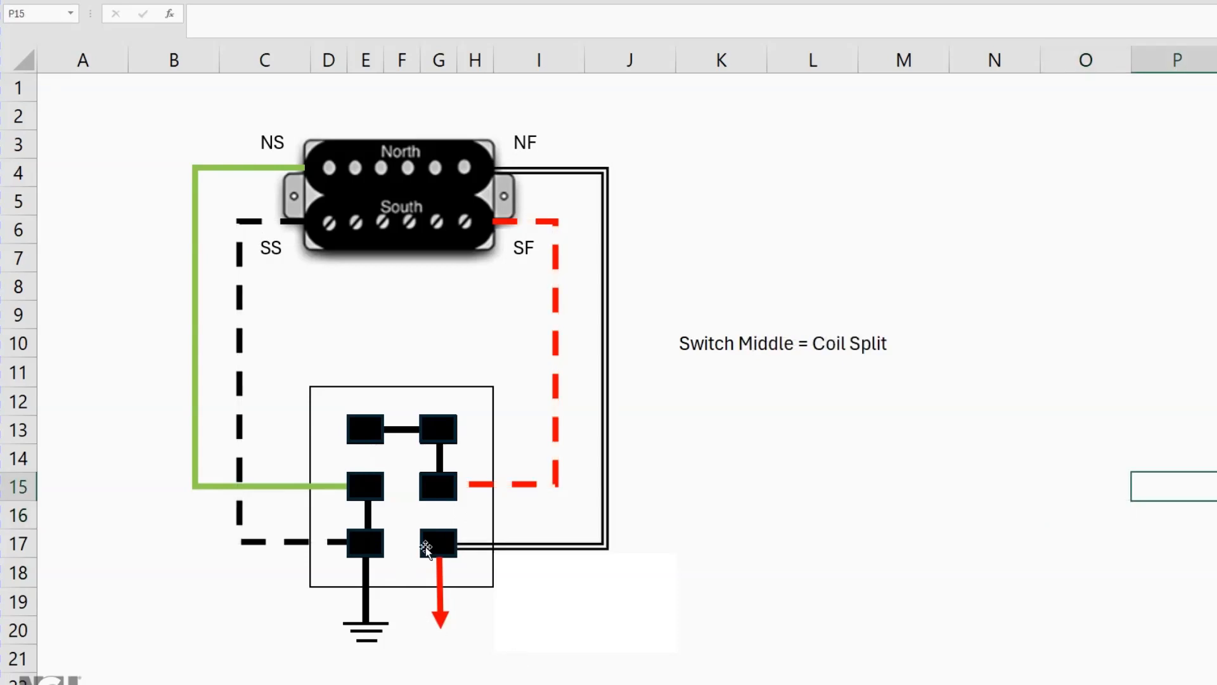
pyautogui.moveTo(381, 425)
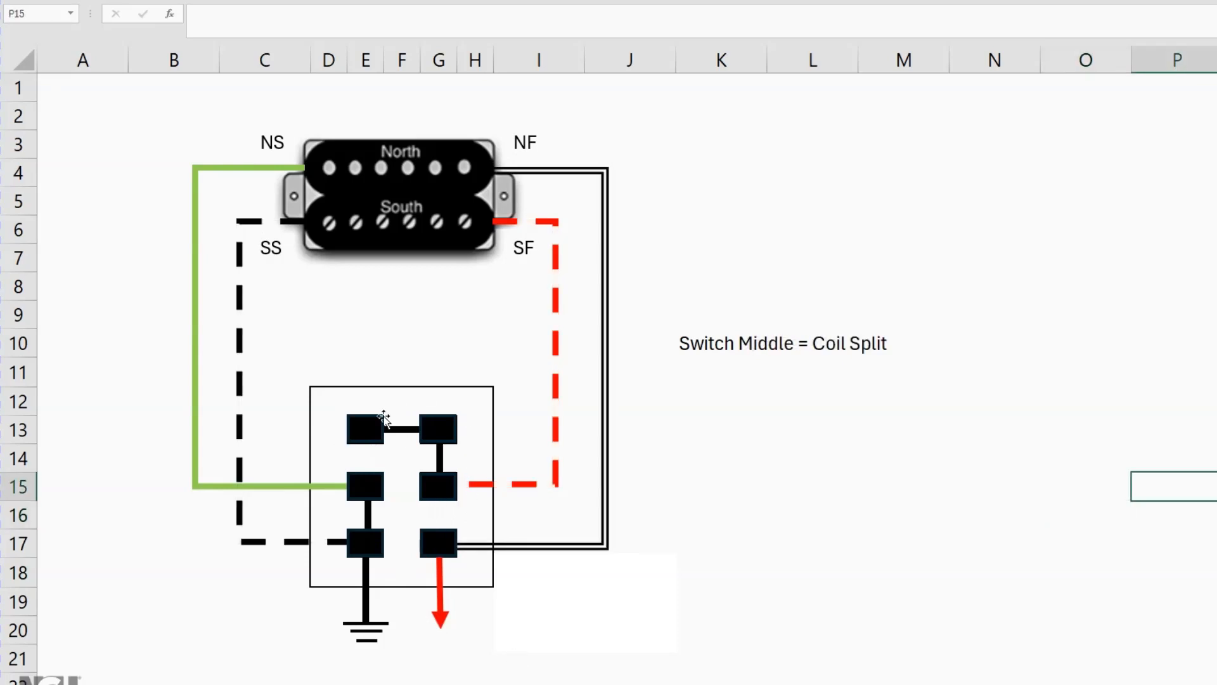
pyautogui.moveTo(355, 499)
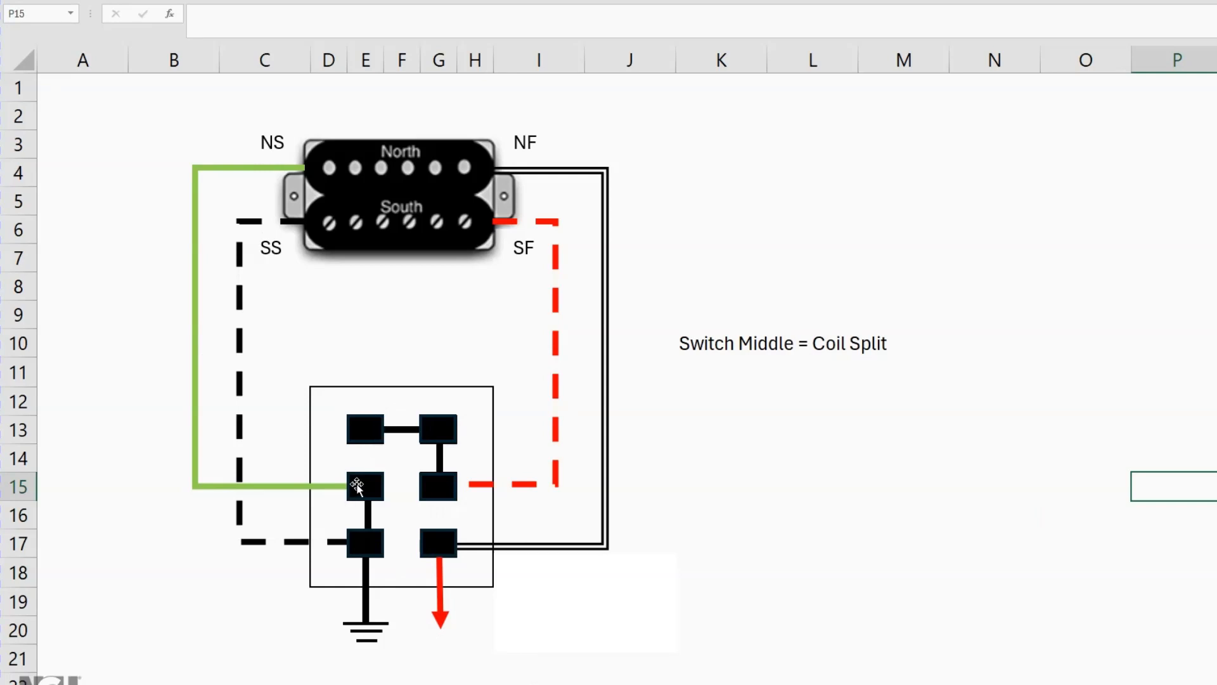
pyautogui.moveTo(595, 173)
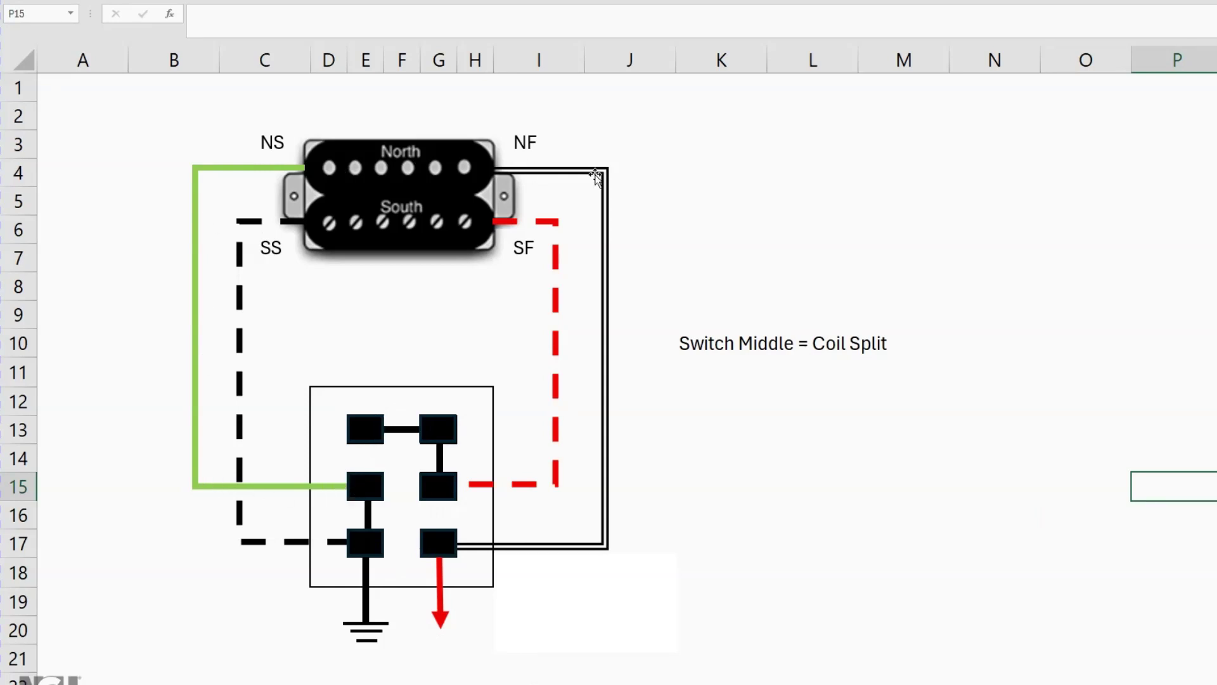
pyautogui.moveTo(444, 576)
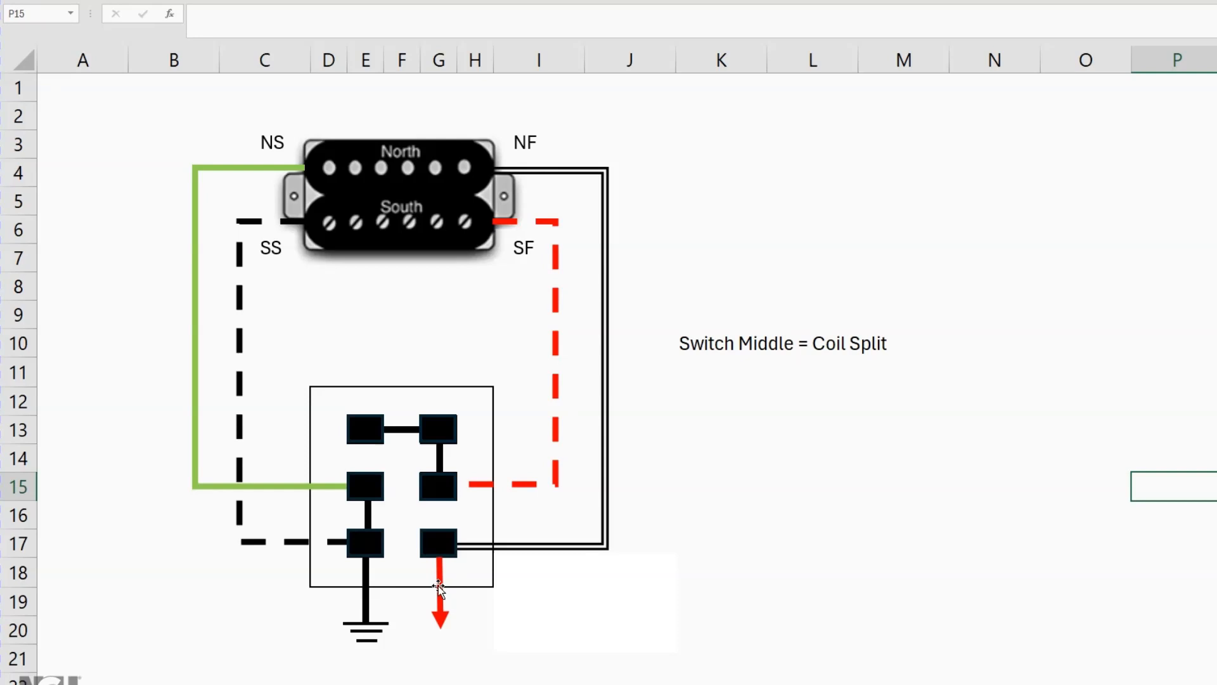
pyautogui.moveTo(439, 588)
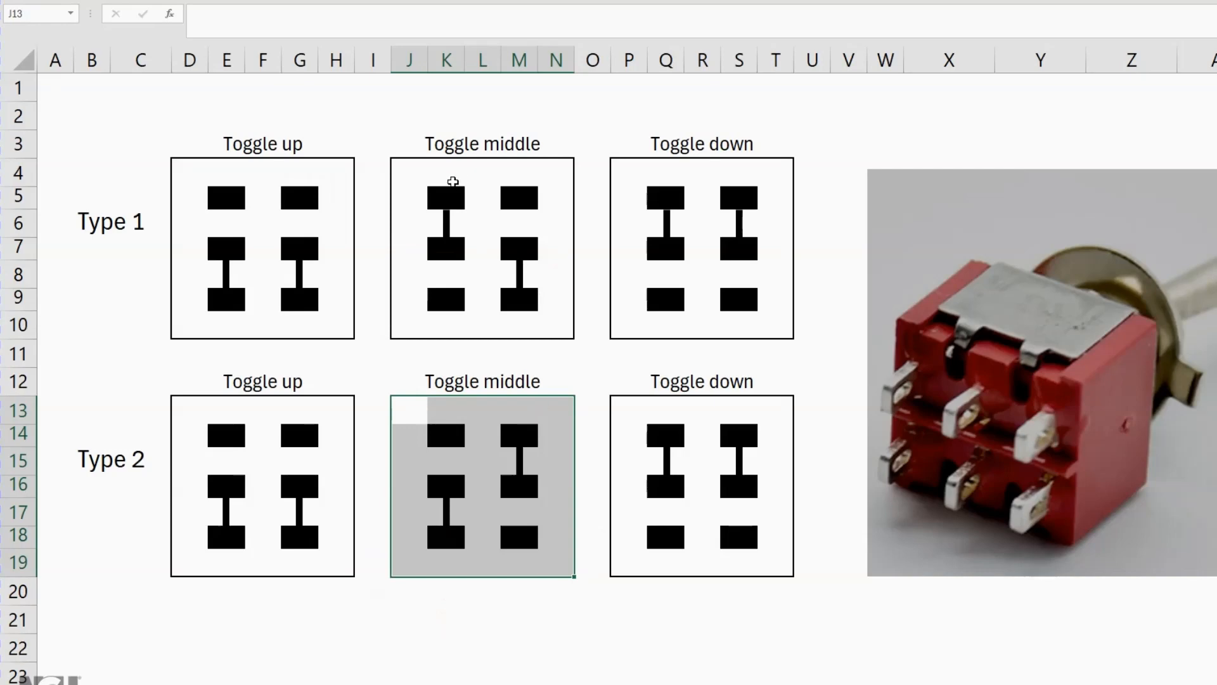
pyautogui.moveTo(555, 416)
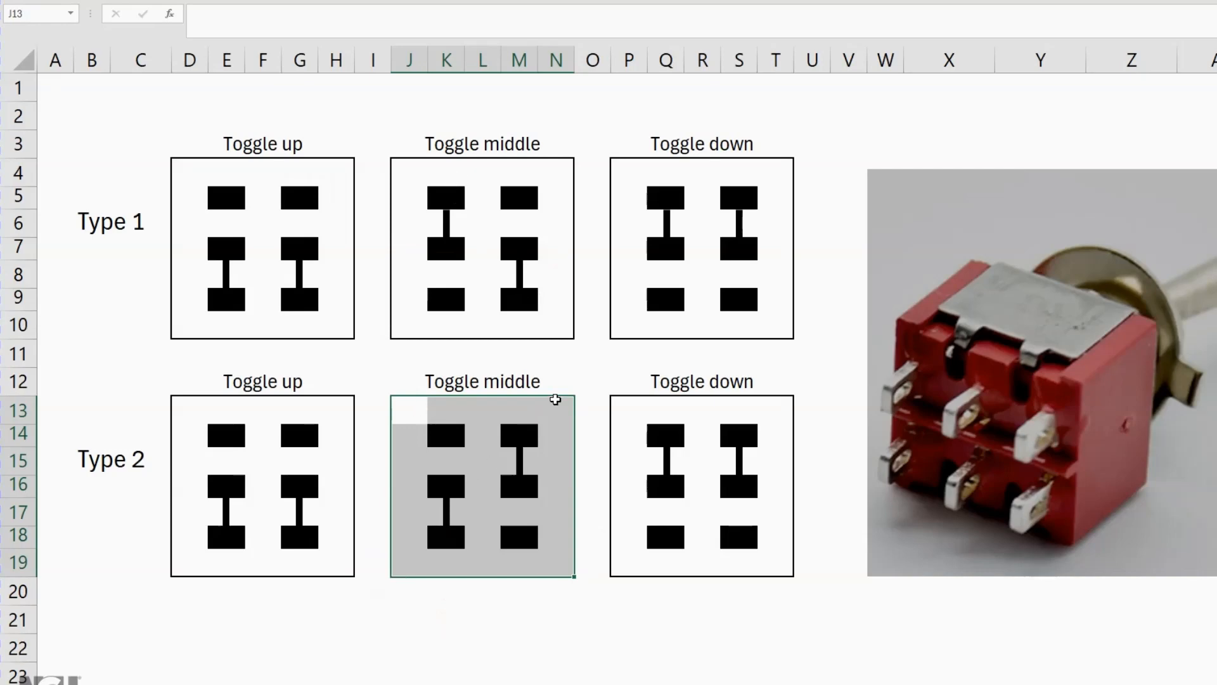
pyautogui.moveTo(507, 444)
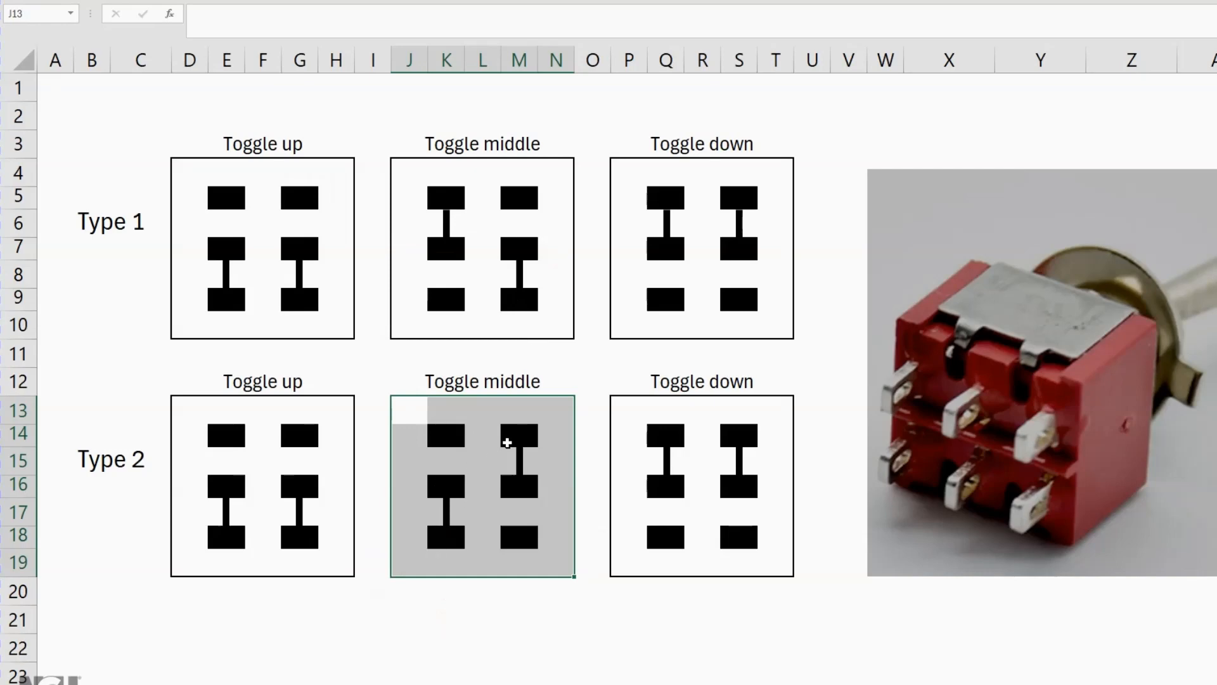
pyautogui.moveTo(512, 453)
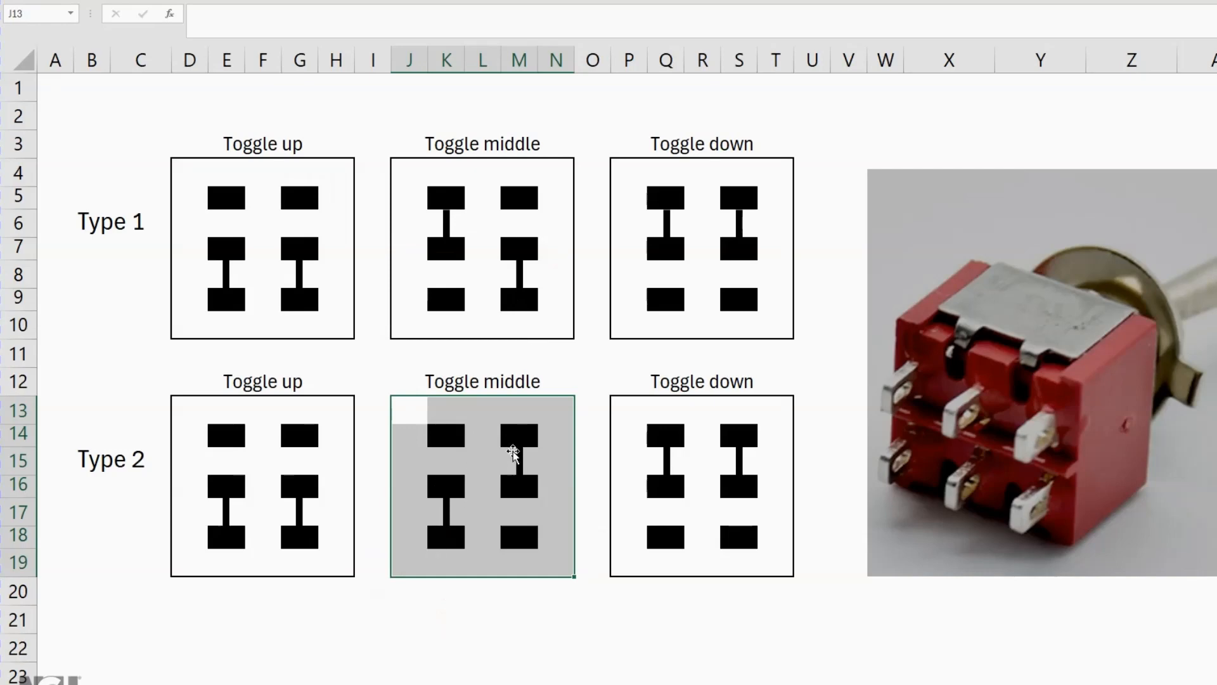